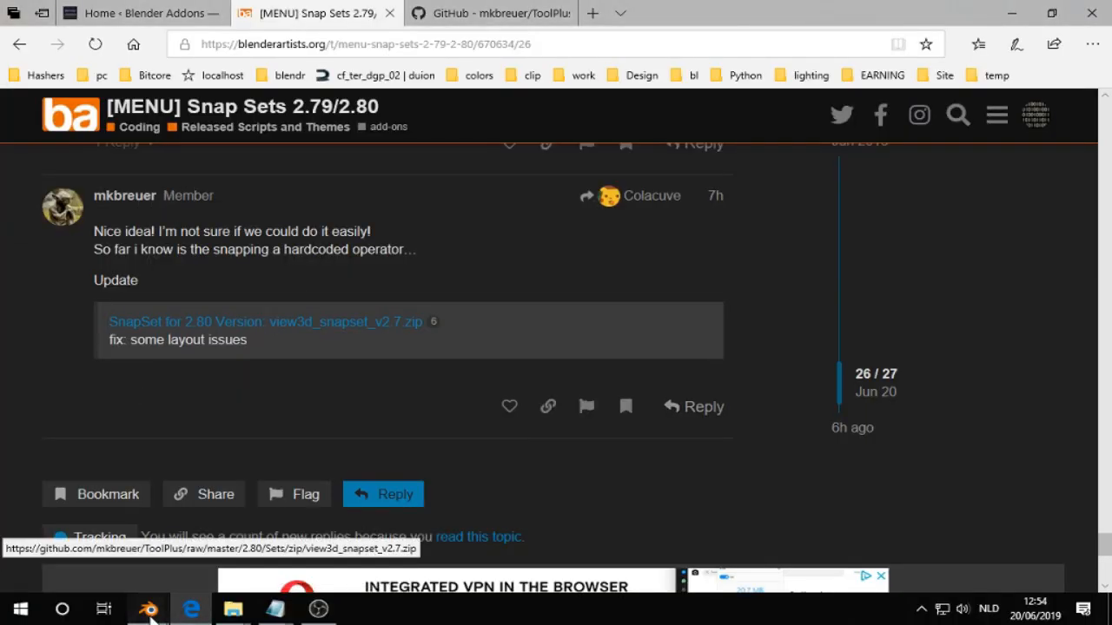
Show SnapSet add-on preferences, scrolling the Tools tab down to Button M (Place, face snapping).
{"action": "left_click", "coordinate": [148, 607]}
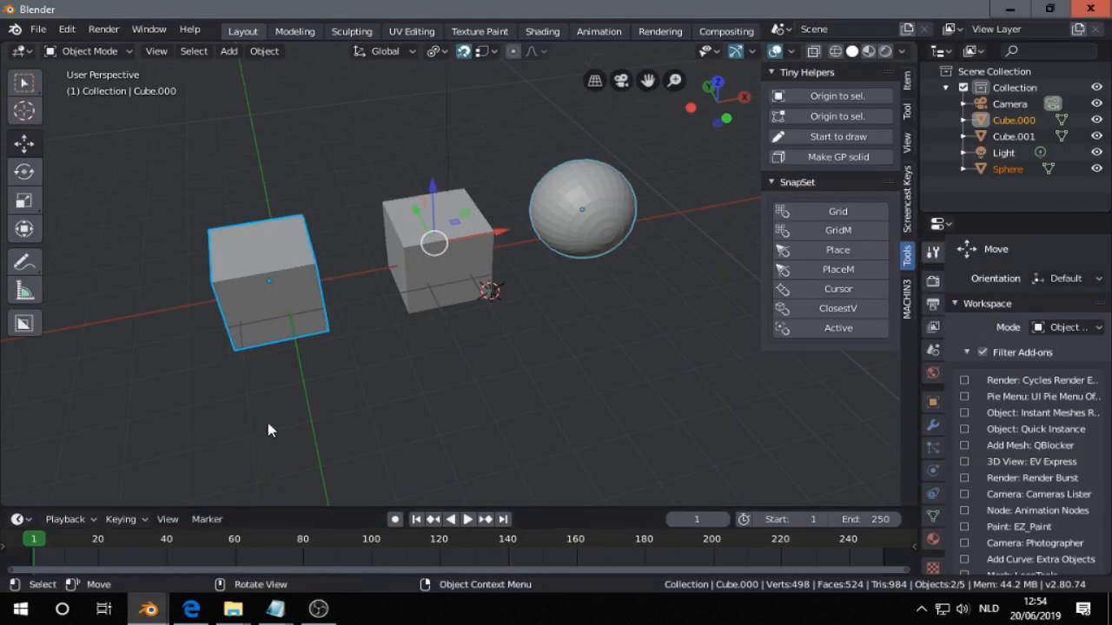
{"action": "mouse_move", "coordinate": [267, 433]}
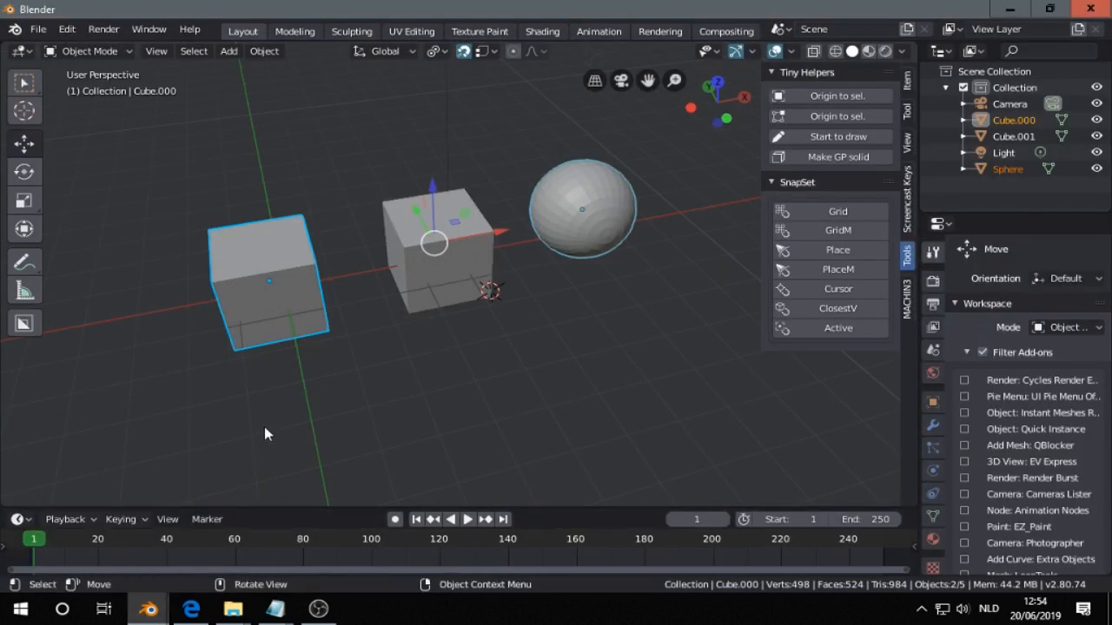
{"action": "mouse_move", "coordinate": [313, 381]}
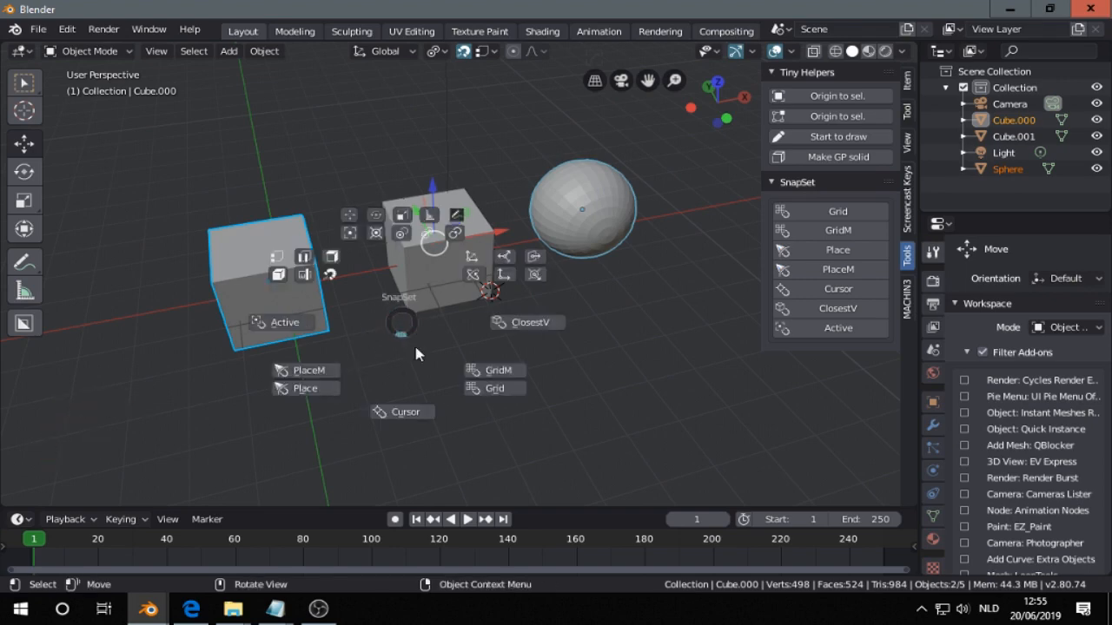
{"action": "mouse_move", "coordinate": [402, 329]}
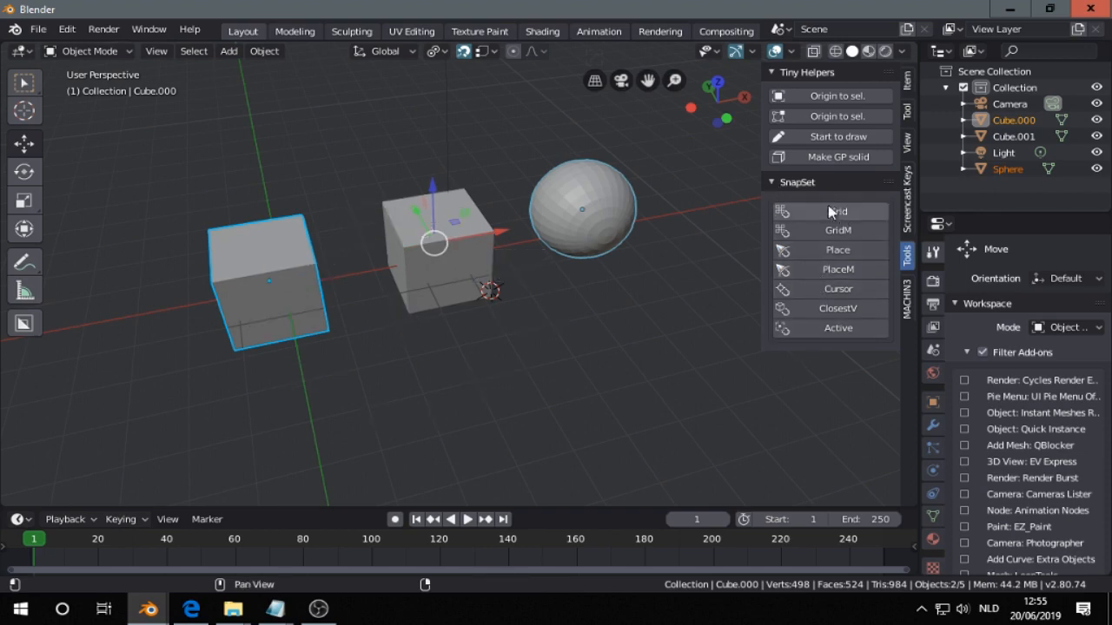
{"action": "mouse_move", "coordinate": [148, 608]}
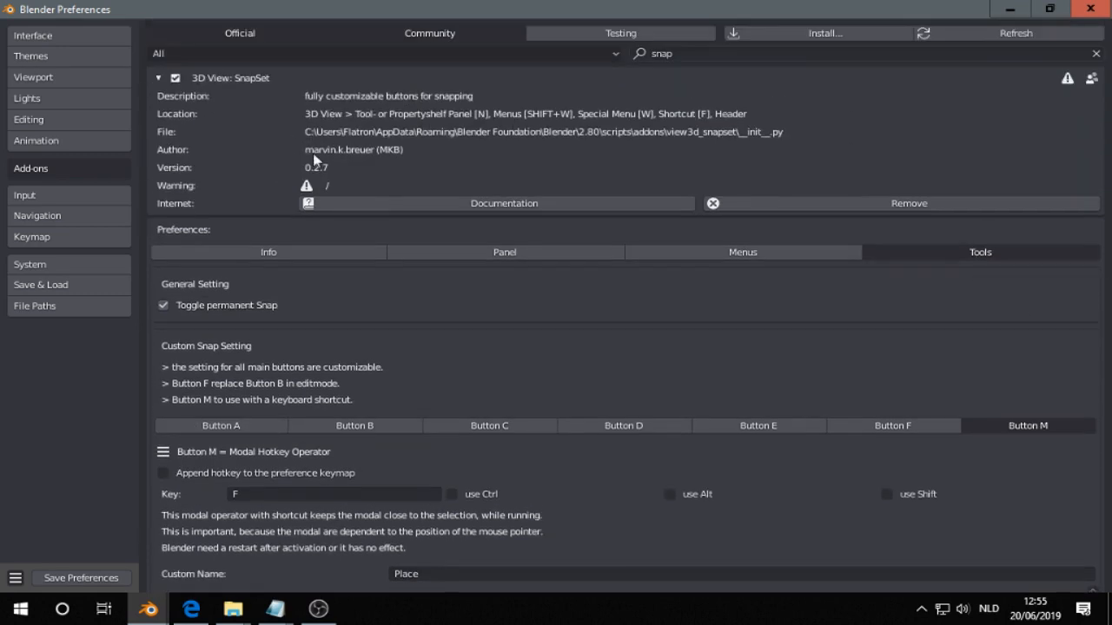
{"action": "mouse_move", "coordinate": [695, 54]}
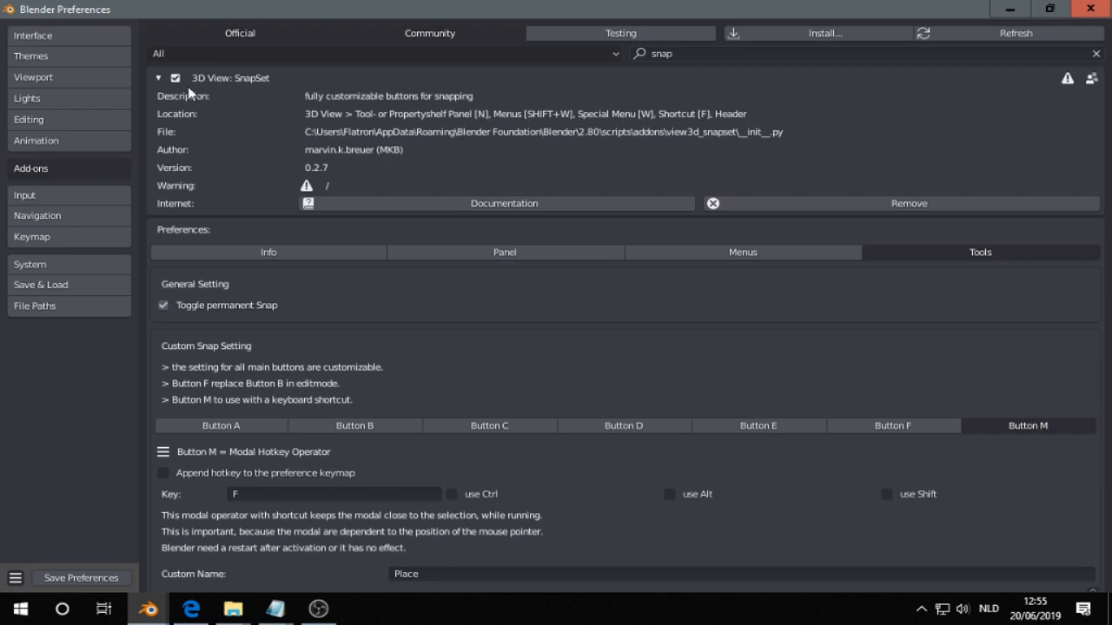
{"action": "mouse_move", "coordinate": [211, 188]}
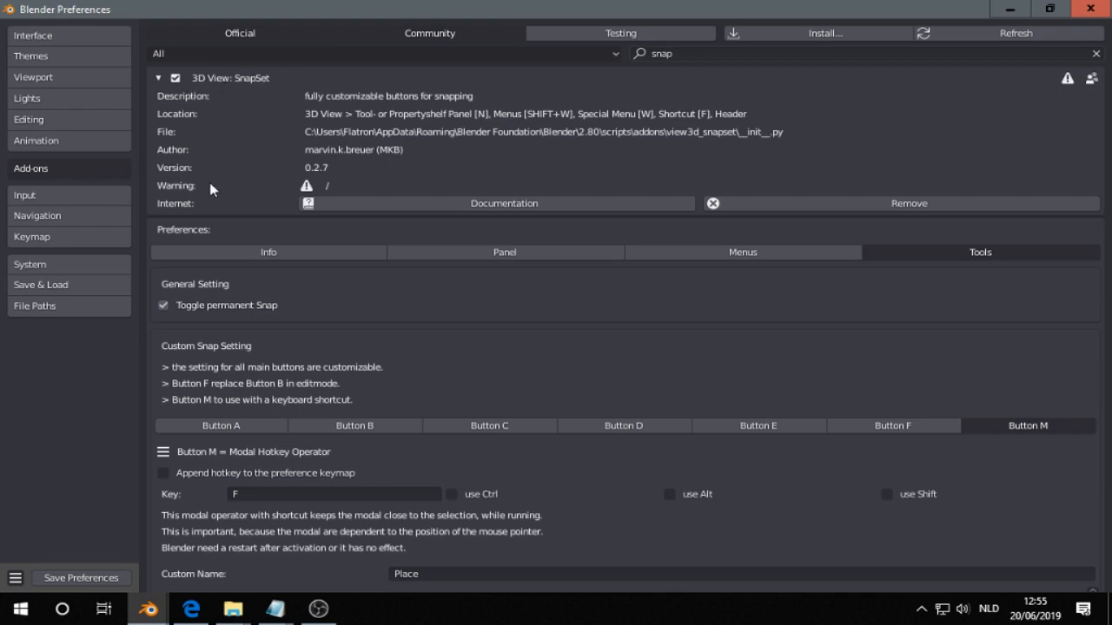
{"action": "mouse_move", "coordinate": [165, 246]}
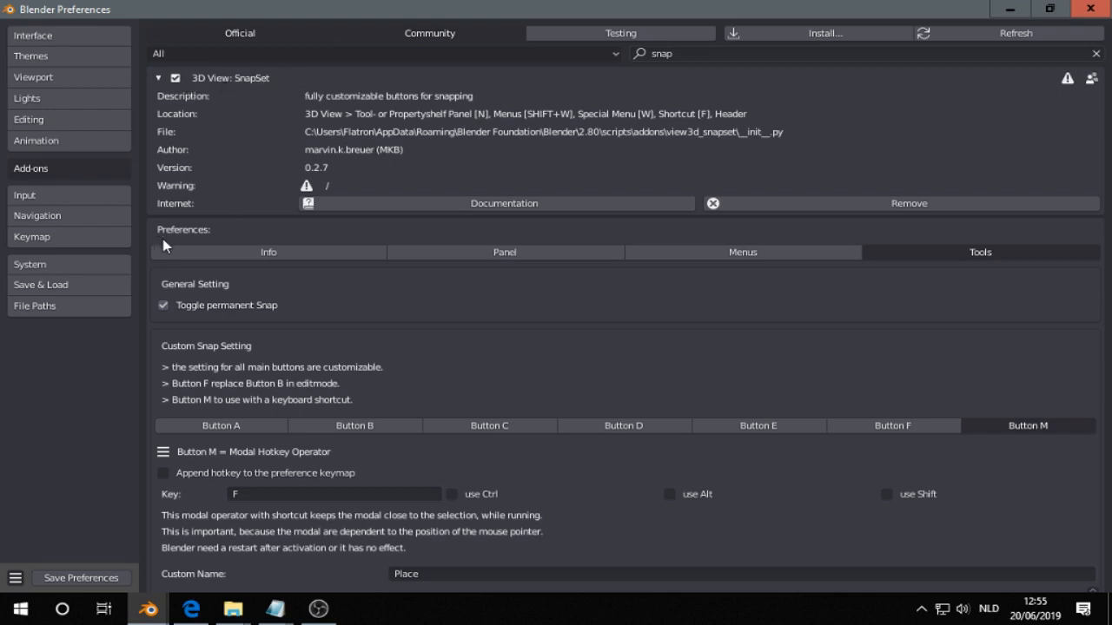
{"action": "mouse_move", "coordinate": [1008, 262]}
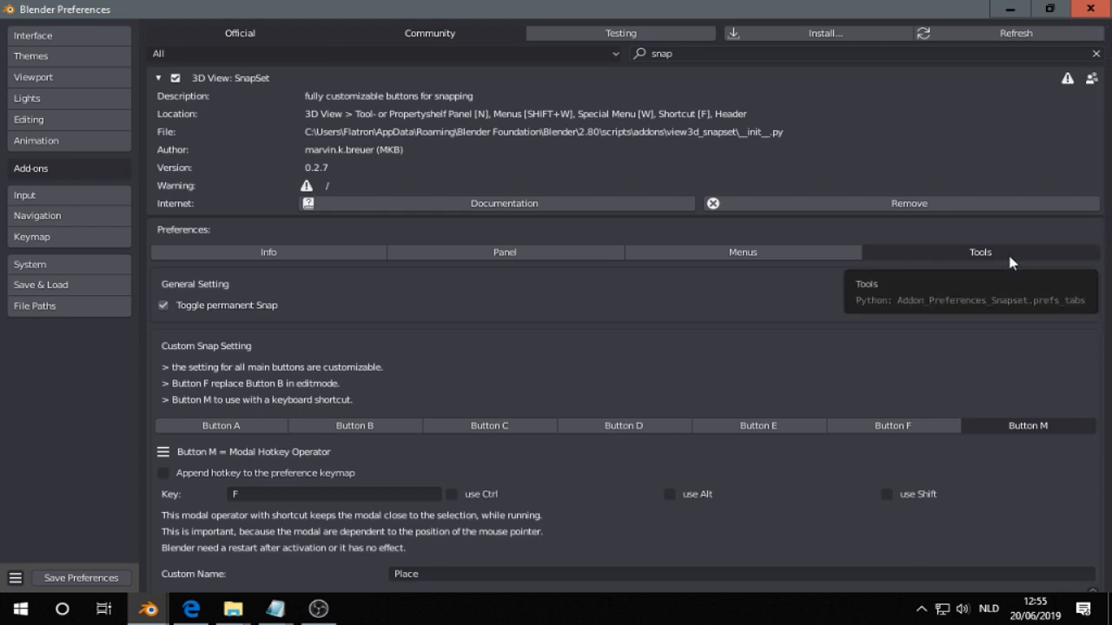
{"action": "scroll", "scroll_direction": "down", "scroll_amount": 3}
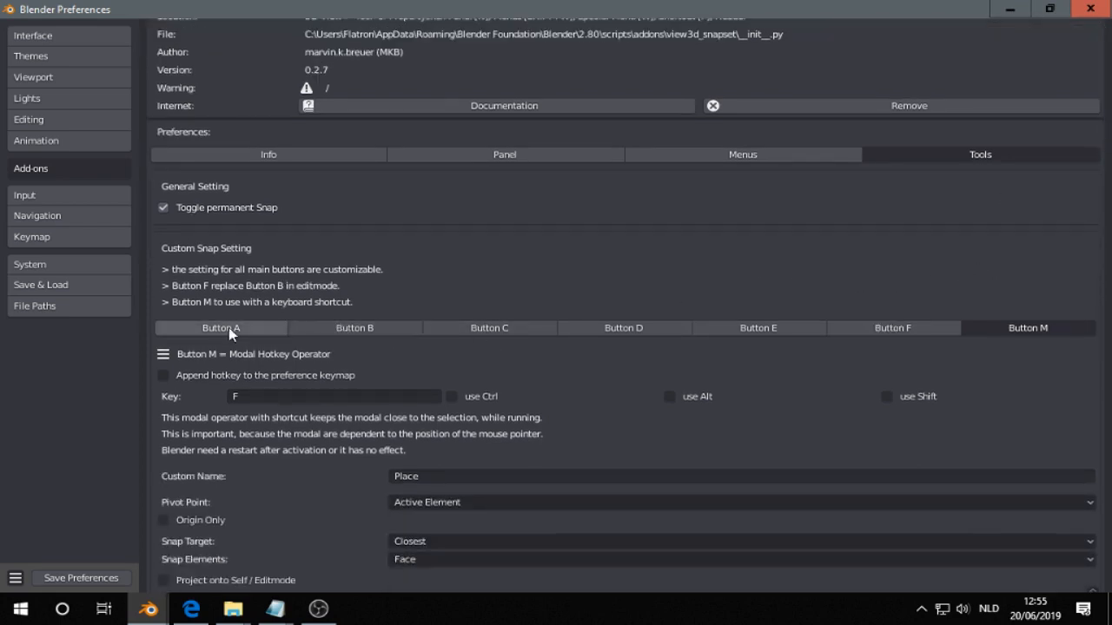
{"action": "mouse_move", "coordinate": [499, 292]}
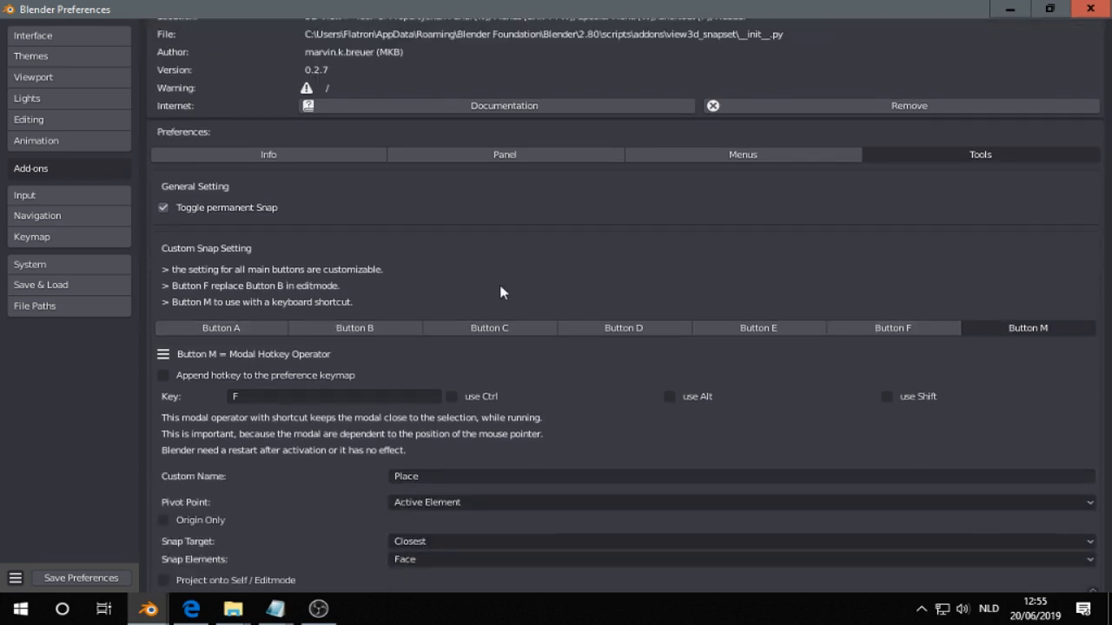
{"action": "scroll", "scroll_direction": "down", "scroll_amount": 3}
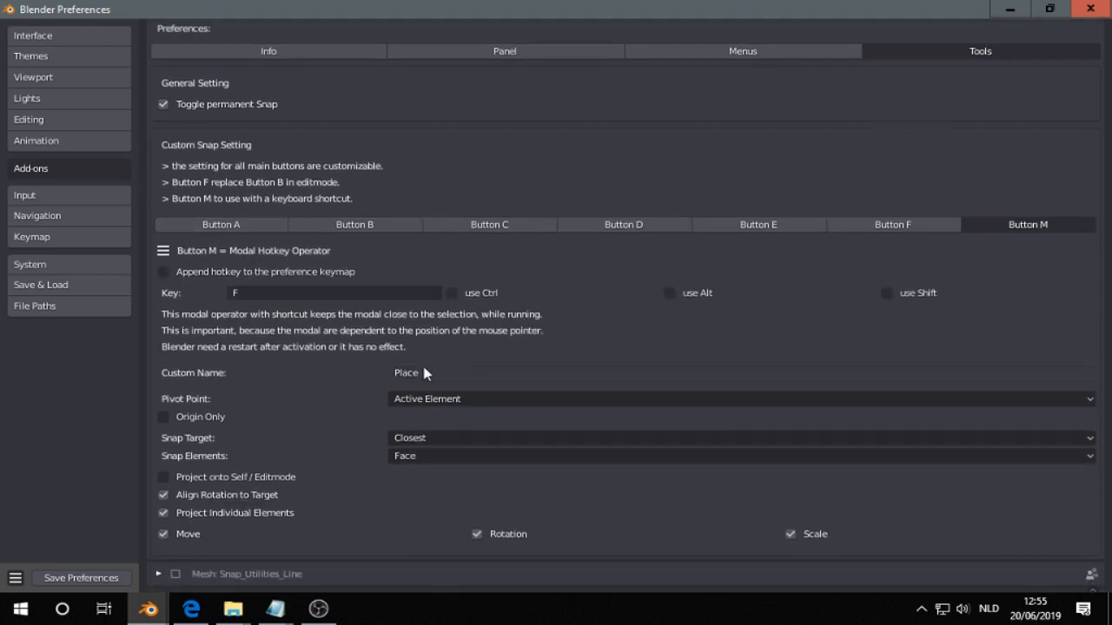
{"action": "mouse_move", "coordinate": [431, 377]}
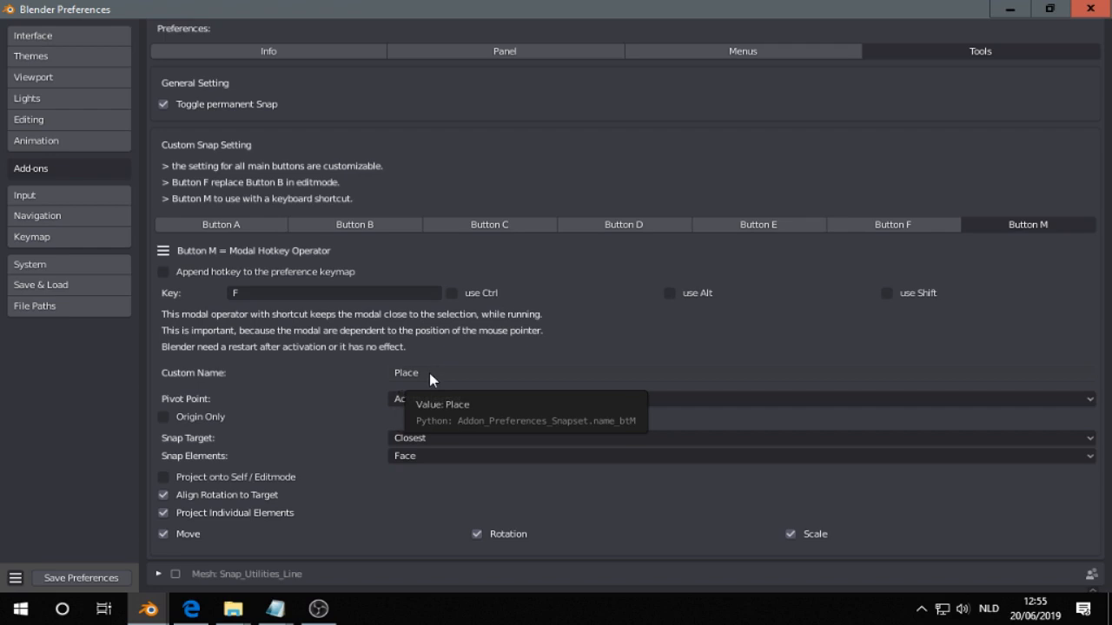
{"action": "mouse_move", "coordinate": [333, 251]}
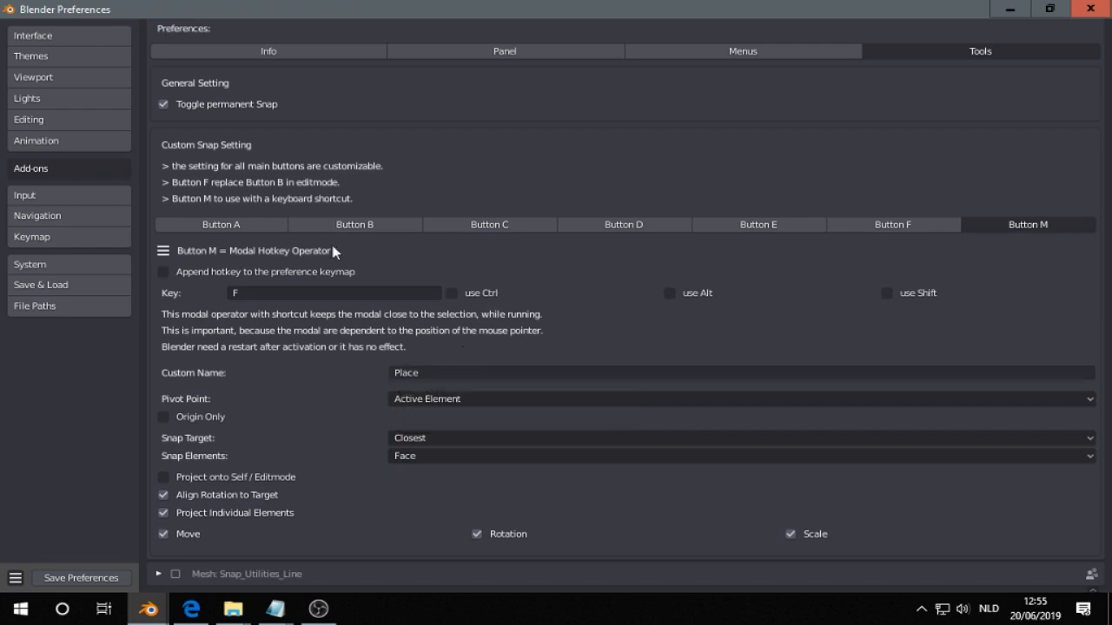
Show Button A's Grid settings and keep Increment as its snap element.
{"action": "left_click", "coordinate": [221, 224]}
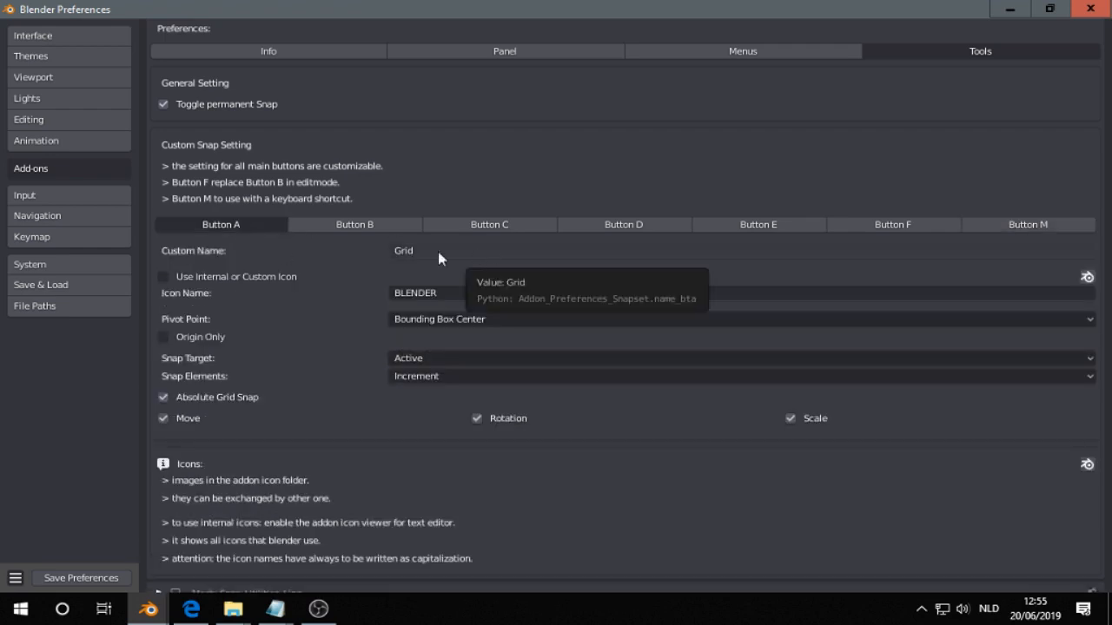
{"action": "mouse_move", "coordinate": [171, 267]}
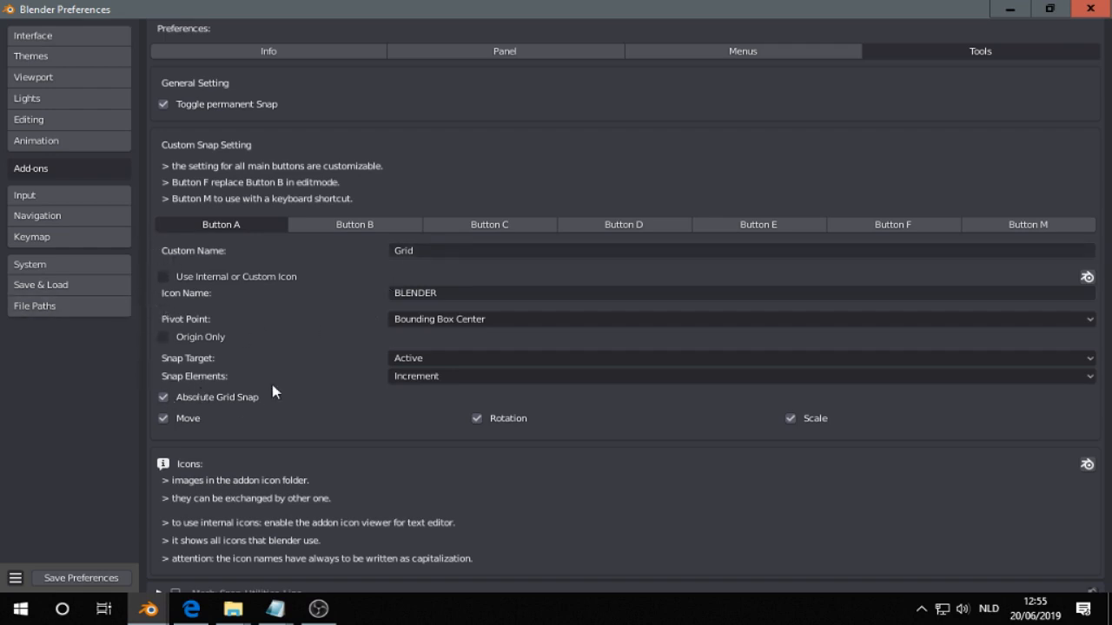
{"action": "mouse_move", "coordinate": [435, 358]}
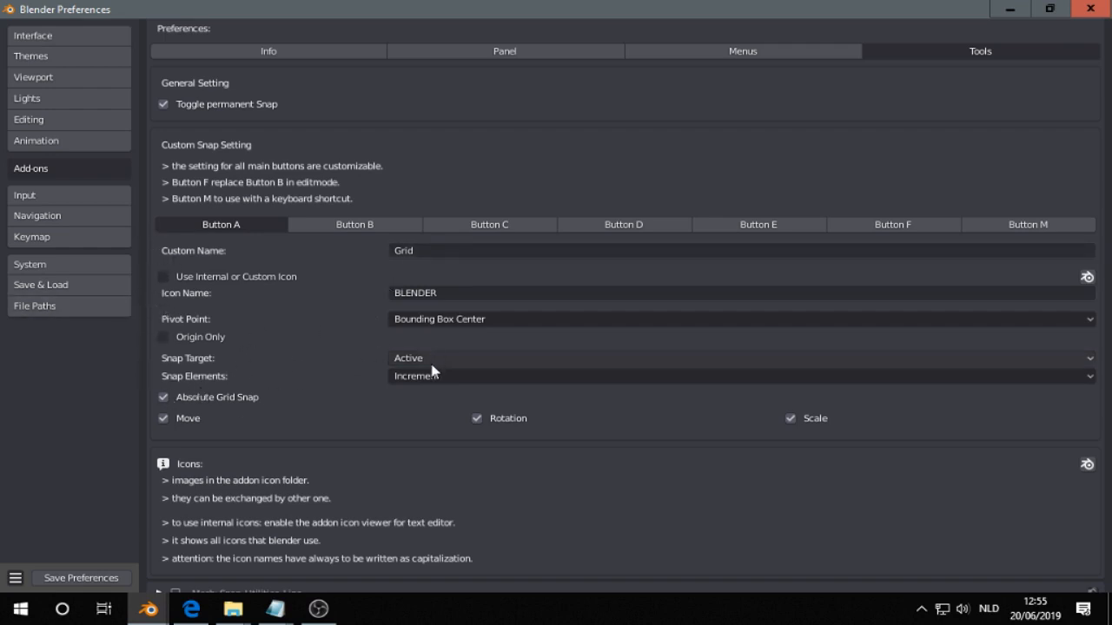
{"action": "mouse_move", "coordinate": [426, 376]}
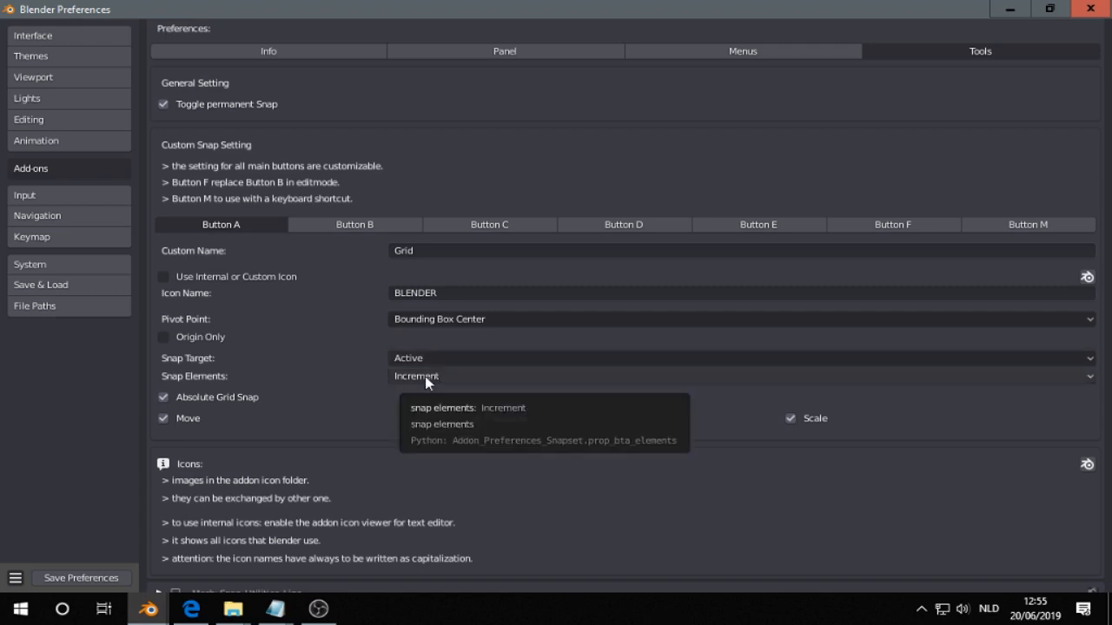
{"action": "left_click", "coordinate": [415, 376]}
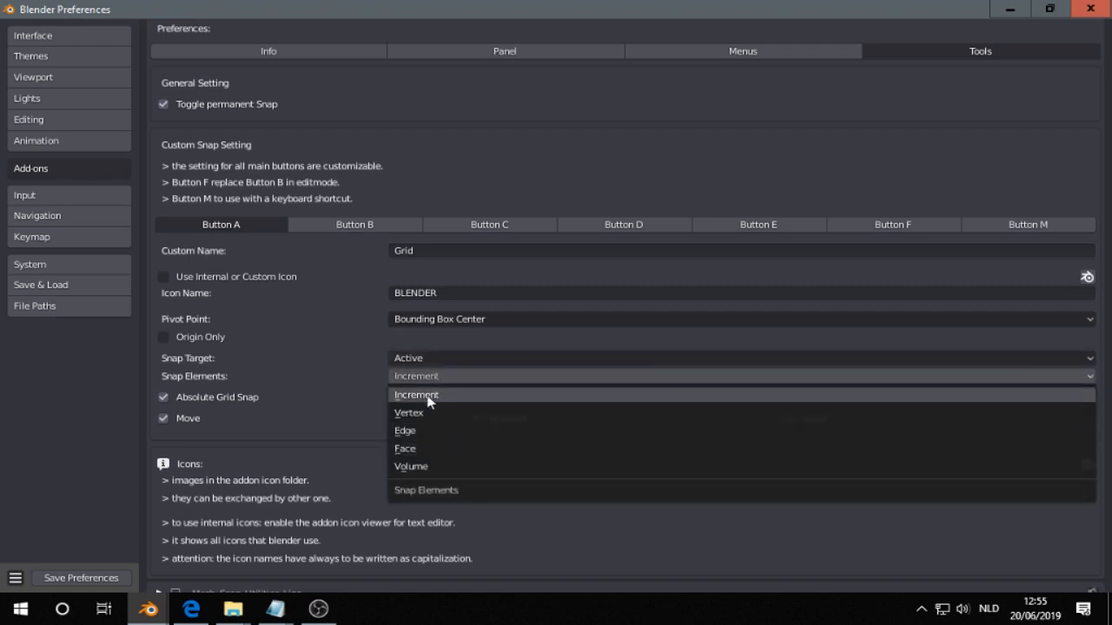
{"action": "left_click", "coordinate": [416, 394]}
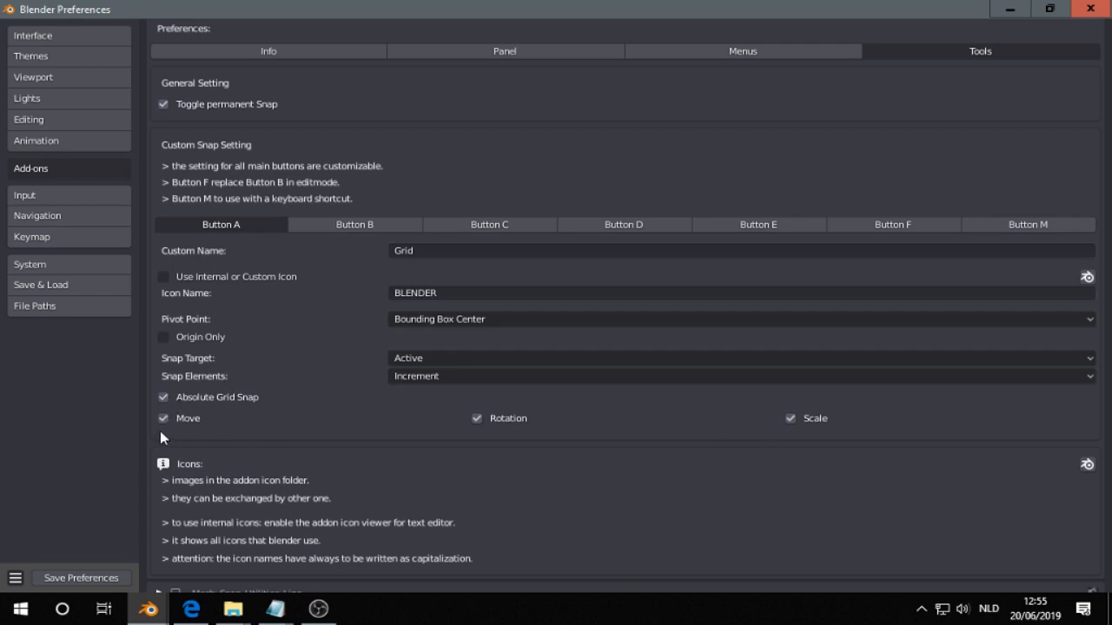
{"action": "mouse_move", "coordinate": [126, 423]}
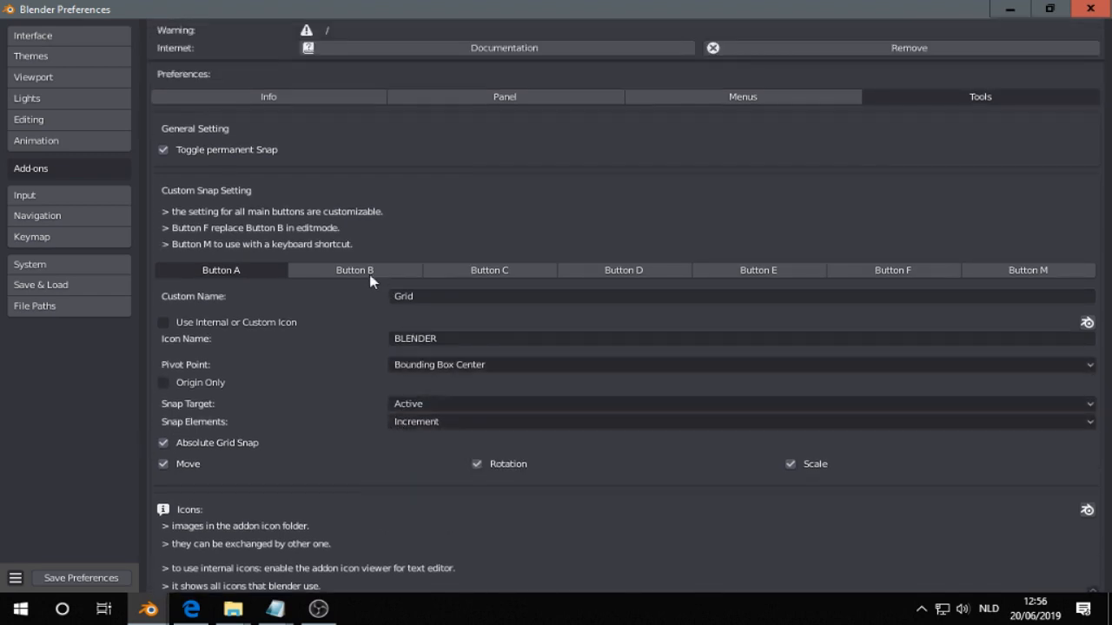
{"action": "mouse_move", "coordinate": [887, 276]}
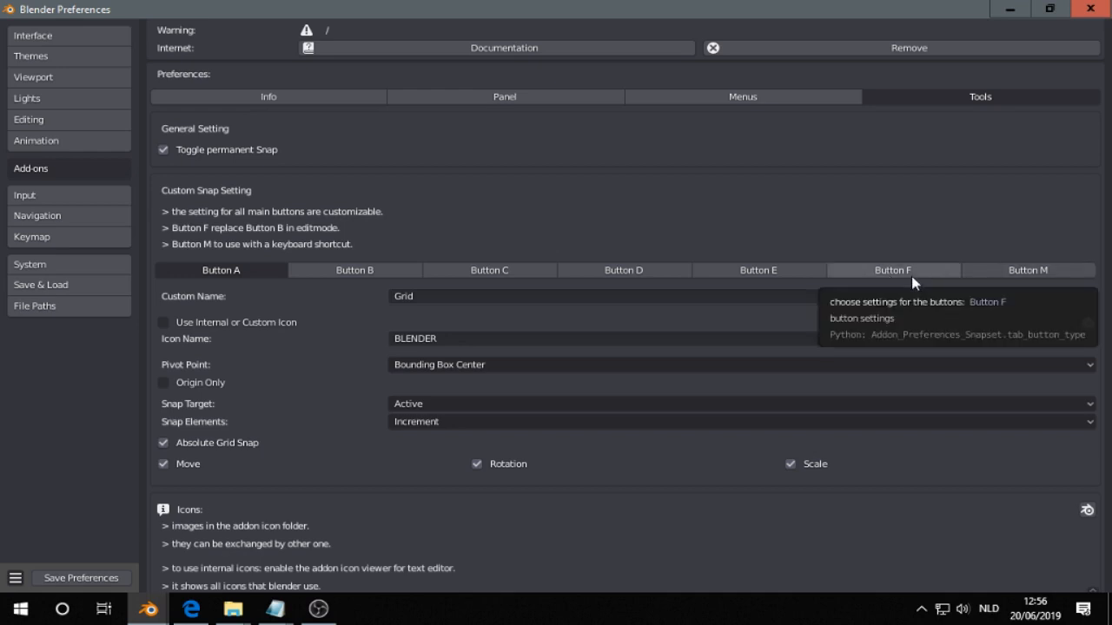
Review the Place and Retopo button settings, then return to Button A's Grid preset.
{"action": "left_click", "coordinate": [1027, 270]}
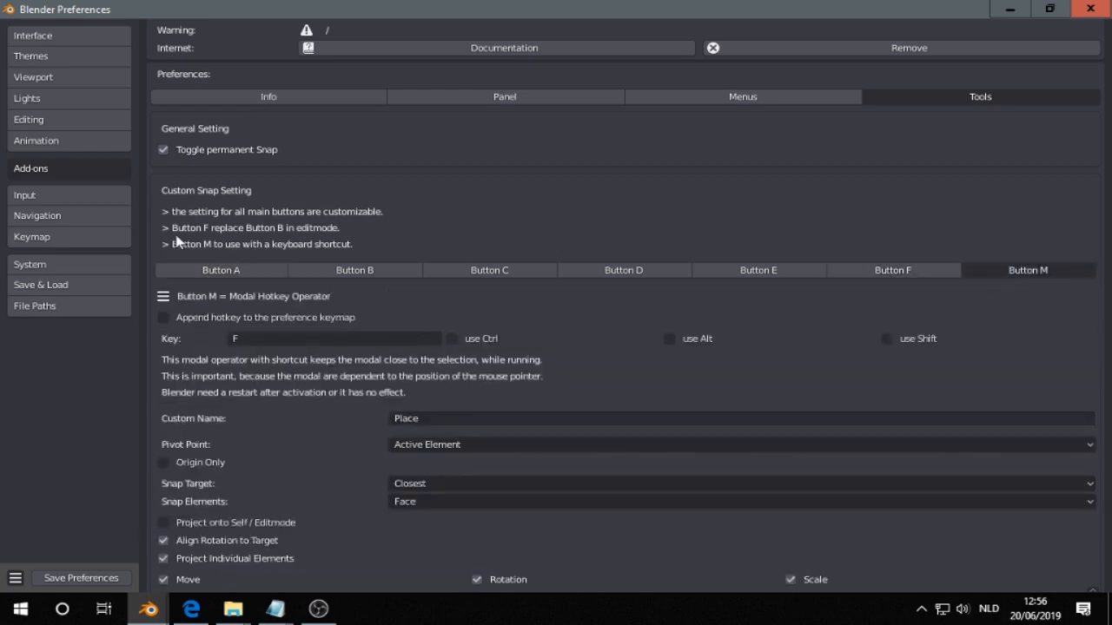
{"action": "mouse_move", "coordinate": [922, 267]}
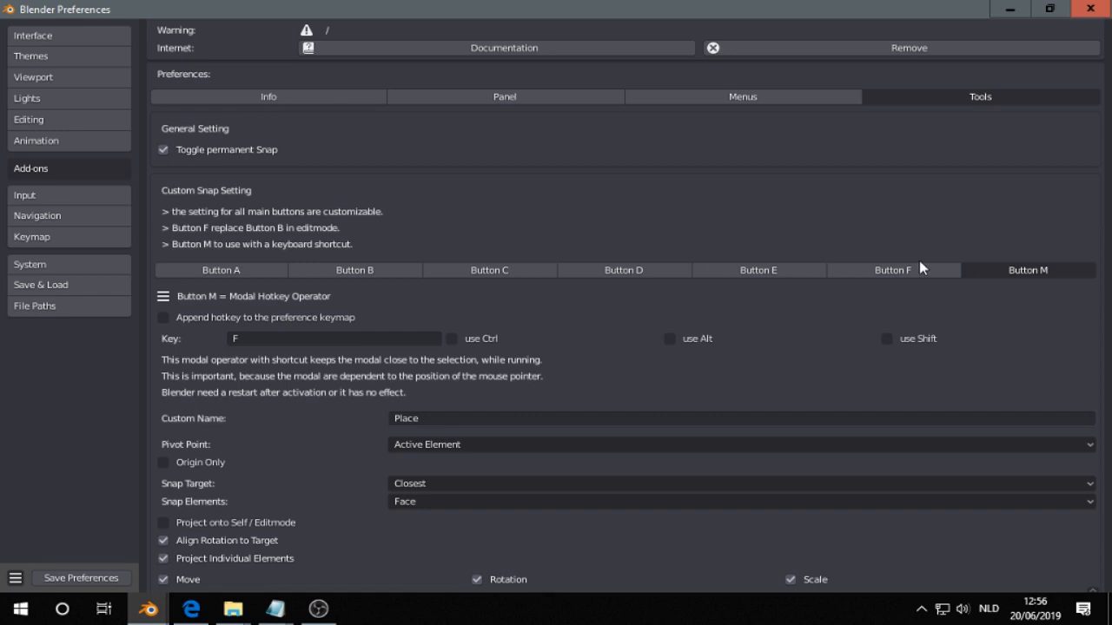
{"action": "left_click", "coordinate": [892, 270]}
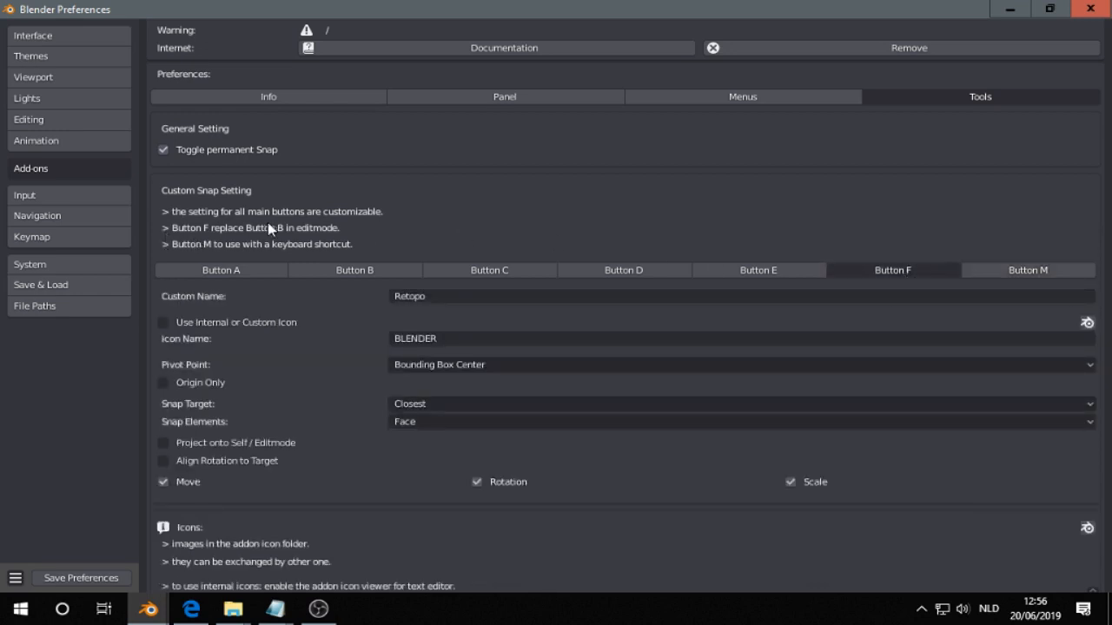
{"action": "mouse_move", "coordinate": [597, 234]}
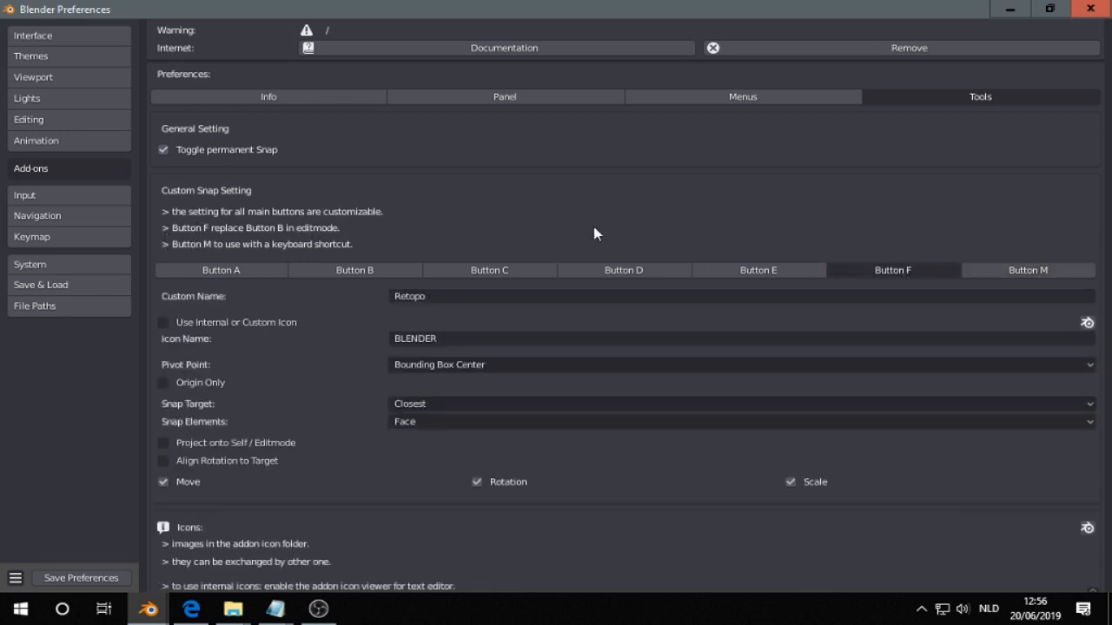
{"action": "mouse_move", "coordinate": [265, 237]}
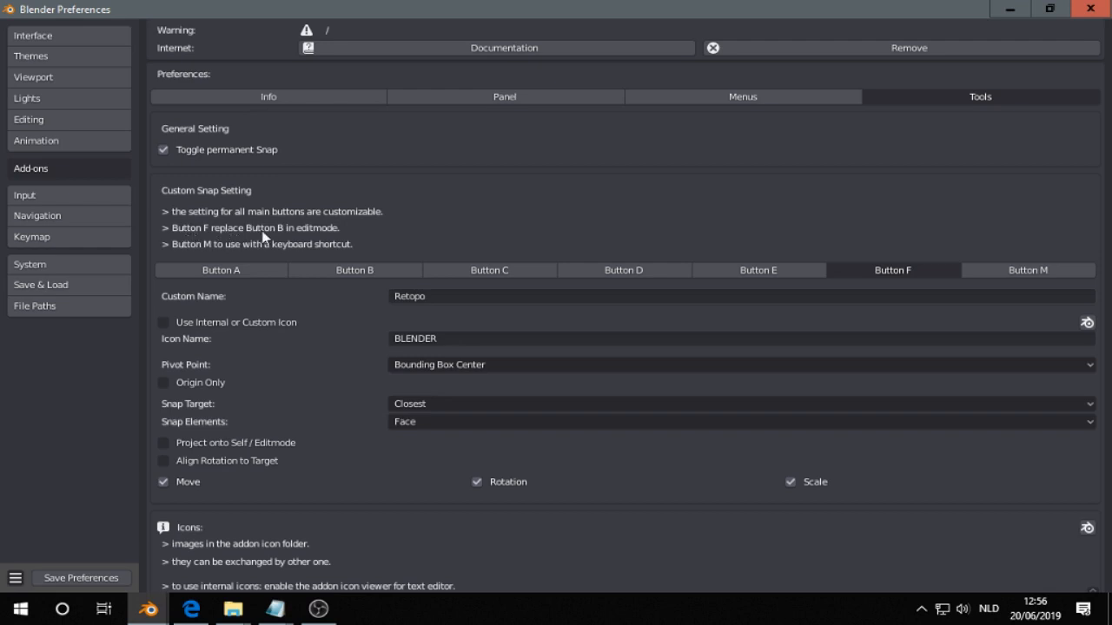
{"action": "mouse_move", "coordinate": [281, 234]}
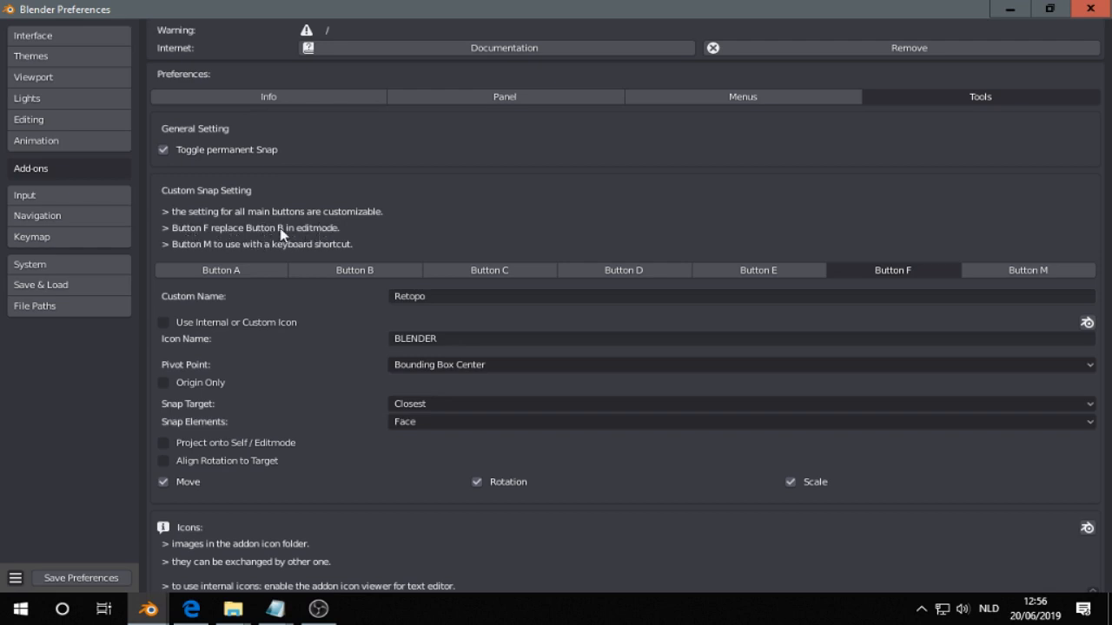
{"action": "mouse_move", "coordinate": [355, 270]}
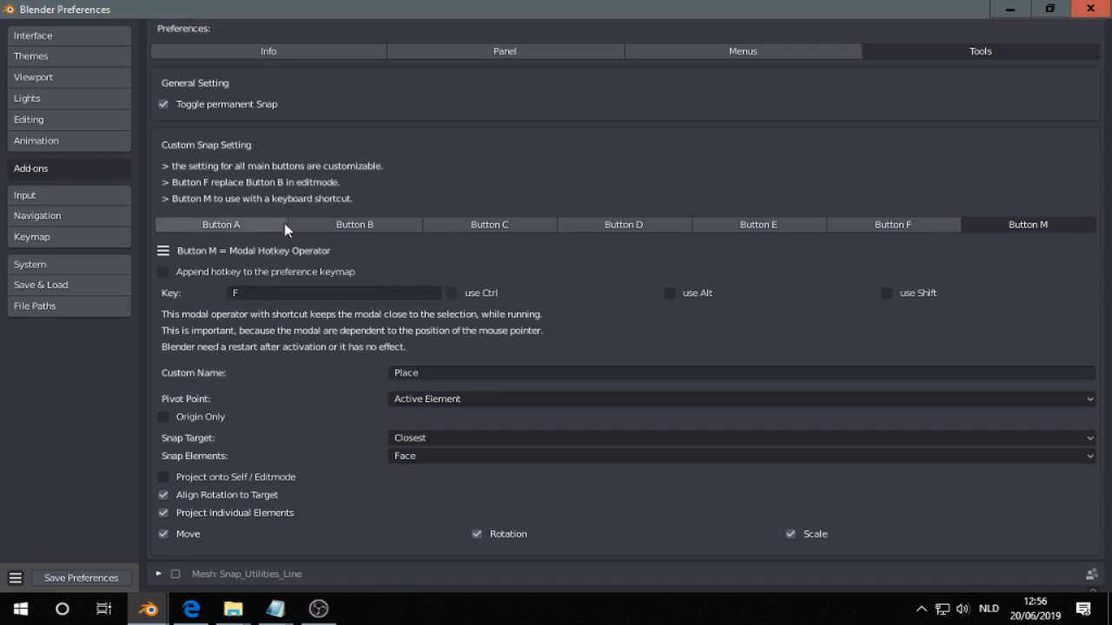
{"action": "left_click", "coordinate": [221, 224]}
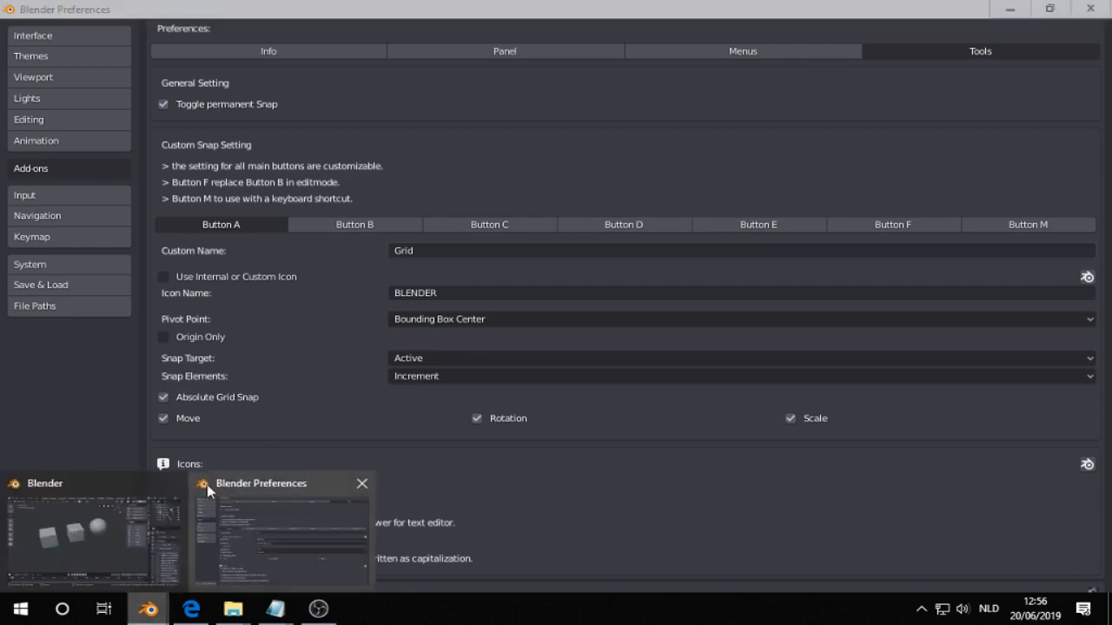
Switch from Preferences back to the main scene with two cubes and a sphere.
{"action": "left_click", "coordinate": [190, 608]}
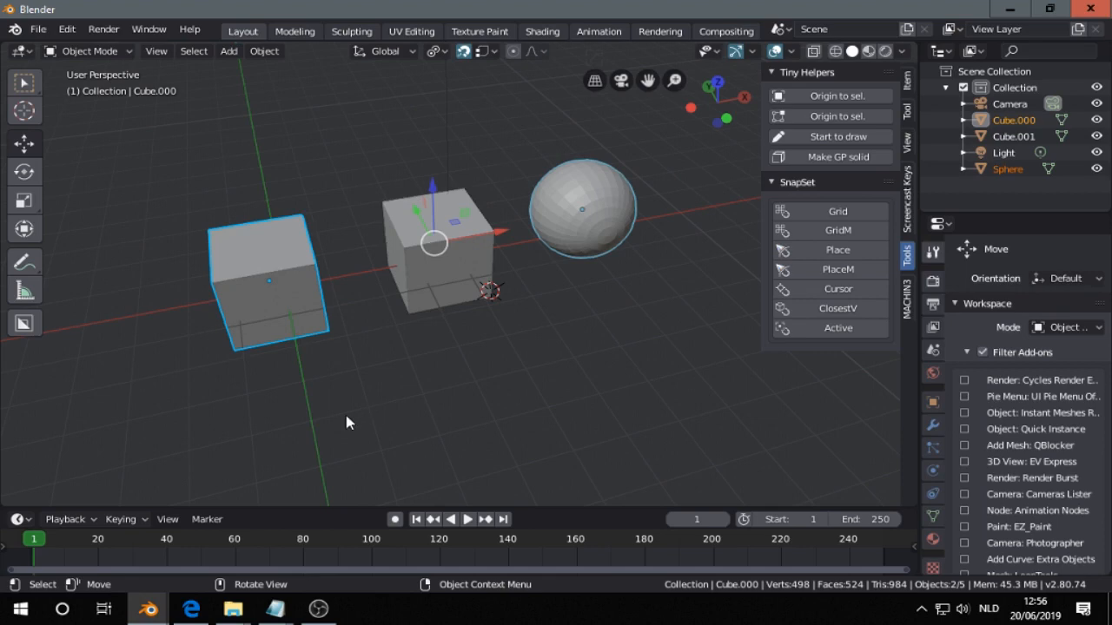
Set the pivot to Individual Origins from the SnapSet pie menu and add the second cube.
{"action": "key", "text": "shift+w"}
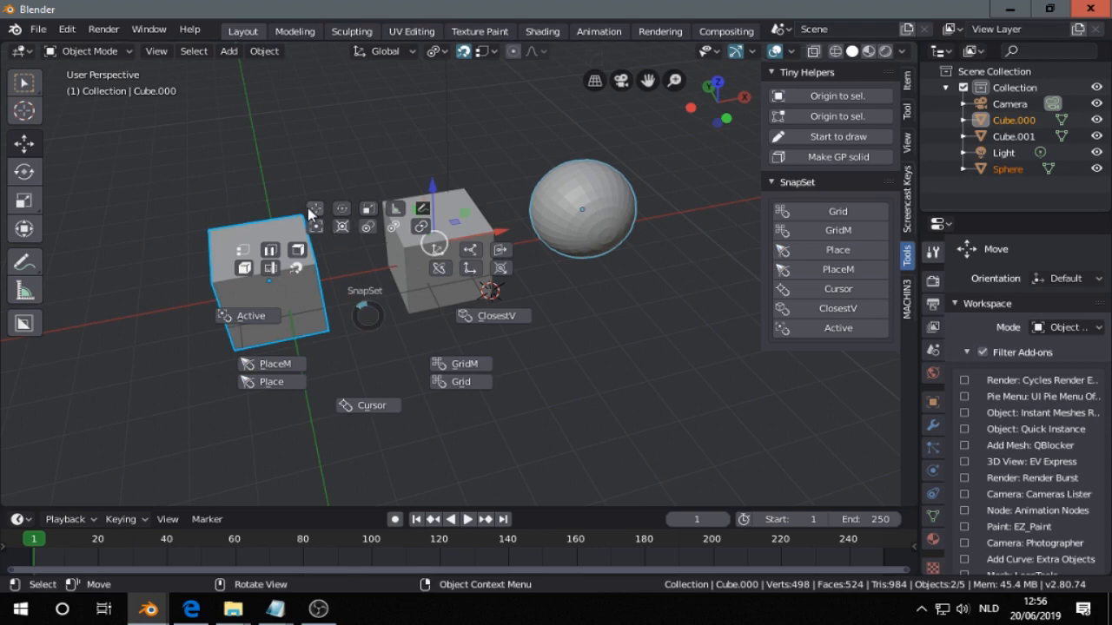
{"action": "mouse_move", "coordinate": [316, 214]}
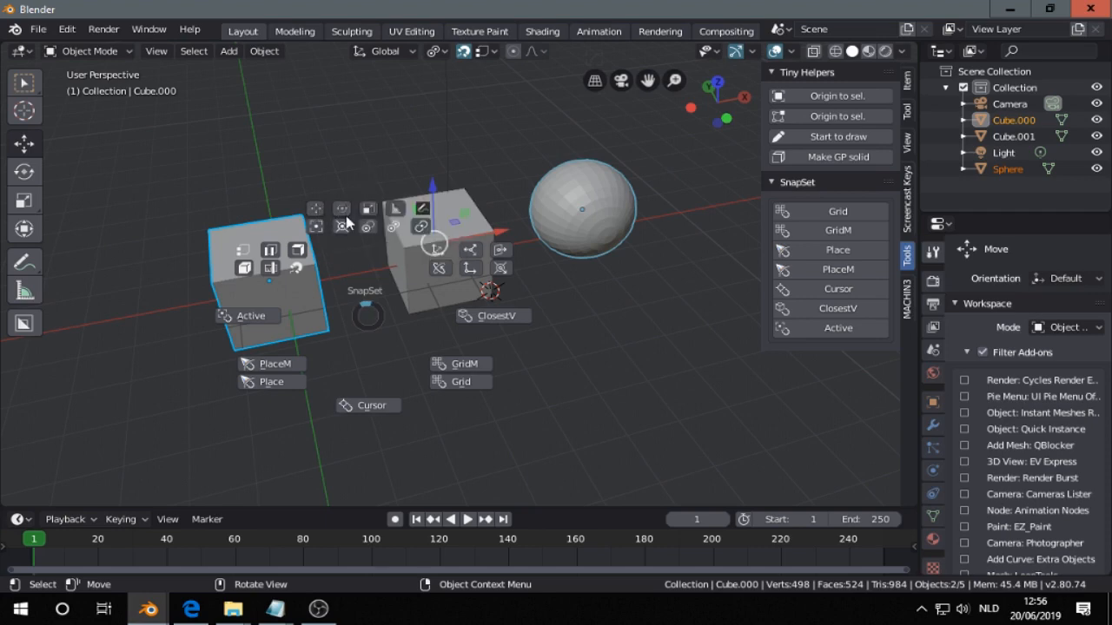
{"action": "mouse_move", "coordinate": [367, 211]}
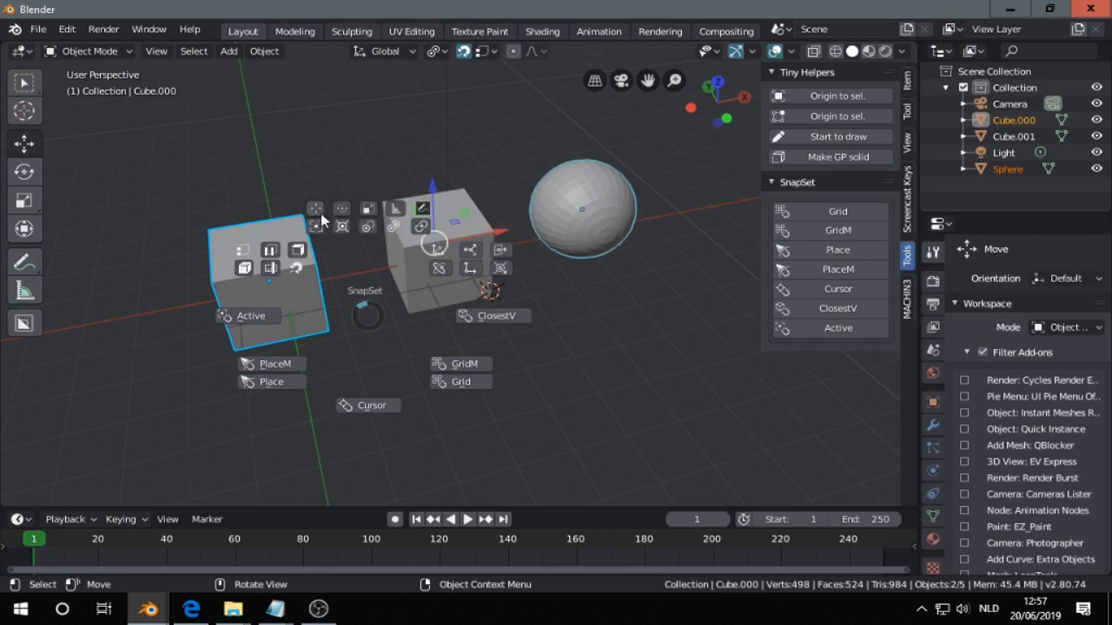
{"action": "mouse_move", "coordinate": [342, 215]}
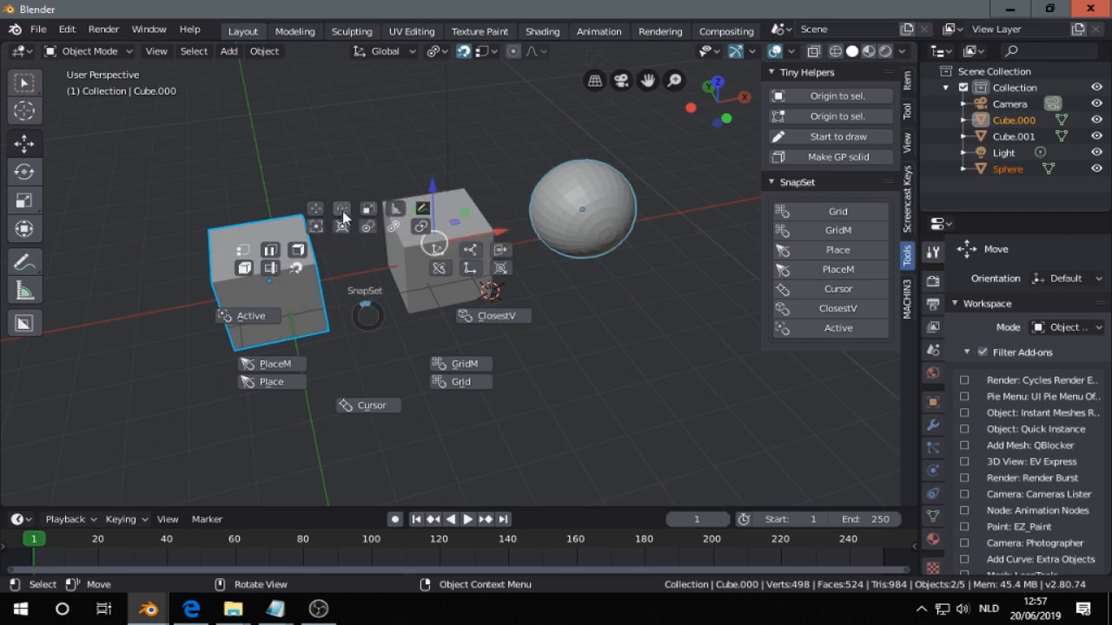
{"action": "mouse_move", "coordinate": [355, 315]}
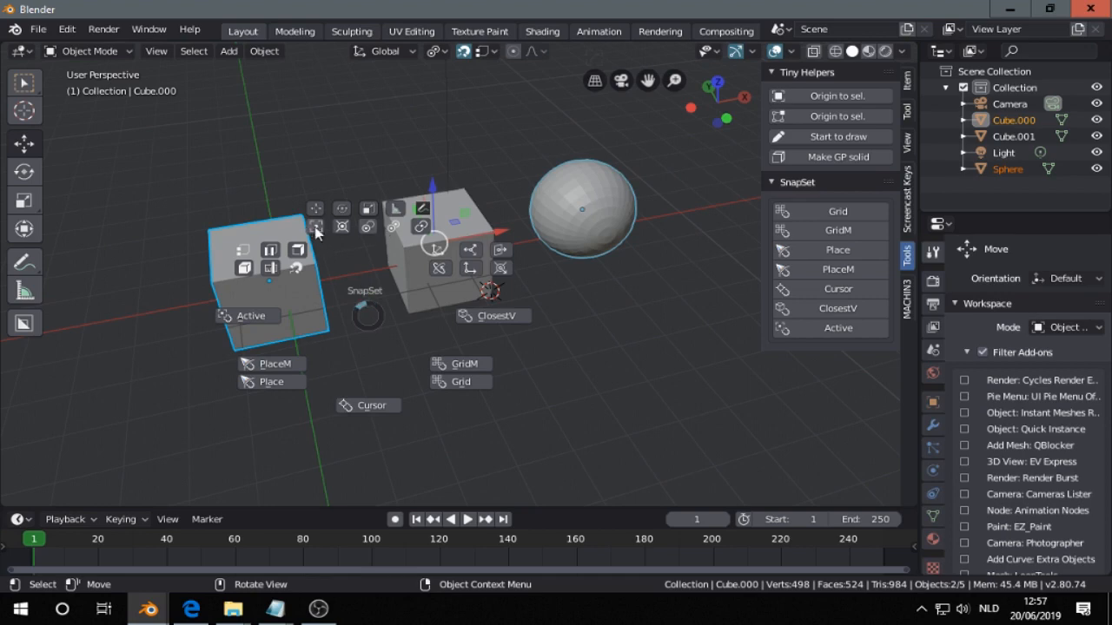
{"action": "mouse_move", "coordinate": [342, 278]}
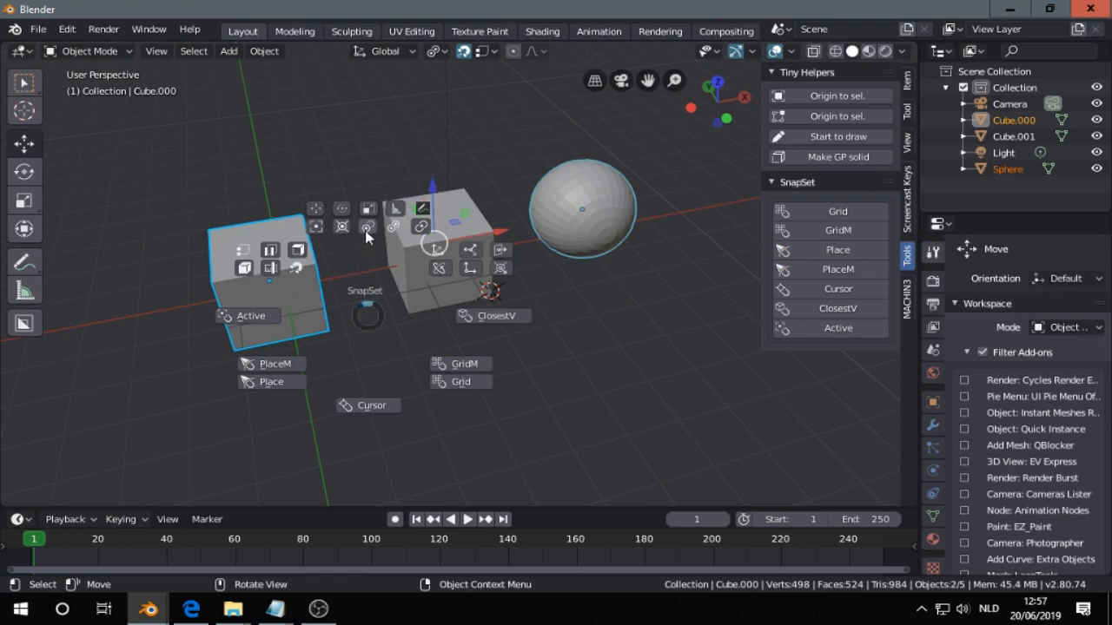
{"action": "mouse_move", "coordinate": [364, 300]}
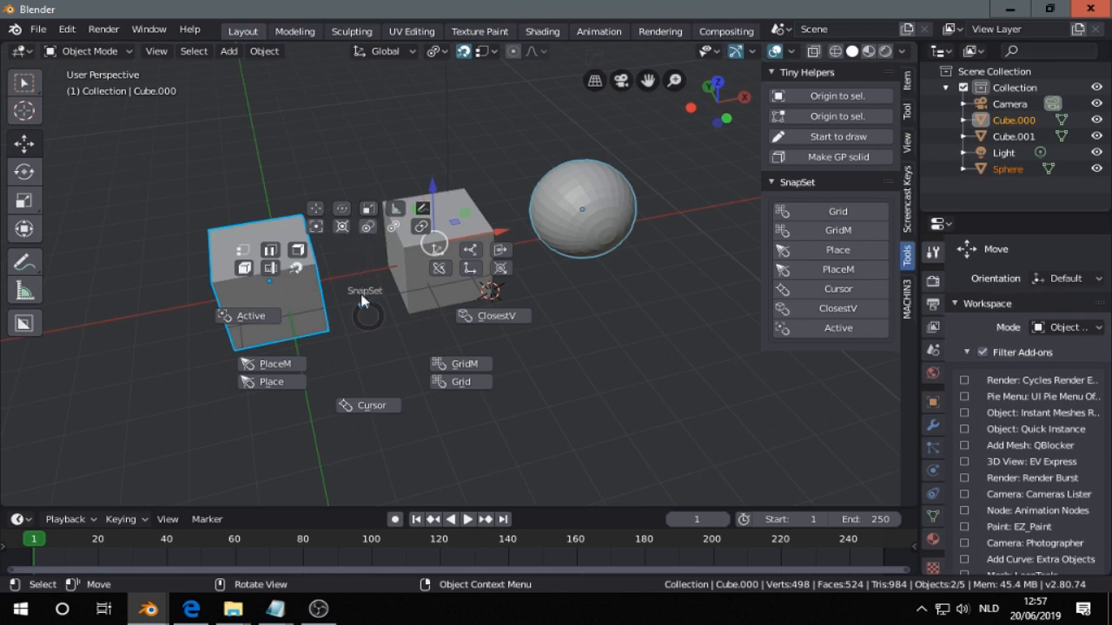
{"action": "mouse_move", "coordinate": [366, 253]}
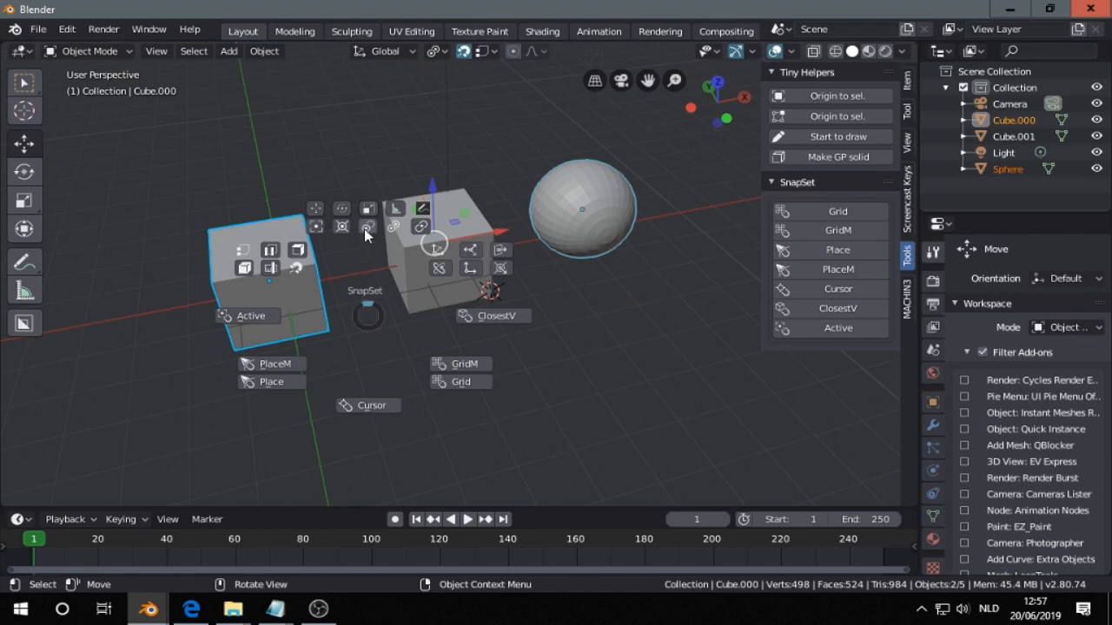
{"action": "mouse_move", "coordinate": [367, 228]}
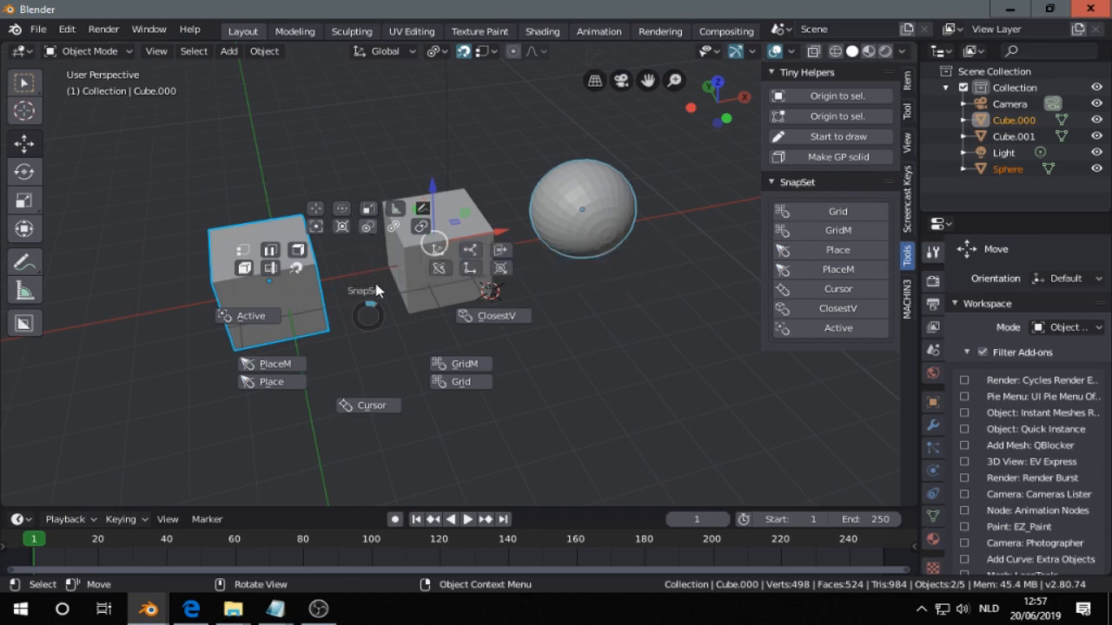
{"action": "mouse_move", "coordinate": [393, 239]}
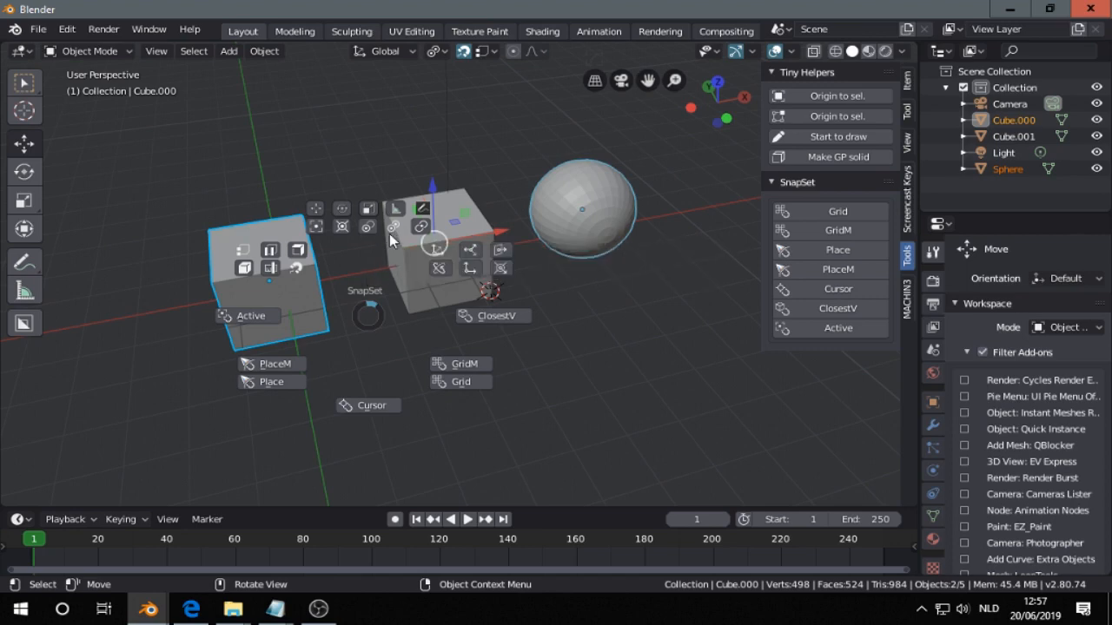
{"action": "mouse_move", "coordinate": [391, 252]}
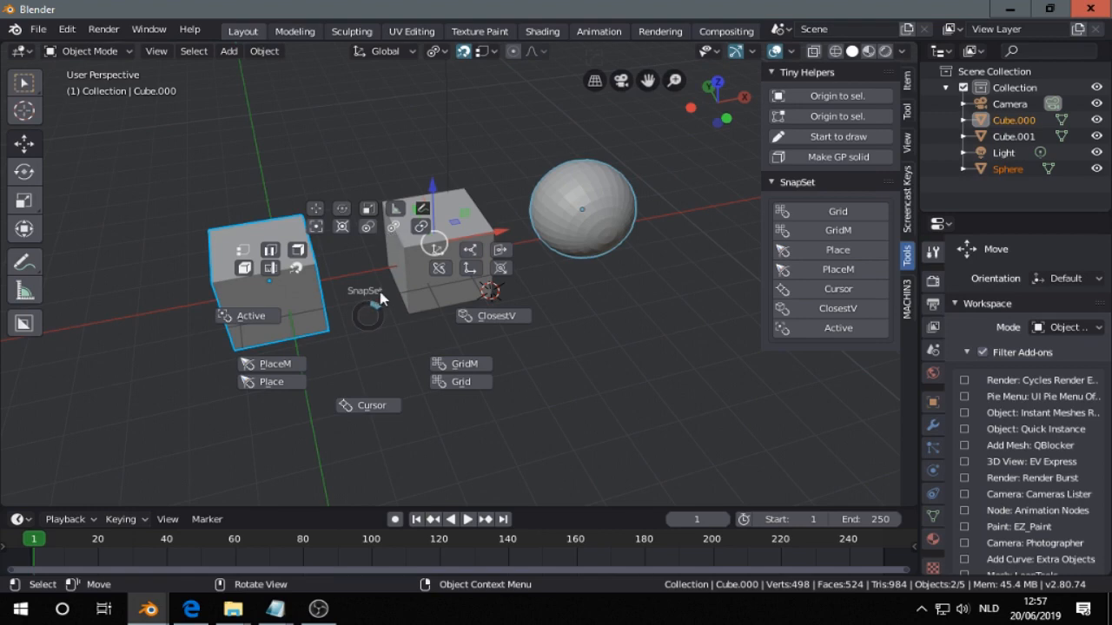
{"action": "mouse_move", "coordinate": [421, 227]}
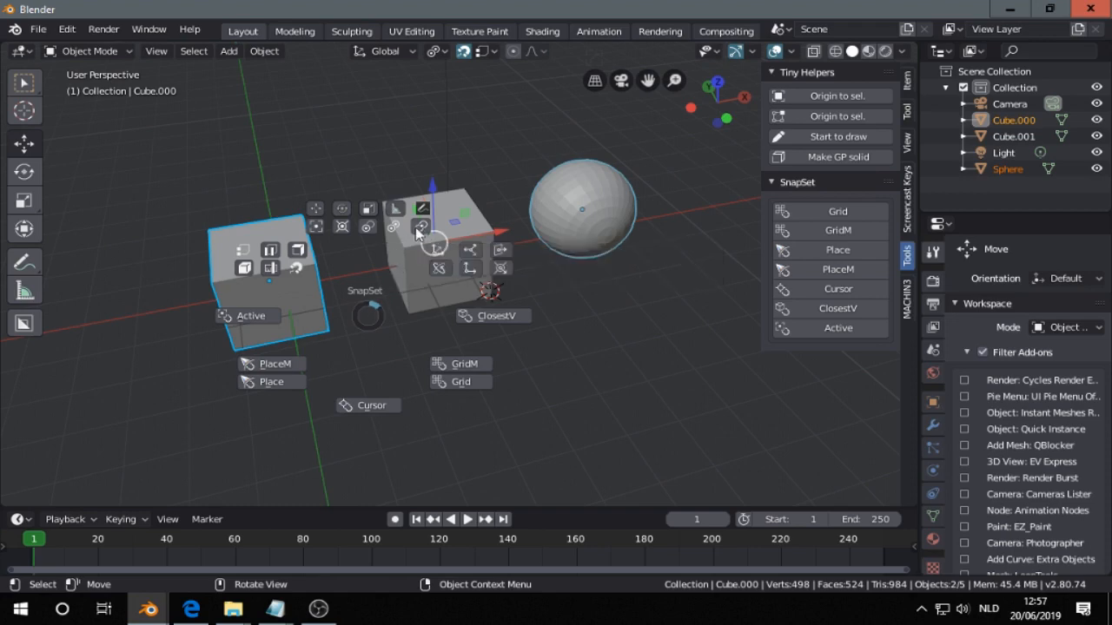
{"action": "mouse_move", "coordinate": [378, 261]}
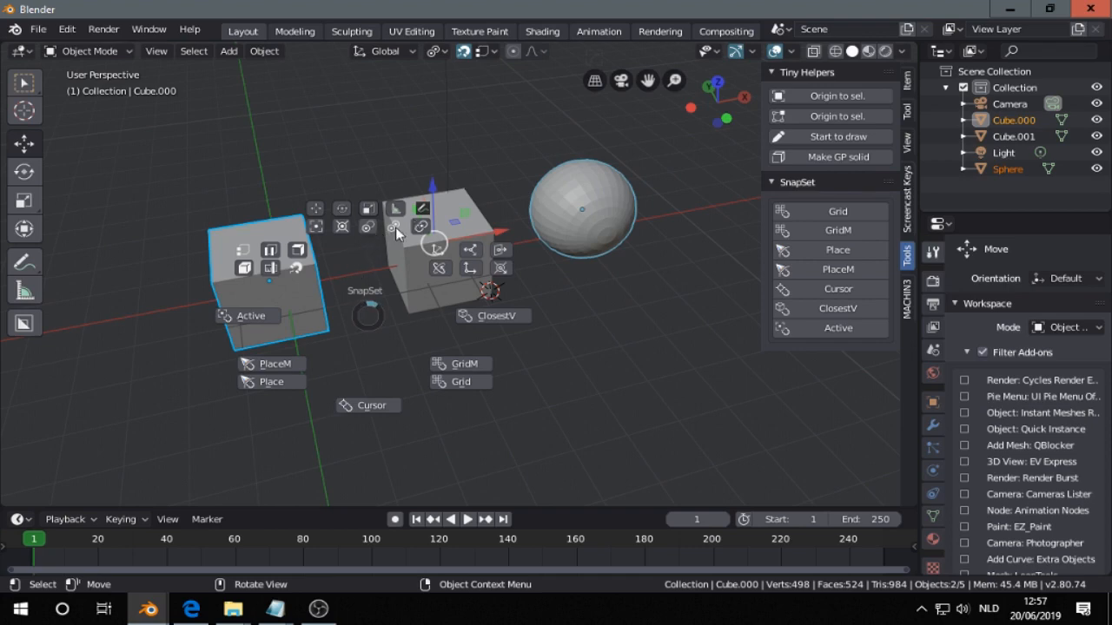
{"action": "left_click", "coordinate": [395, 227]}
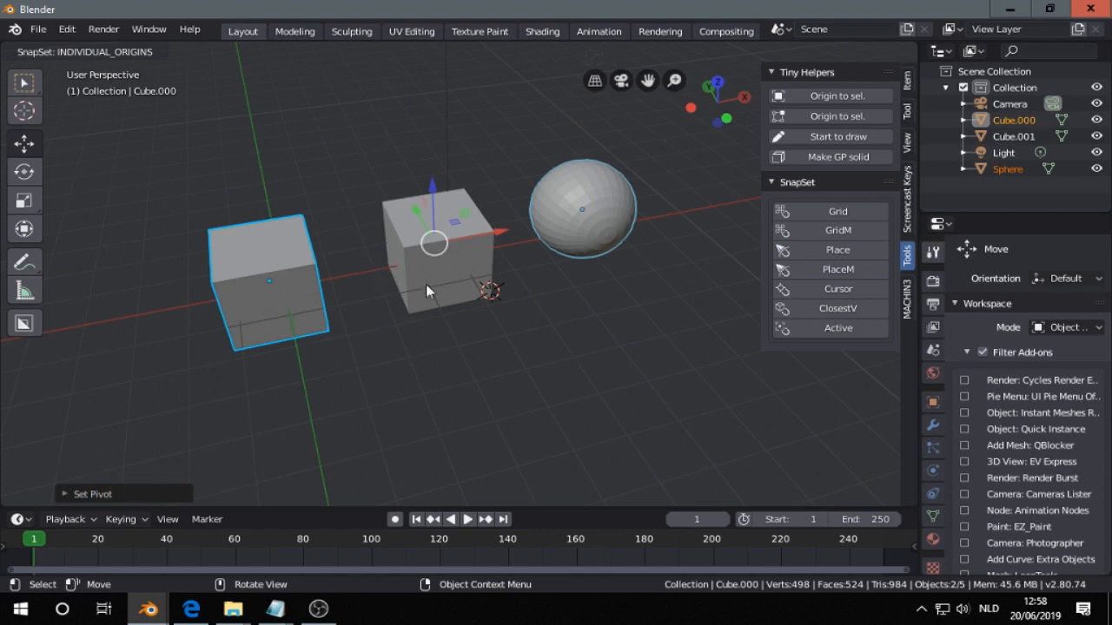
{"action": "left_click", "coordinate": [439, 243]}
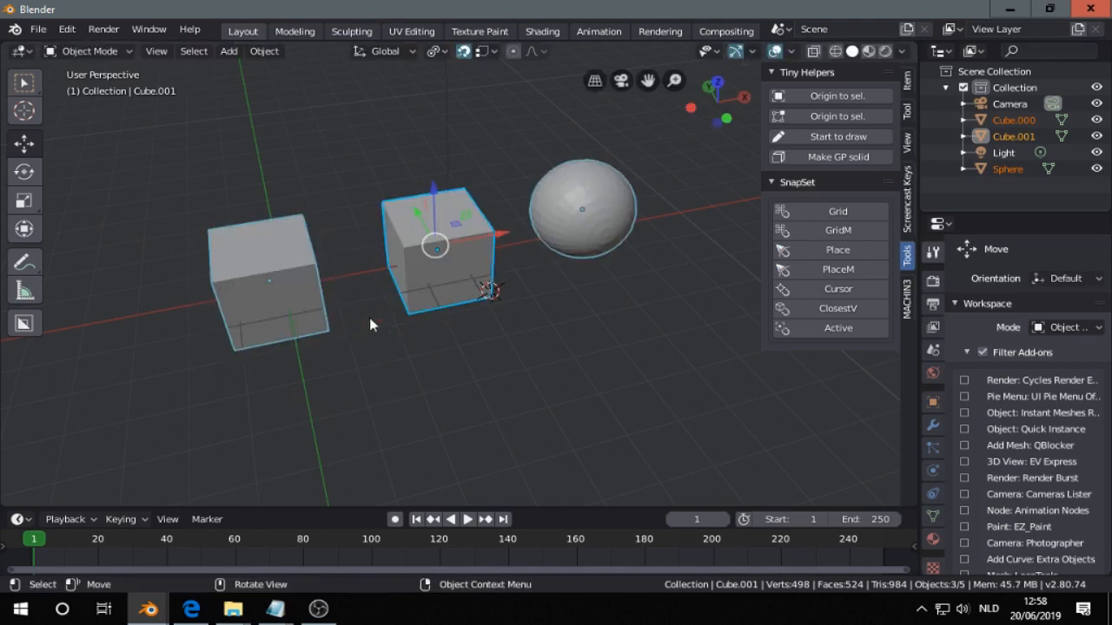
{"action": "mouse_move", "coordinate": [281, 311]}
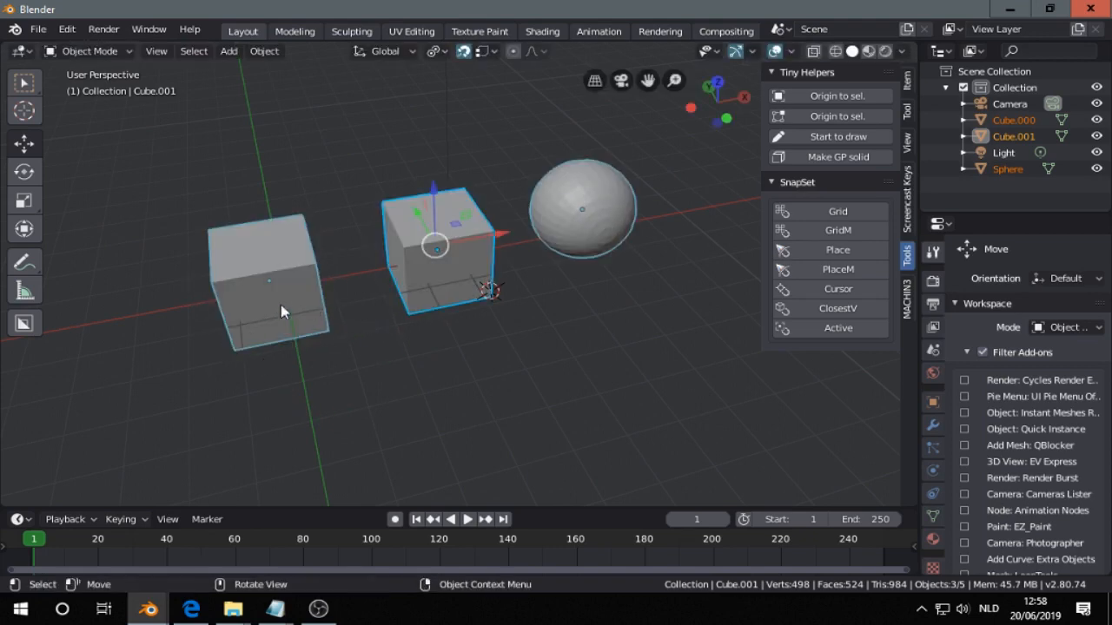
Switch the pivot to Active Element, then select the left cube plus the right cube.
{"action": "key", "text": "shift+w"}
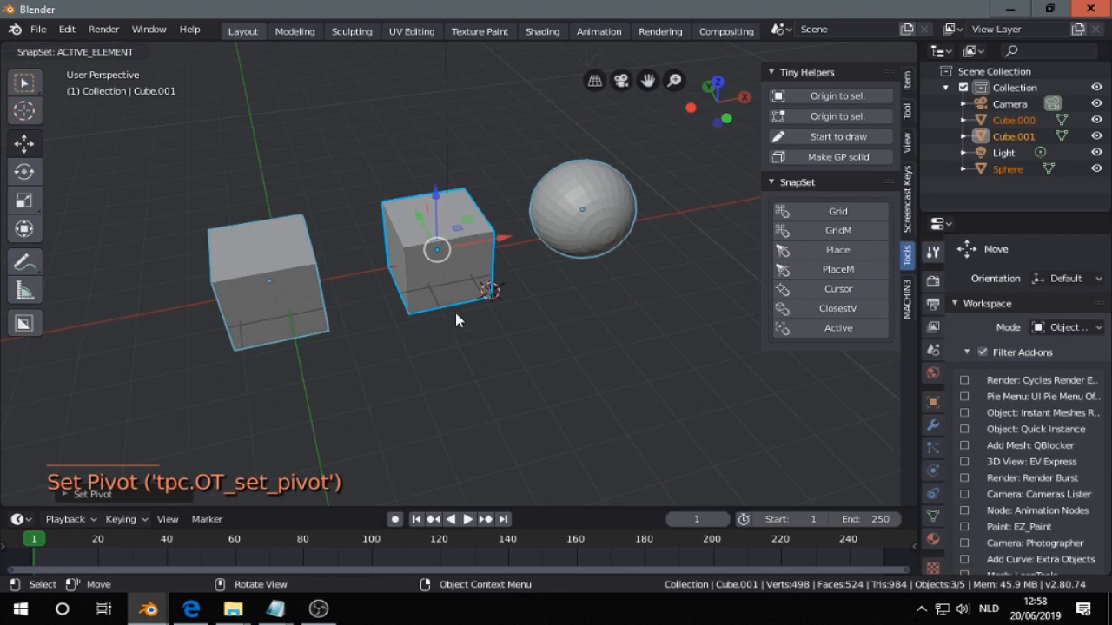
{"action": "left_click", "coordinate": [581, 208]}
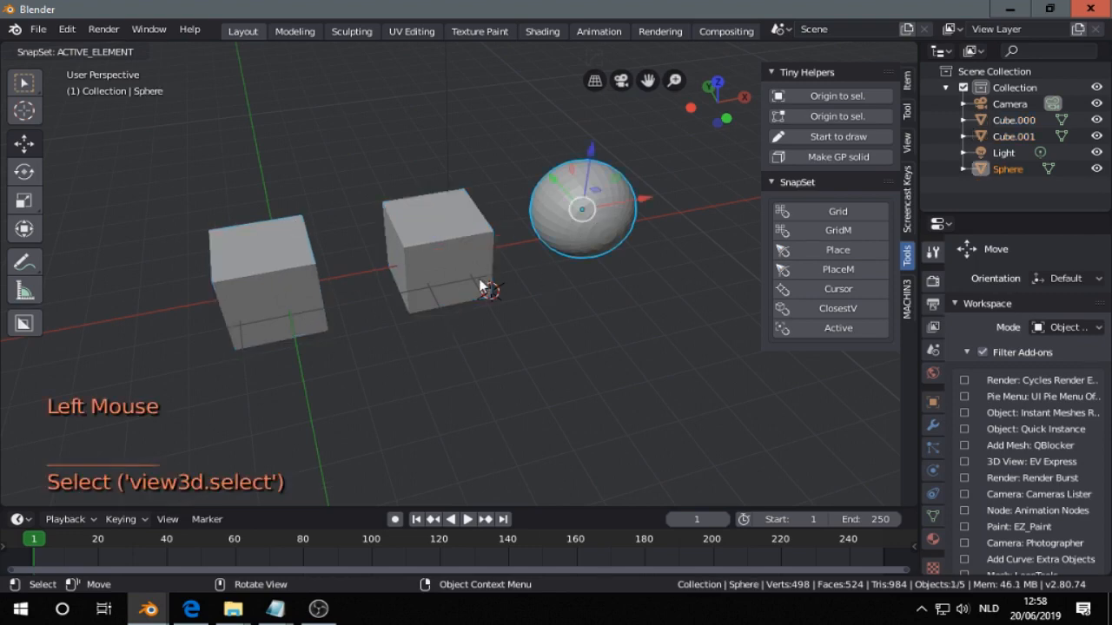
{"action": "left_click", "coordinate": [269, 278]}
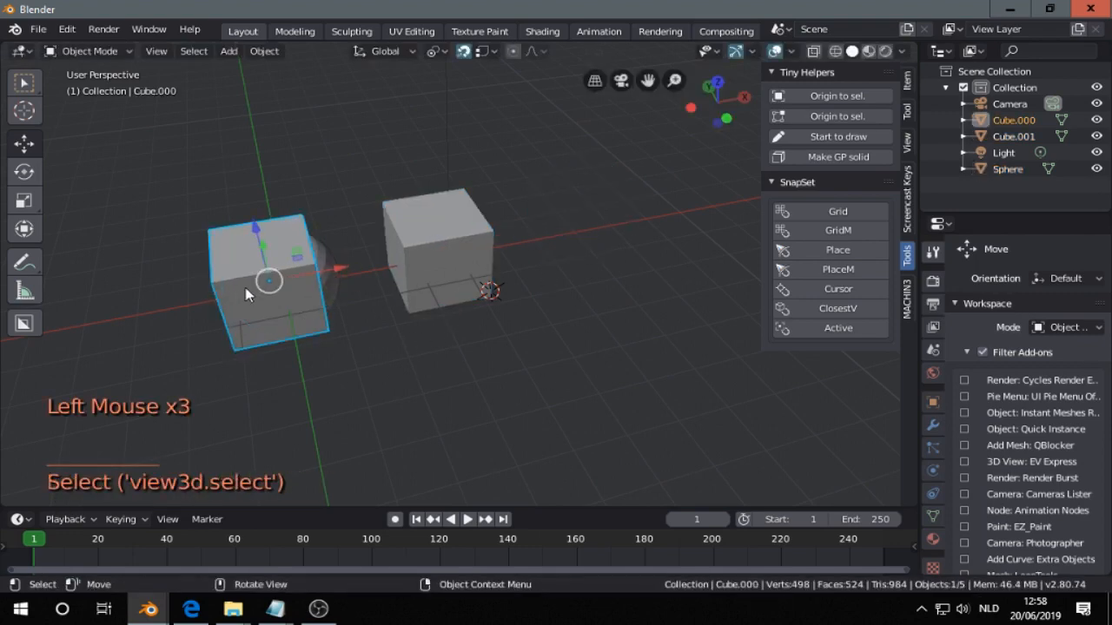
{"action": "left_click", "coordinate": [447, 243]}
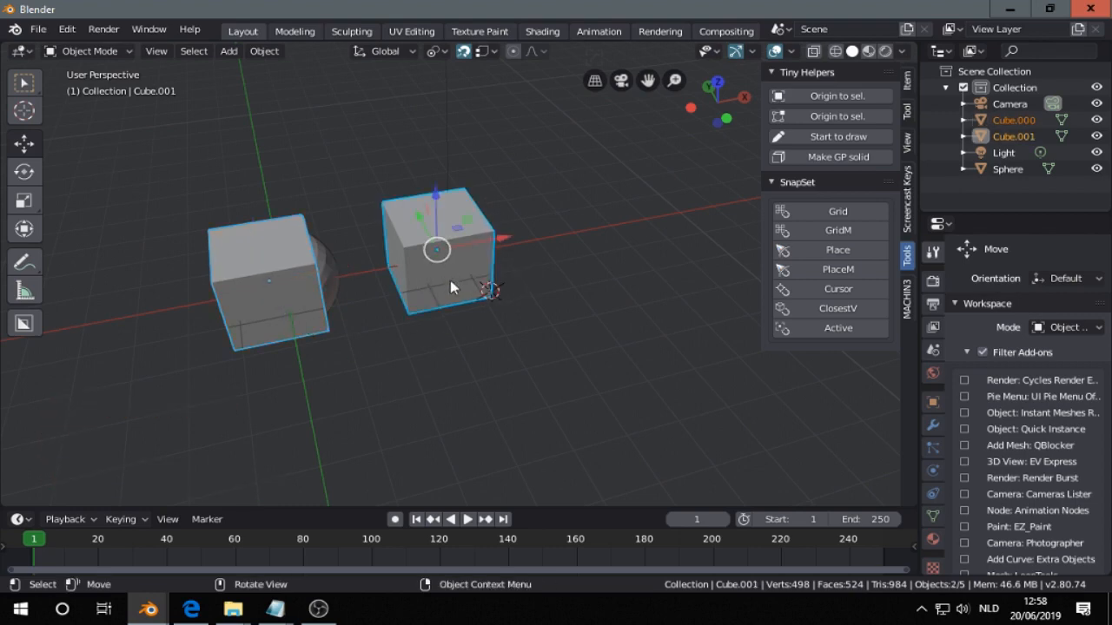
{"action": "mouse_move", "coordinate": [473, 361]}
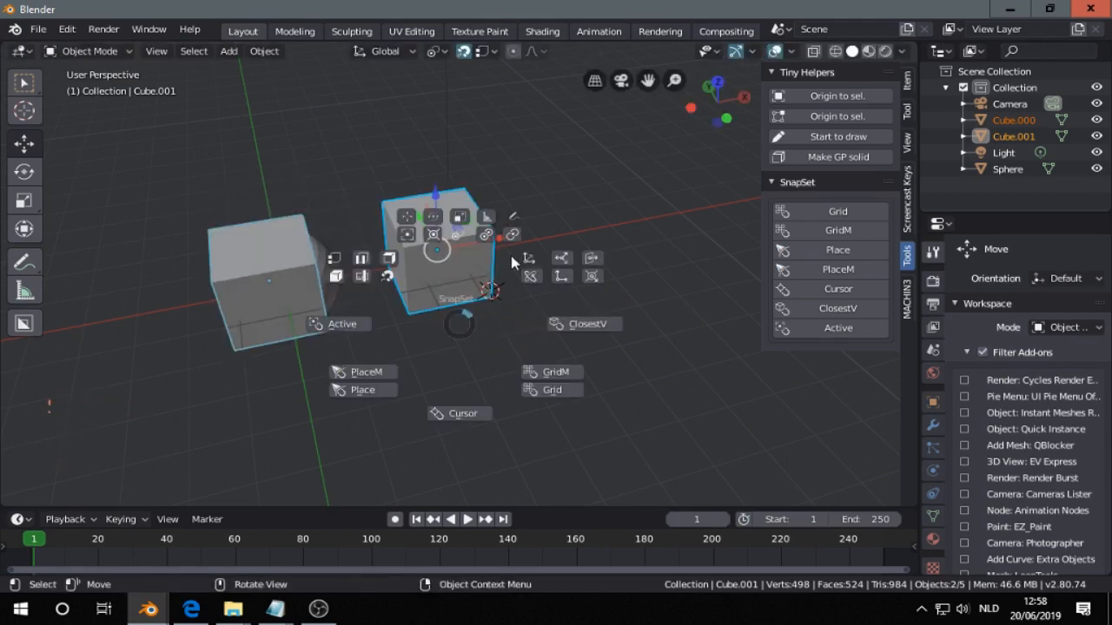
{"action": "mouse_move", "coordinate": [513, 237]}
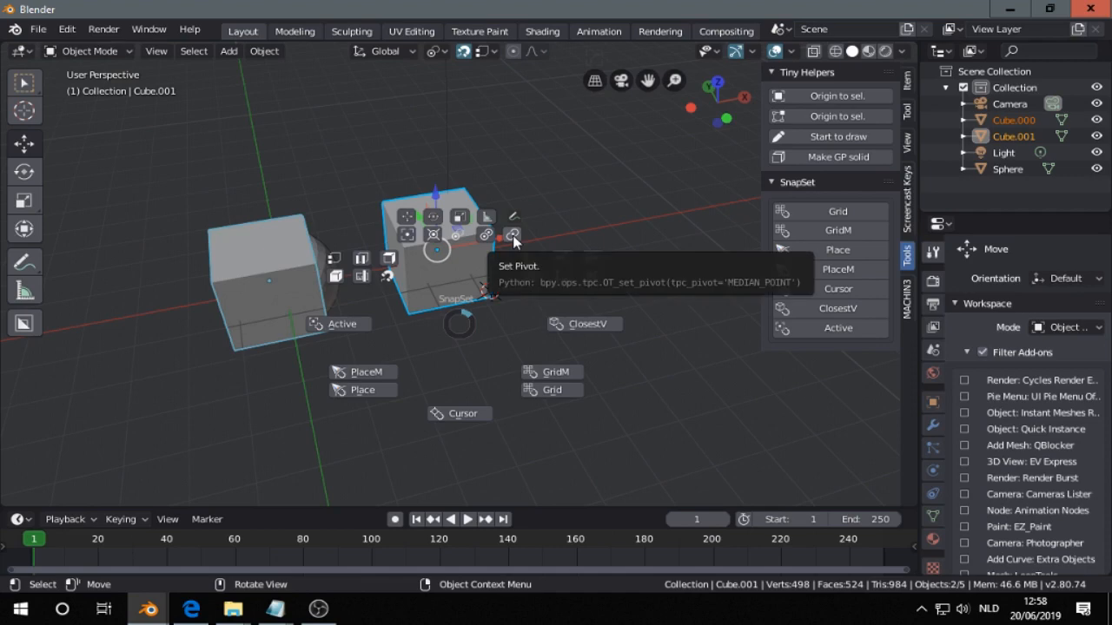
Set pivot to Median Point, move the sphere beside Cube.001, and select the left cube.
{"action": "left_click", "coordinate": [512, 234]}
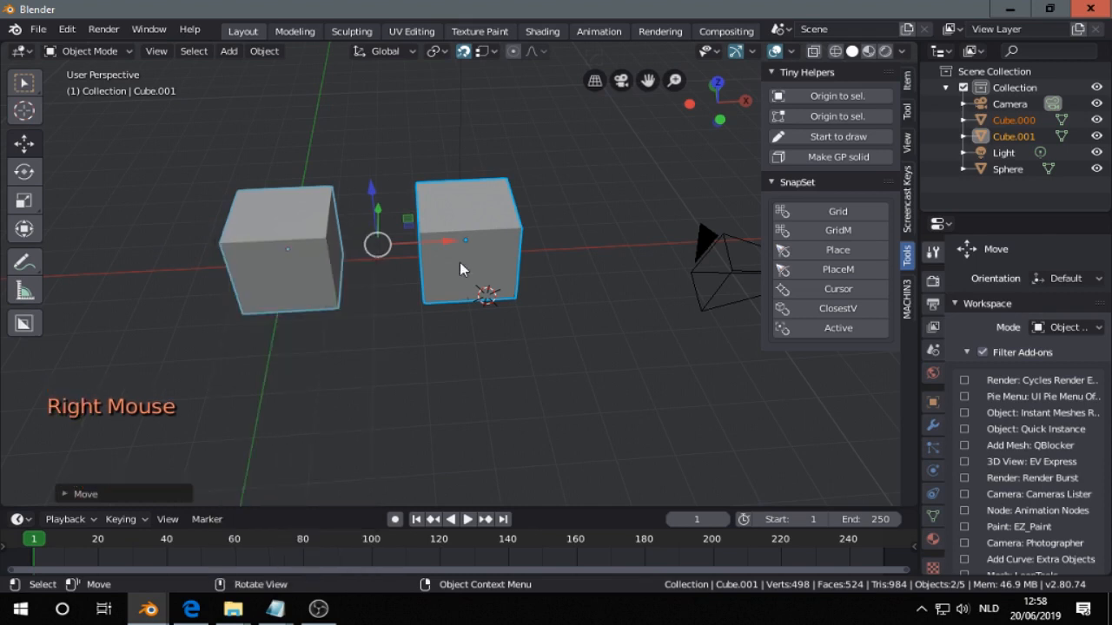
{"action": "mouse_move", "coordinate": [360, 317]}
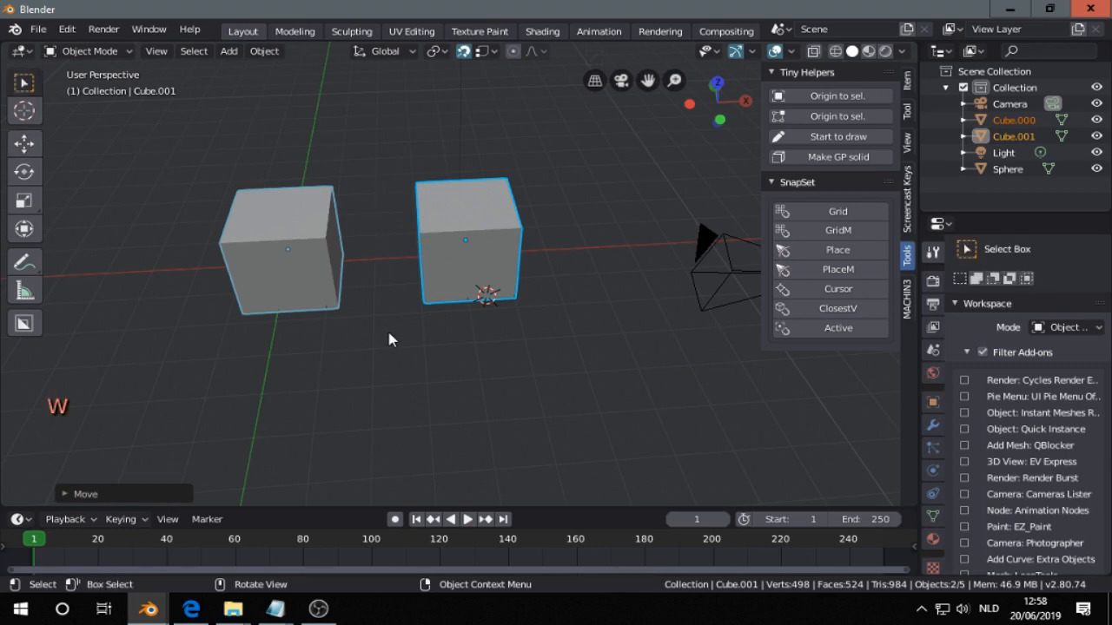
{"action": "mouse_move", "coordinate": [194, 165]}
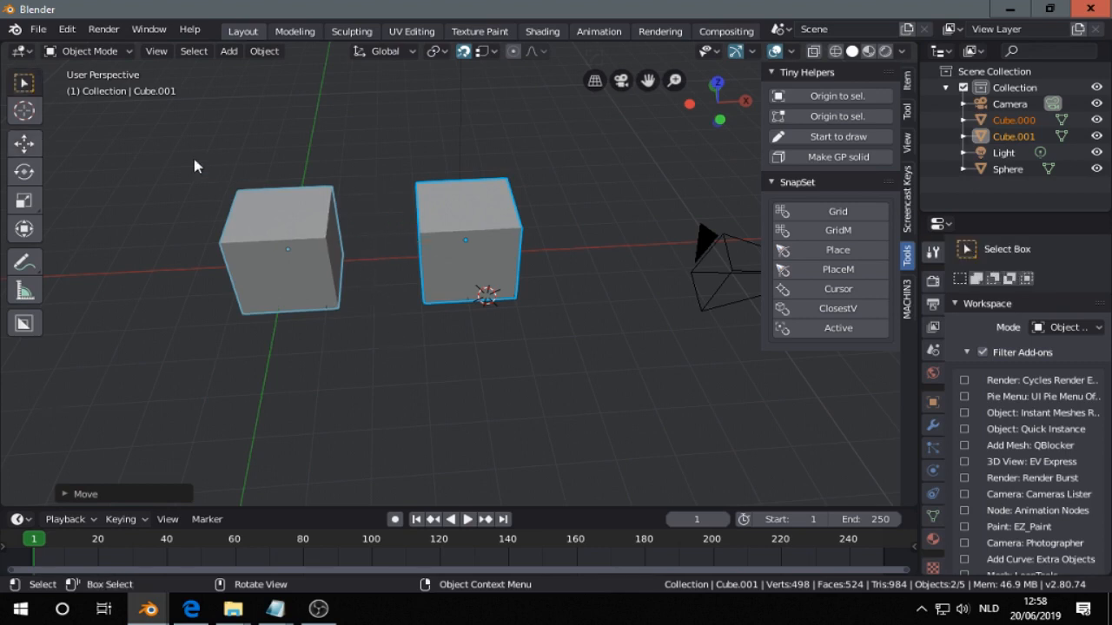
{"action": "mouse_move", "coordinate": [22, 83]}
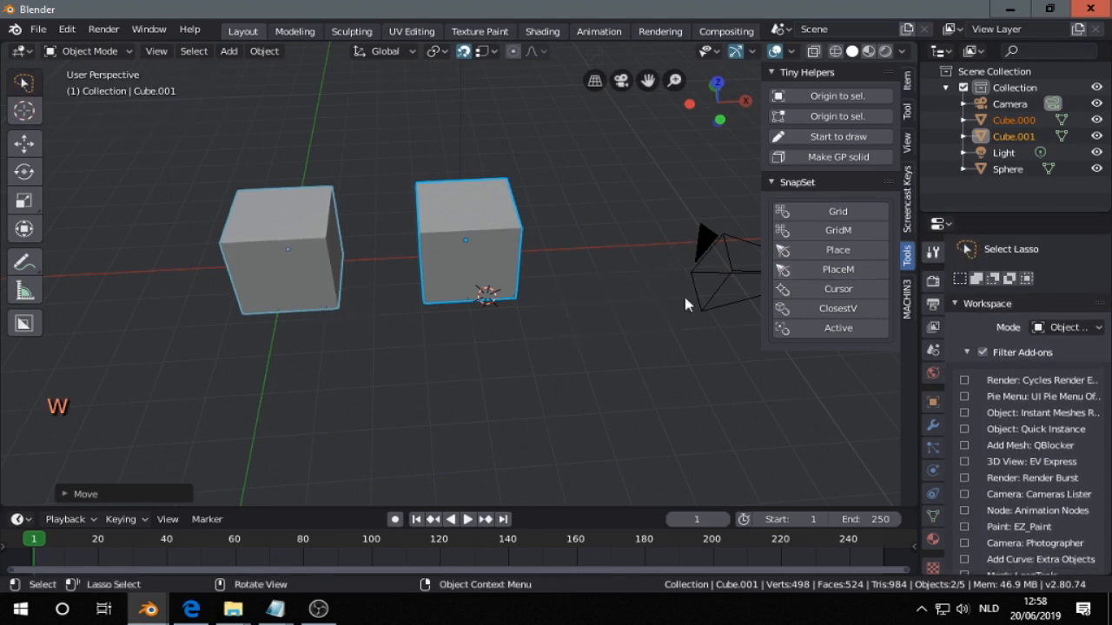
{"action": "scroll", "scroll_direction": "up", "scroll_amount": 3}
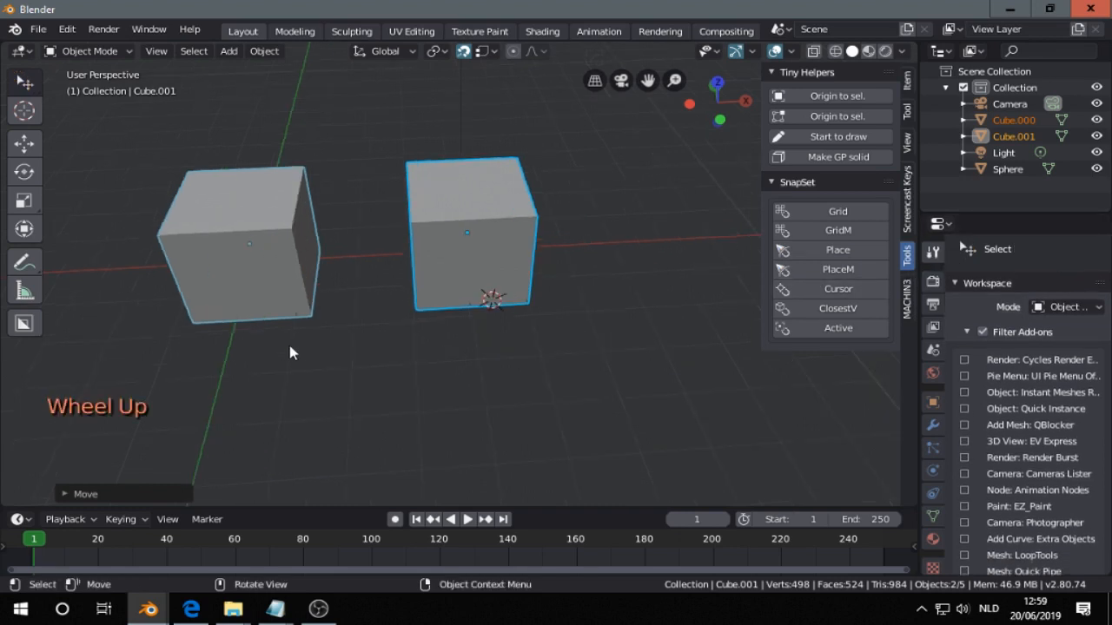
{"action": "left_click_drag", "start_coordinate": [291, 351], "coordinate": [207, 319]}
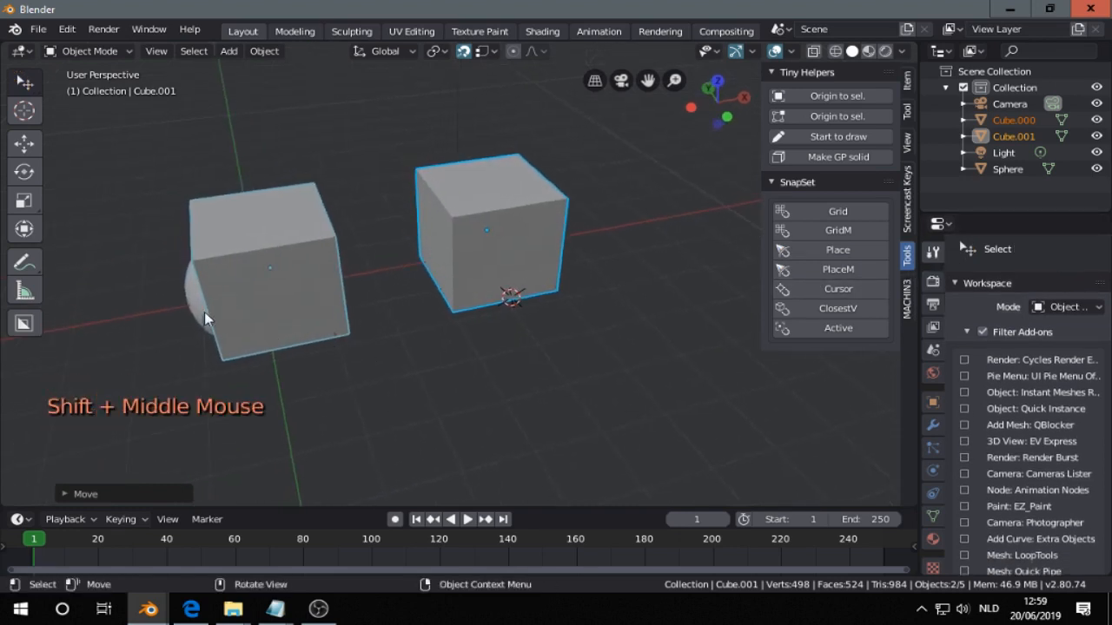
{"action": "key", "text": "g"}
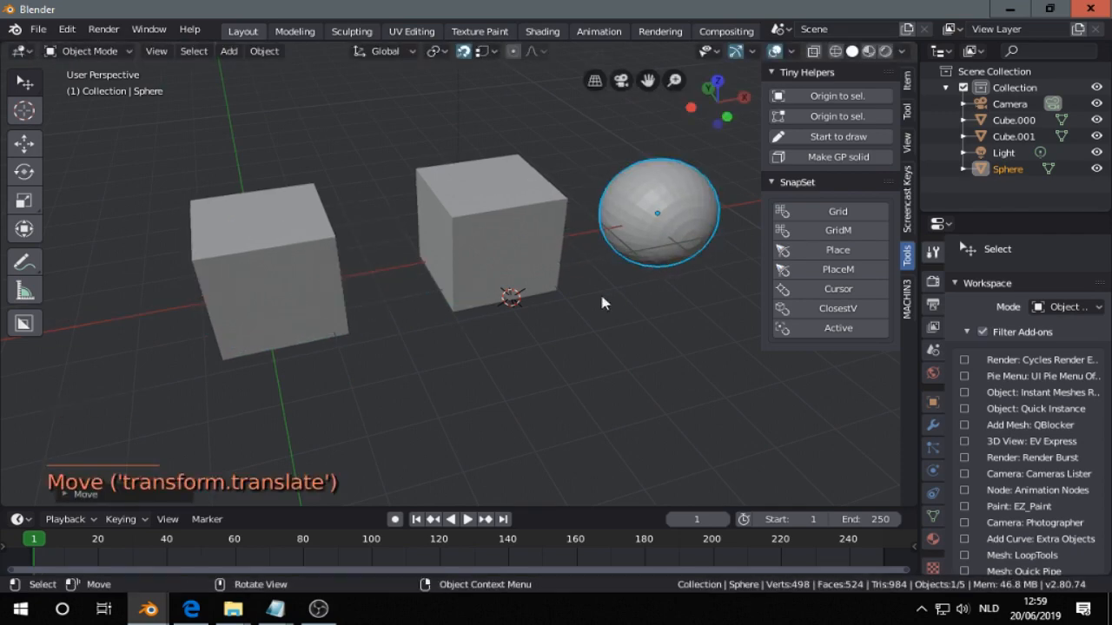
{"action": "left_click_drag", "start_coordinate": [604, 304], "coordinate": [322, 309]}
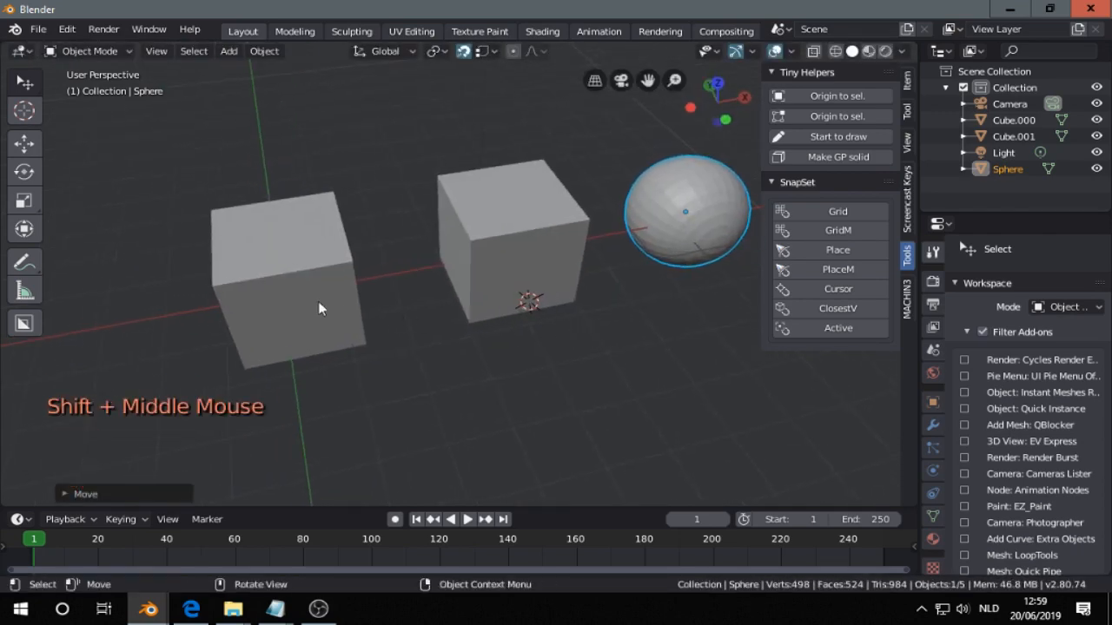
{"action": "left_click", "coordinate": [291, 278]}
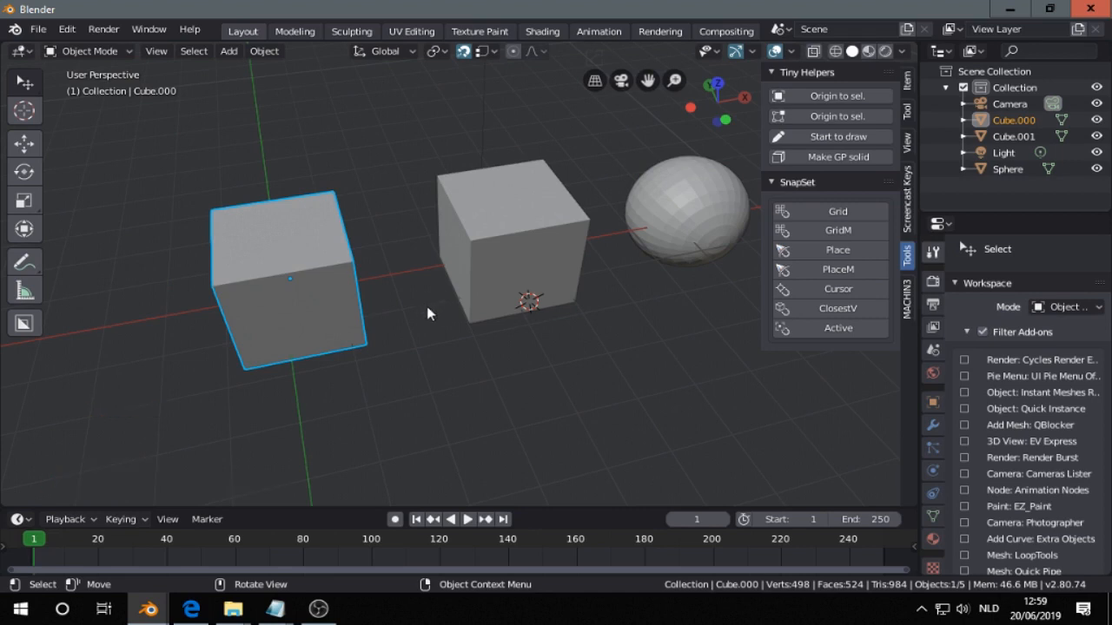
Set snapping to Increment and slide the left cube 1 m along global Y.
{"action": "key", "text": "shift"}
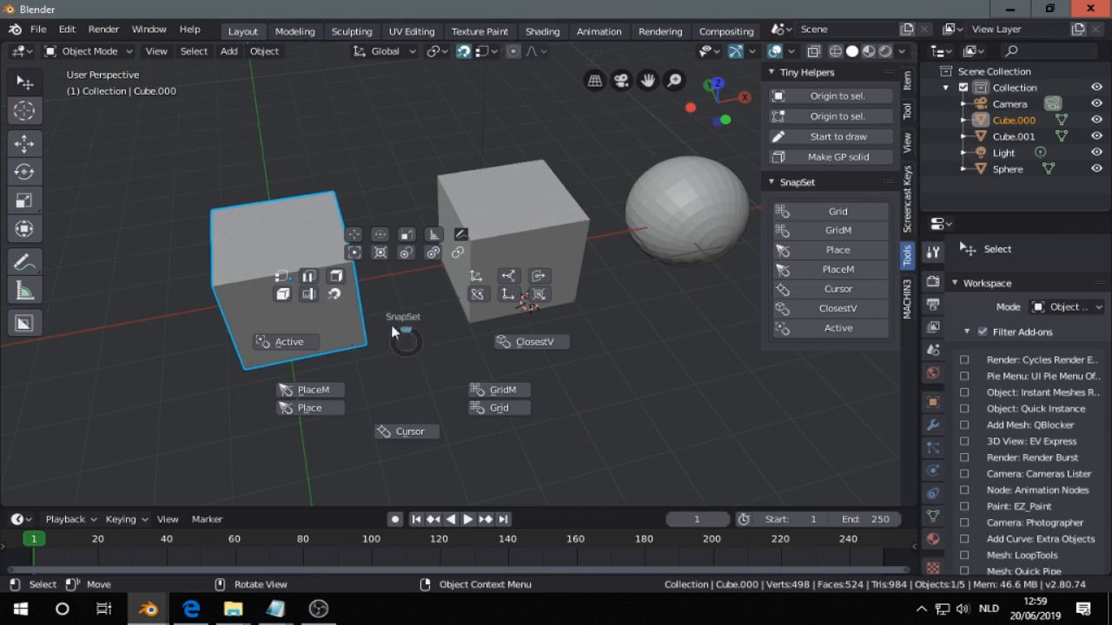
{"action": "mouse_move", "coordinate": [352, 297]}
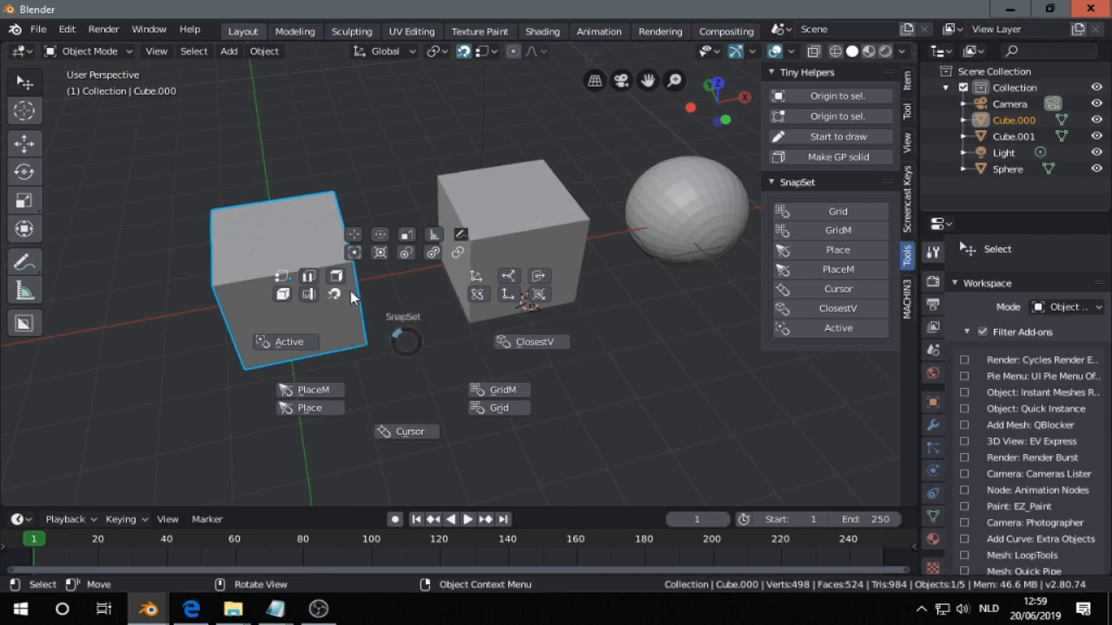
{"action": "mouse_move", "coordinate": [335, 302]}
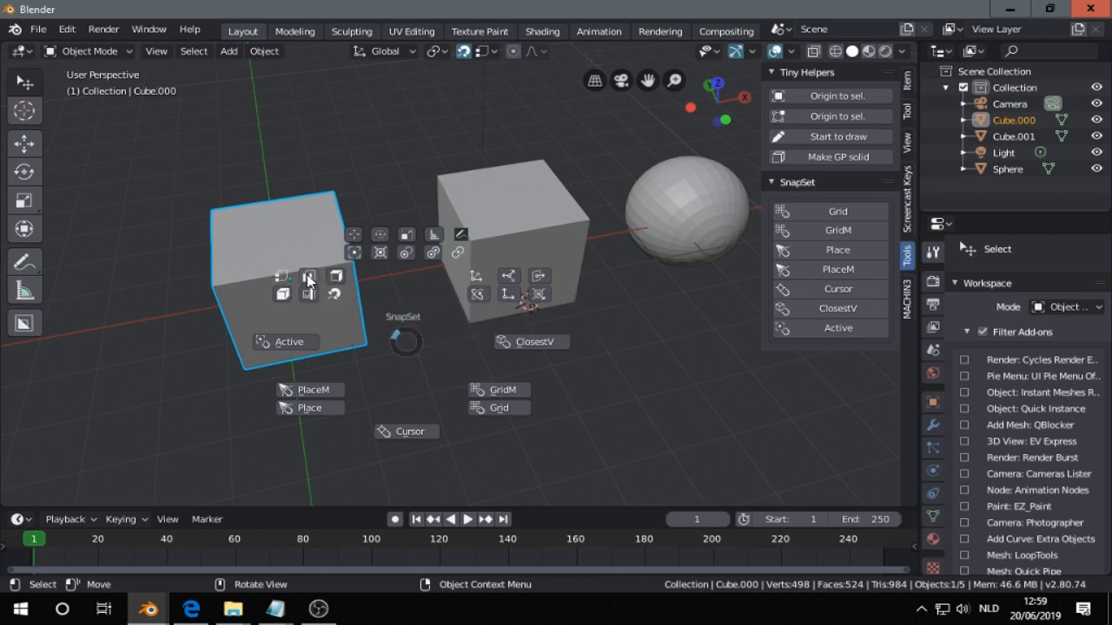
{"action": "mouse_move", "coordinate": [309, 276]}
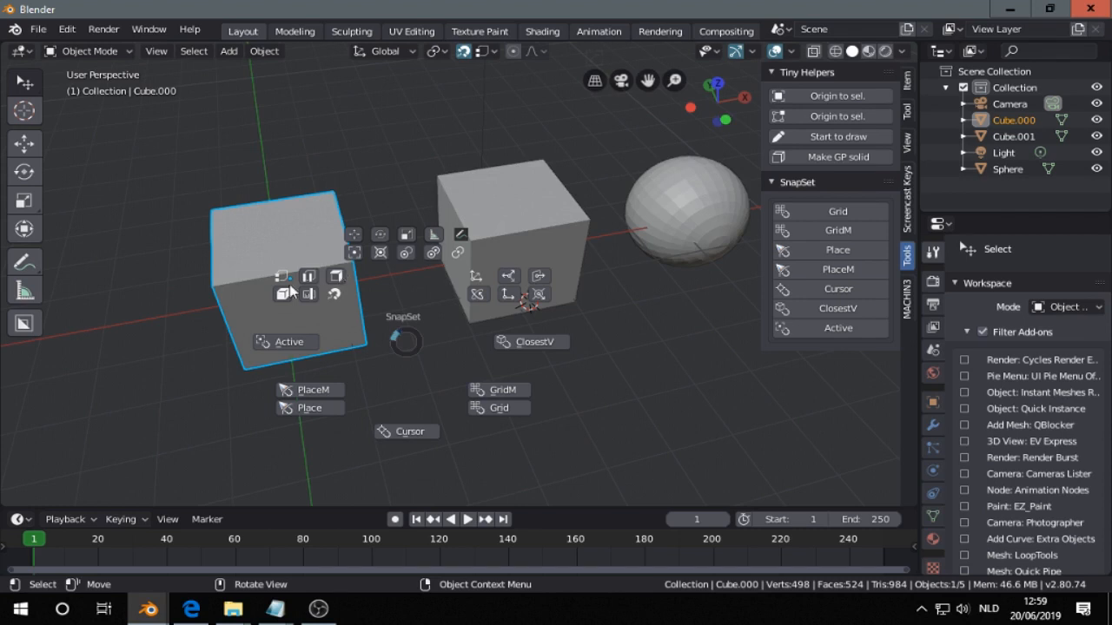
{"action": "mouse_move", "coordinate": [308, 293]}
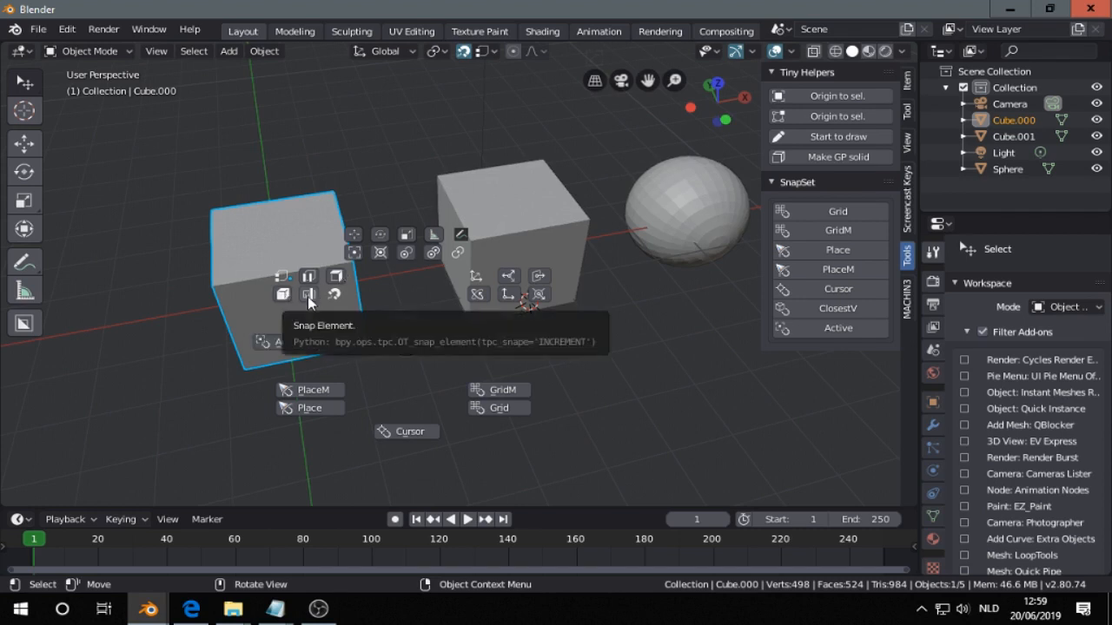
{"action": "left_click", "coordinate": [308, 293]}
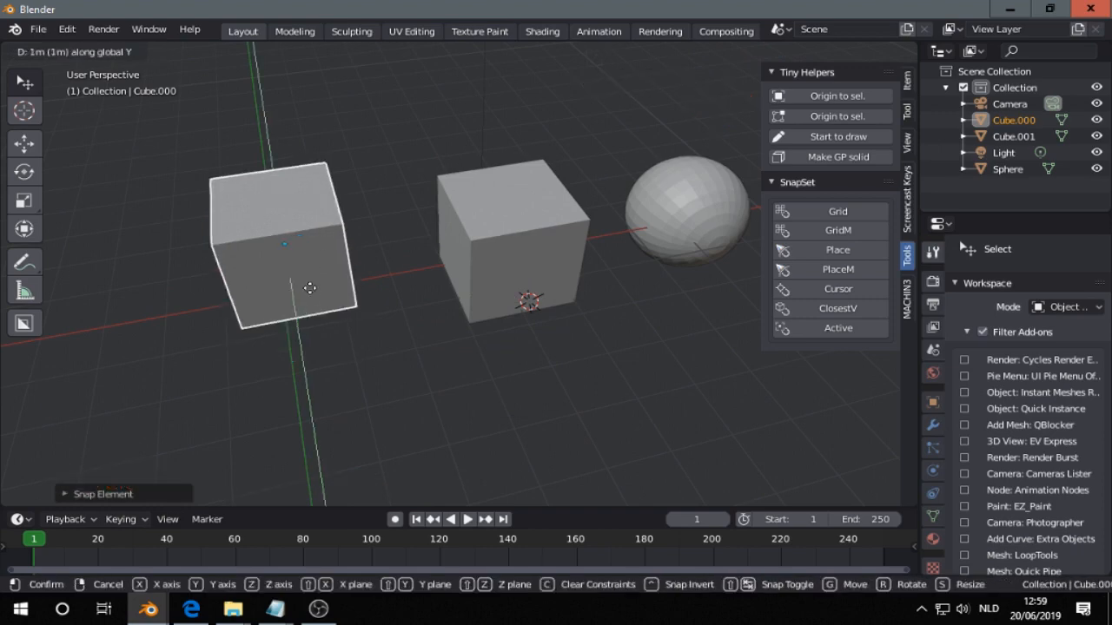
{"action": "left_click_drag", "start_coordinate": [310, 287], "coordinate": [327, 388]}
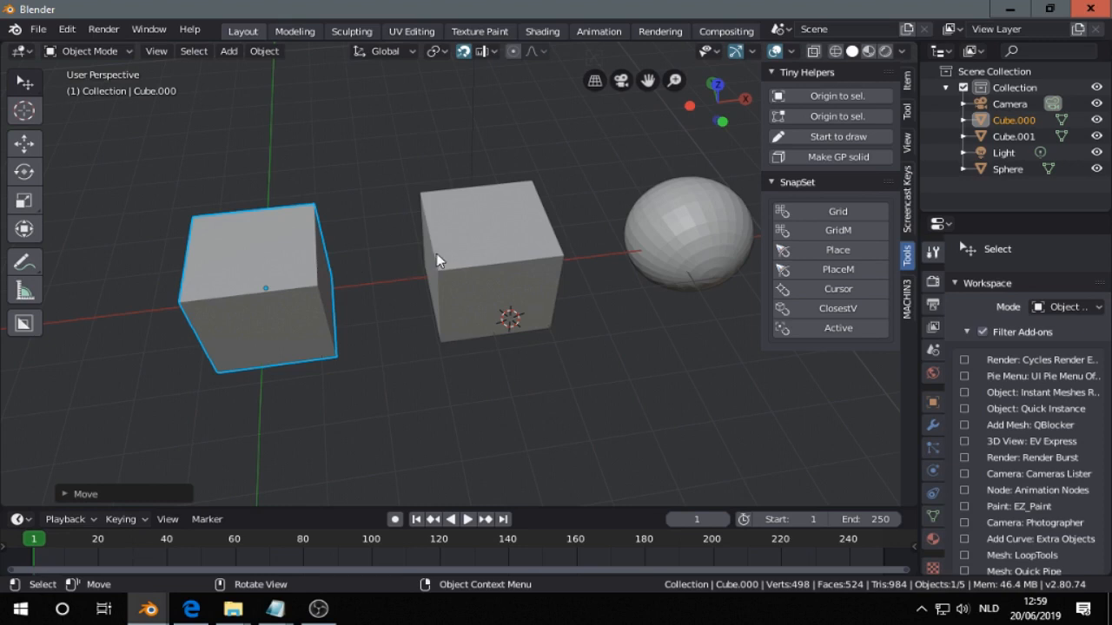
{"action": "mouse_move", "coordinate": [289, 275]}
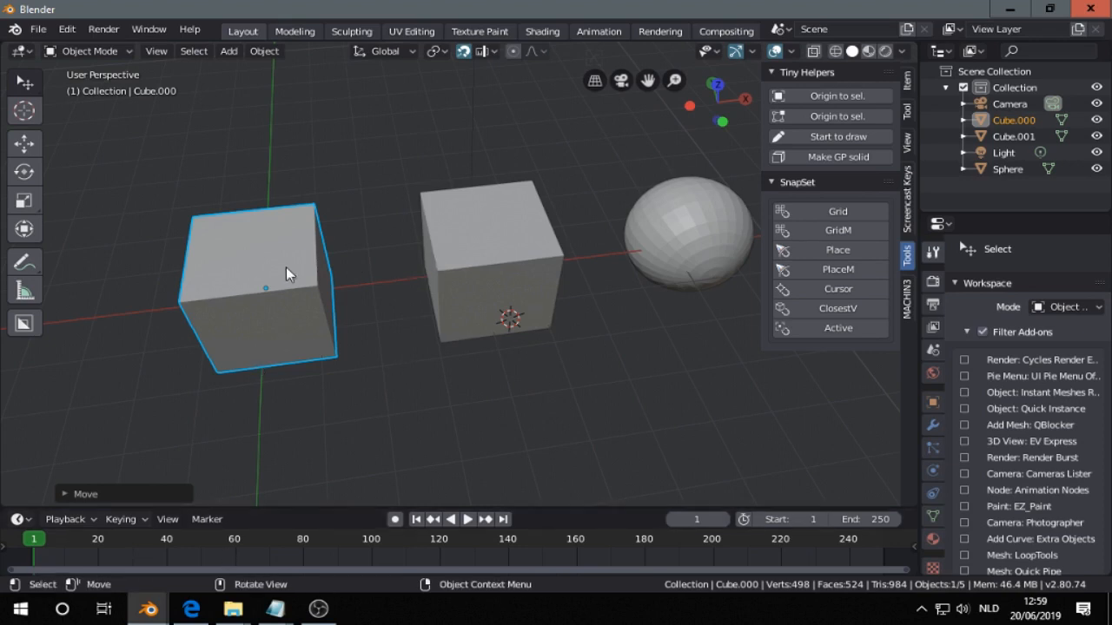
{"action": "mouse_move", "coordinate": [309, 296]}
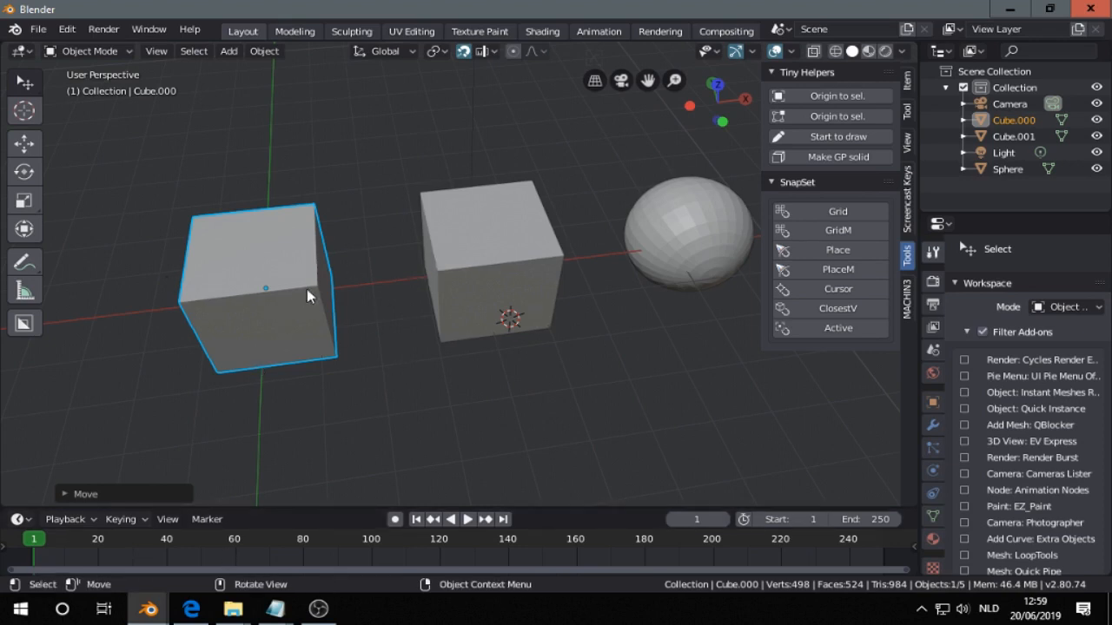
{"action": "mouse_move", "coordinate": [517, 281]}
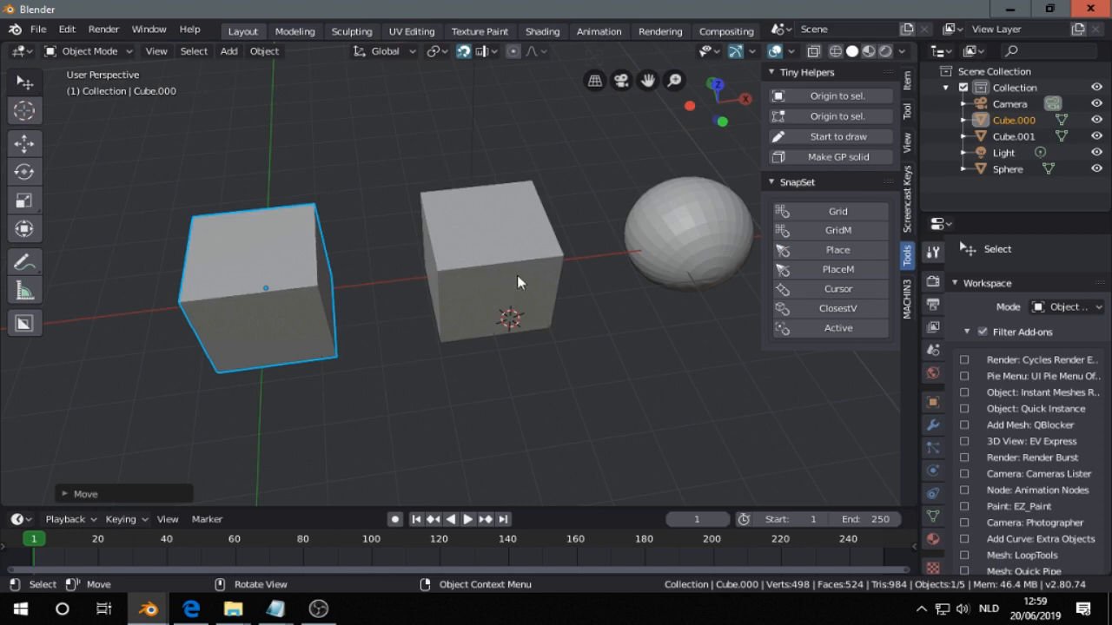
{"action": "mouse_move", "coordinate": [387, 233]}
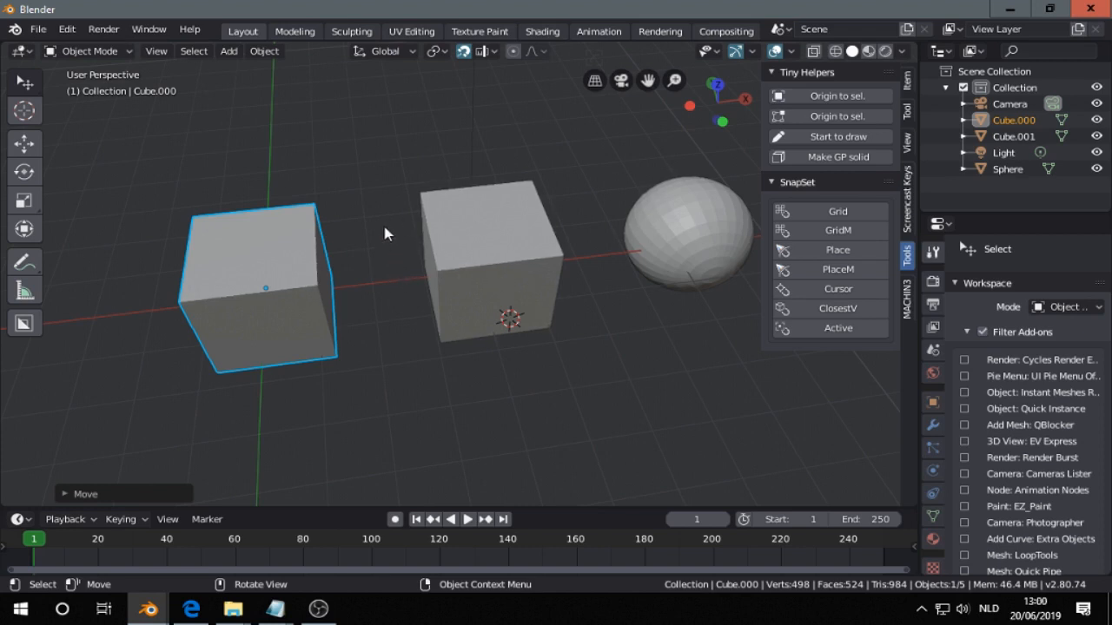
Choose a different snap element and move Cube.000 along X against Cube.001.
{"action": "key", "text": "shift+w"}
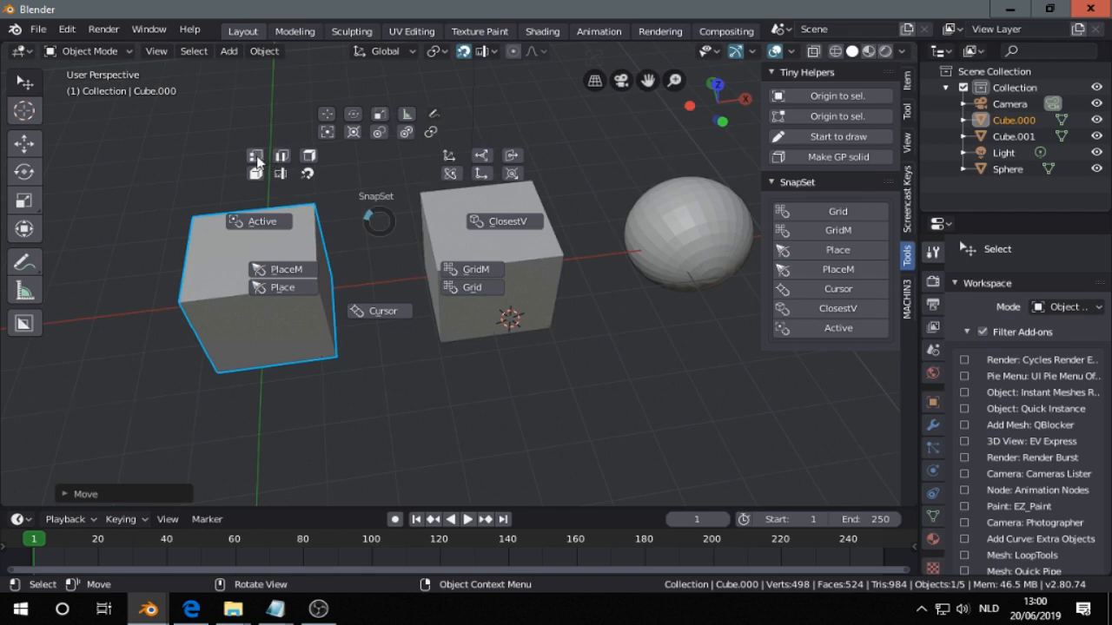
{"action": "left_click", "coordinate": [256, 155]}
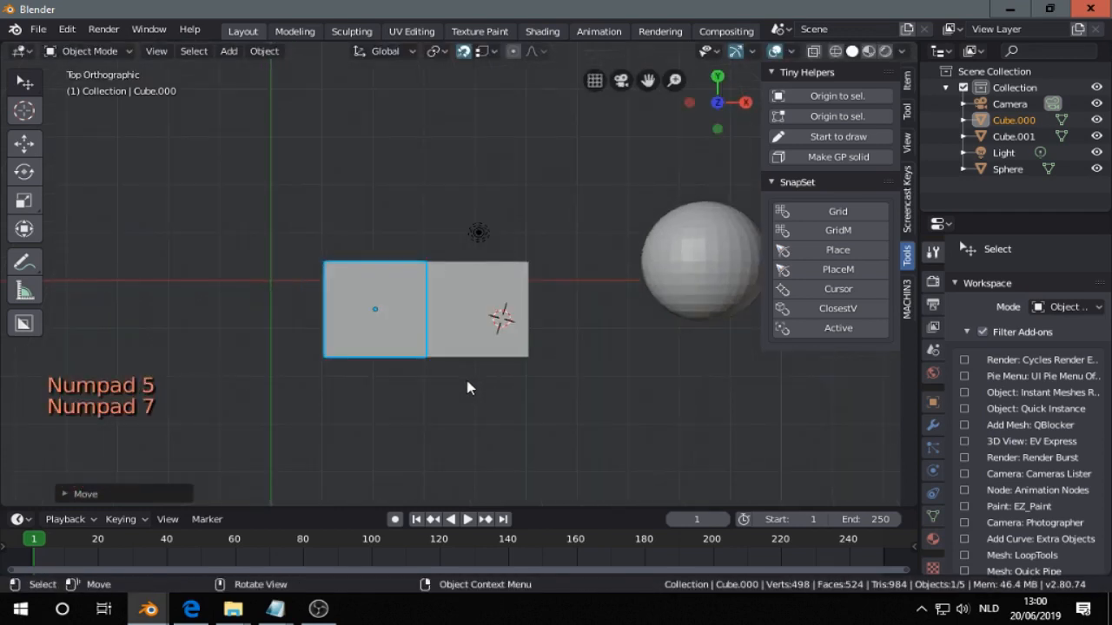
{"action": "left_click_drag", "start_coordinate": [469, 388], "coordinate": [408, 298]}
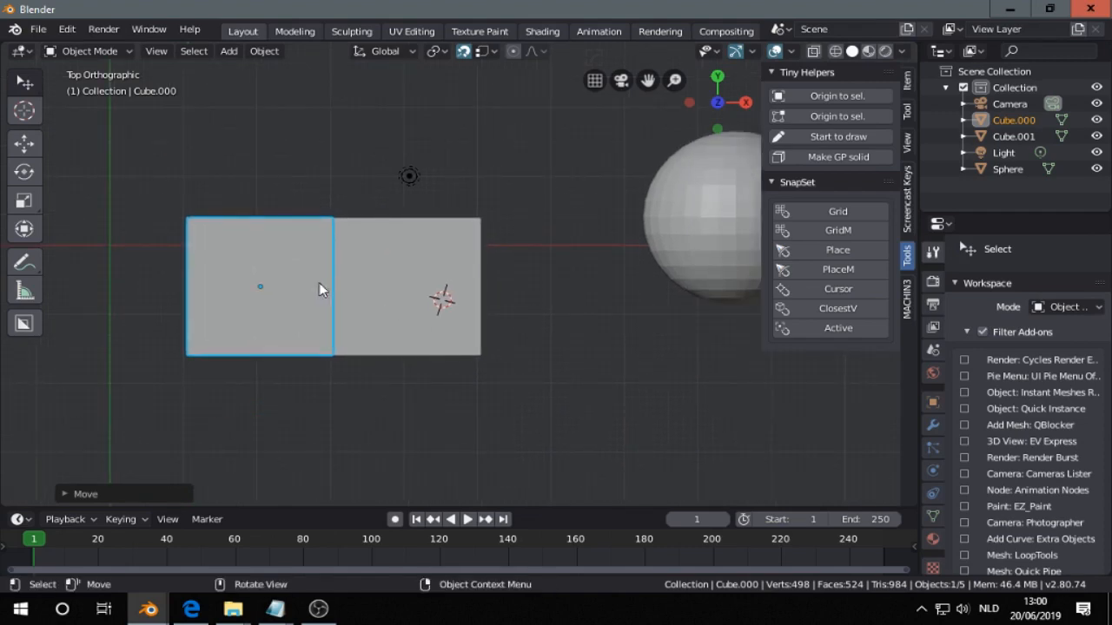
{"action": "mouse_move", "coordinate": [263, 294]}
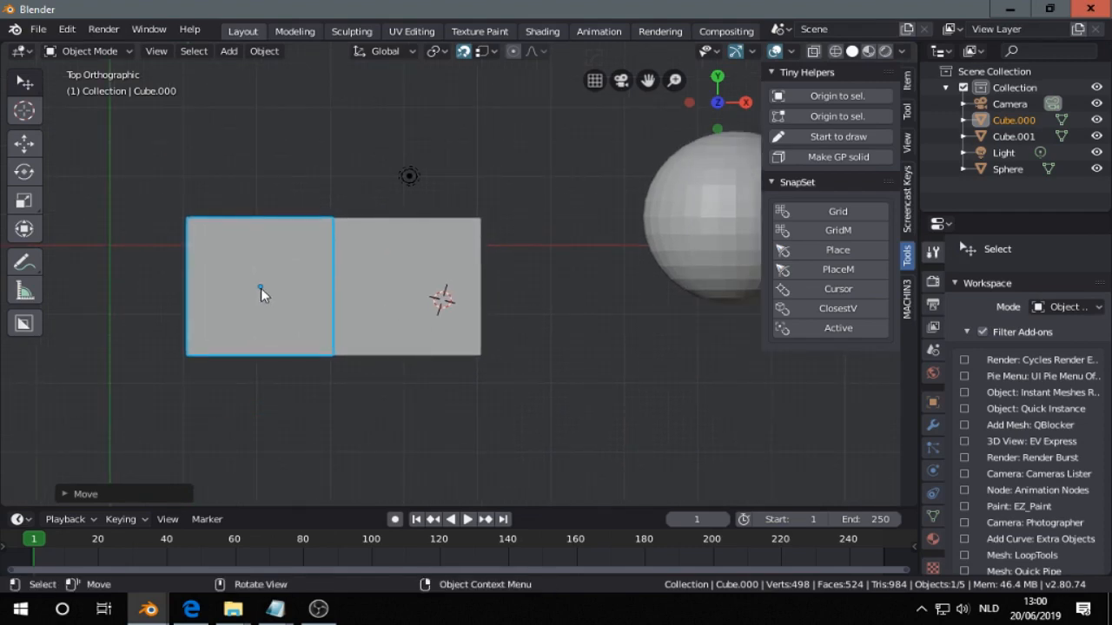
{"action": "mouse_move", "coordinate": [288, 314]}
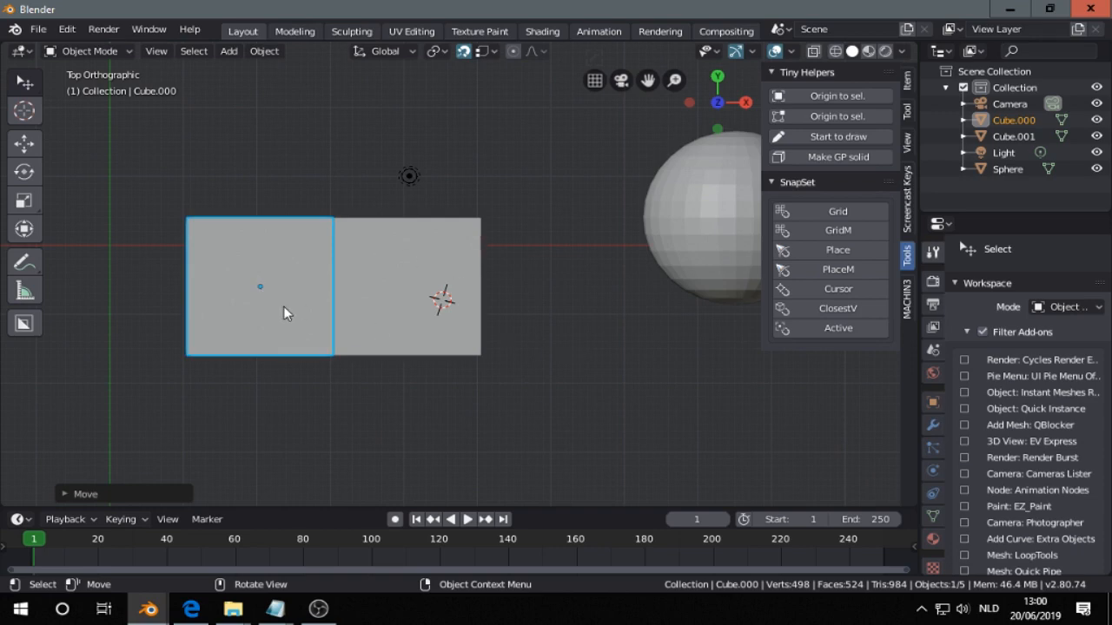
{"action": "mouse_move", "coordinate": [328, 295]}
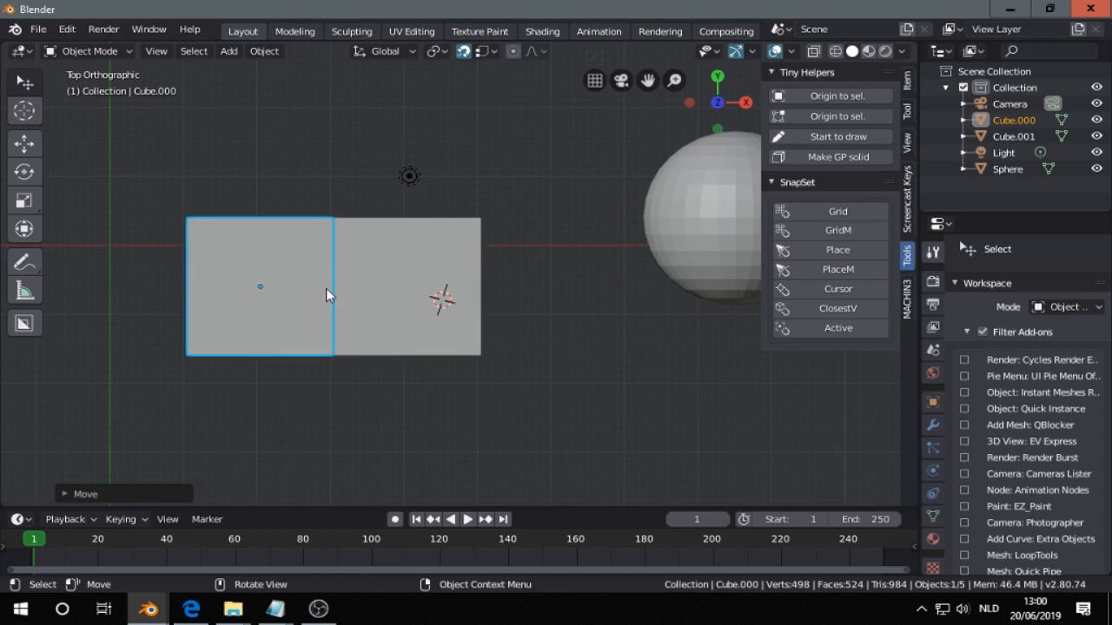
{"action": "key", "text": "g"}
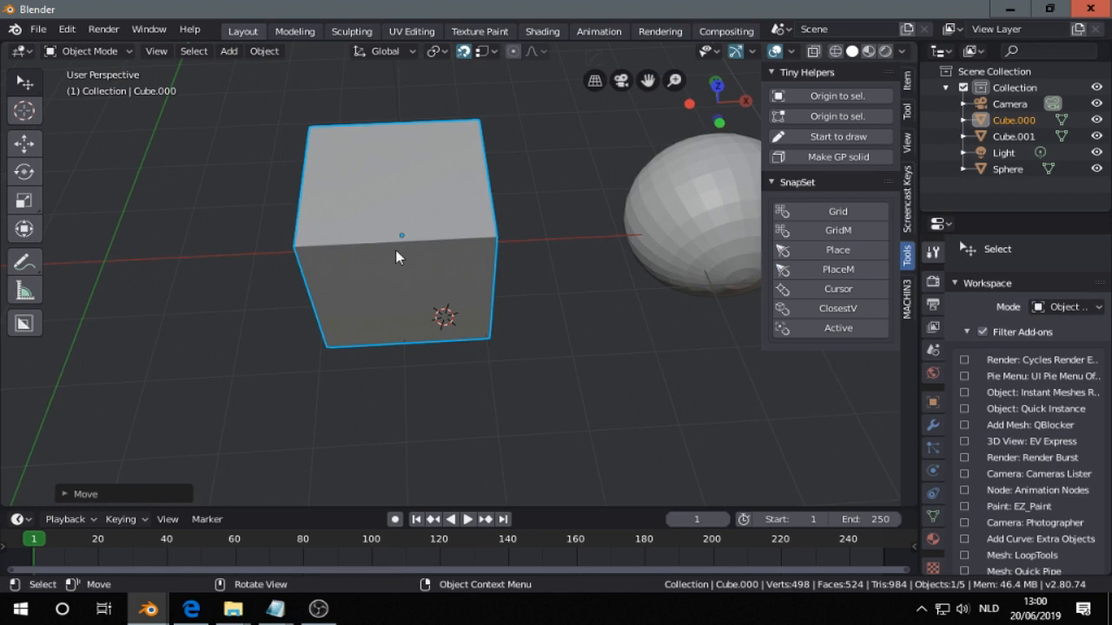
Slide Cube.000 flush side-to-side against Cube.001, orbiting to inspect the joined cubes.
{"action": "left_click_drag", "start_coordinate": [399, 256], "coordinate": [399, 329]}
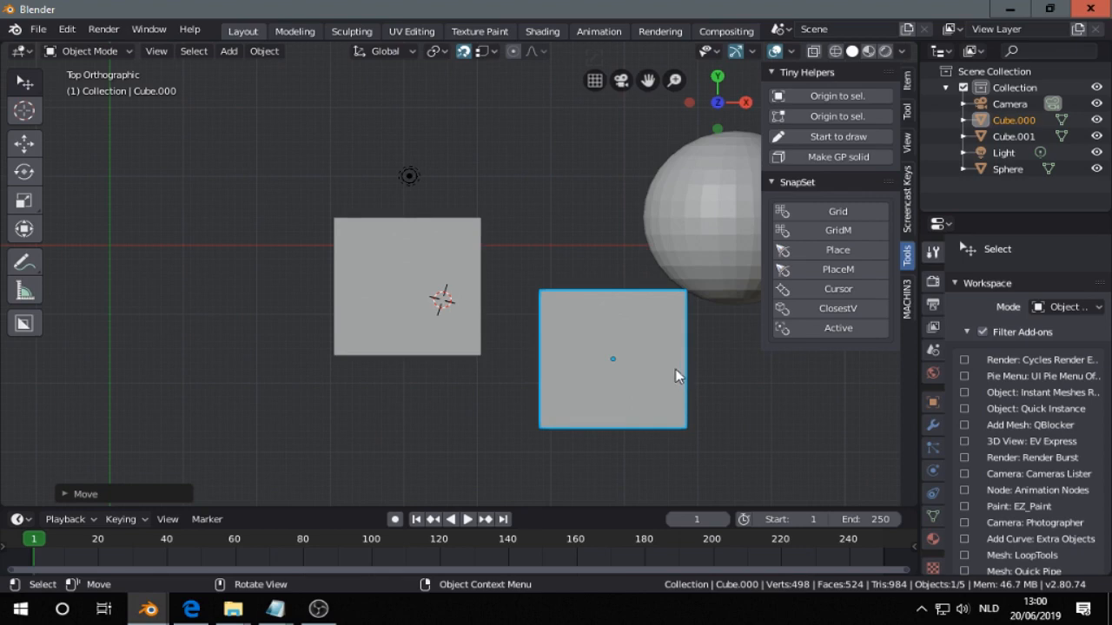
{"action": "mouse_move", "coordinate": [549, 375]}
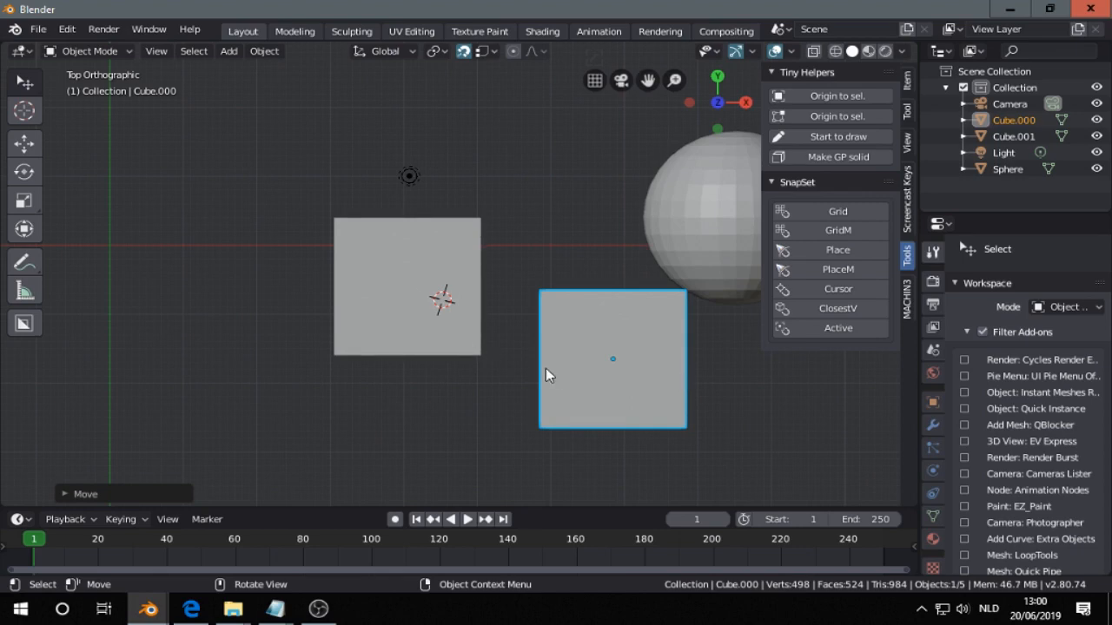
{"action": "mouse_move", "coordinate": [558, 390]}
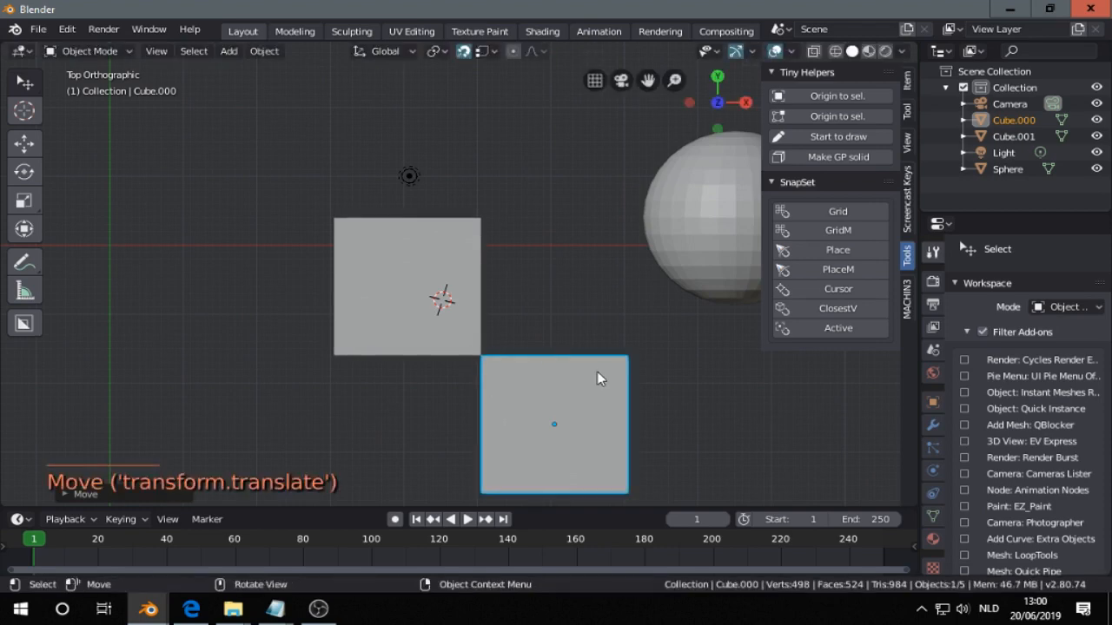
{"action": "mouse_move", "coordinate": [541, 389]}
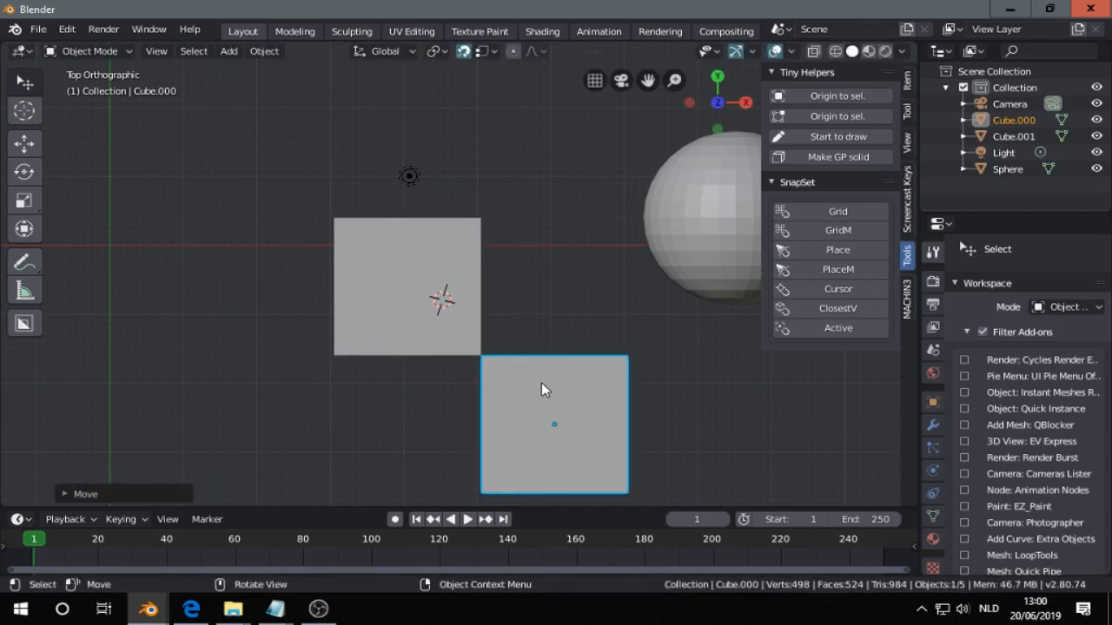
{"action": "left_click_drag", "start_coordinate": [553, 425], "coordinate": [555, 287]}
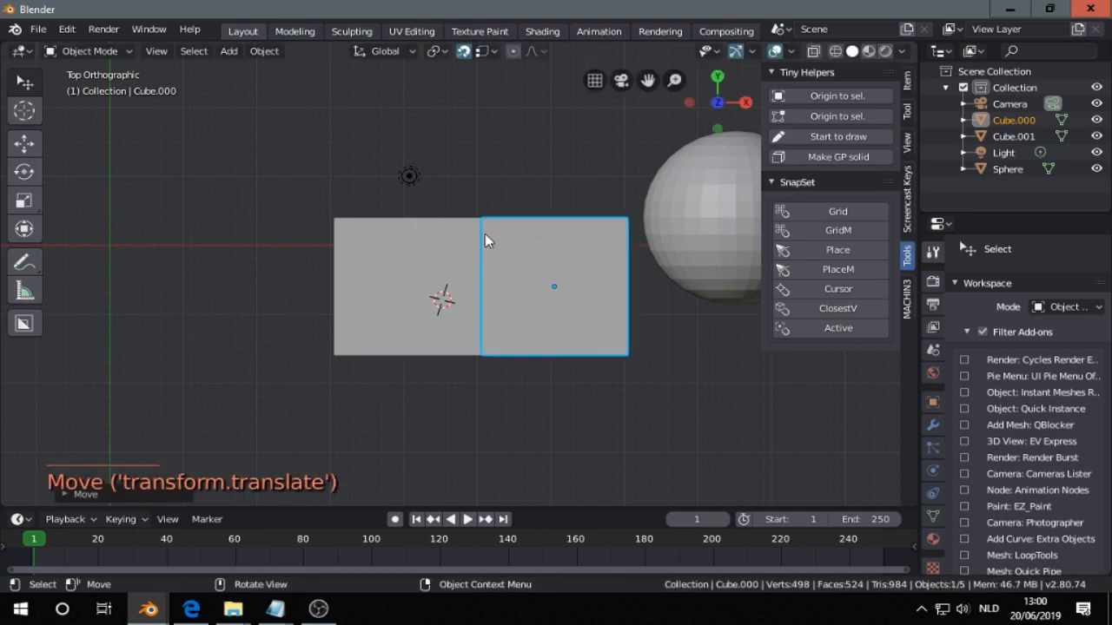
{"action": "left_click_drag", "start_coordinate": [486, 241], "coordinate": [491, 390]}
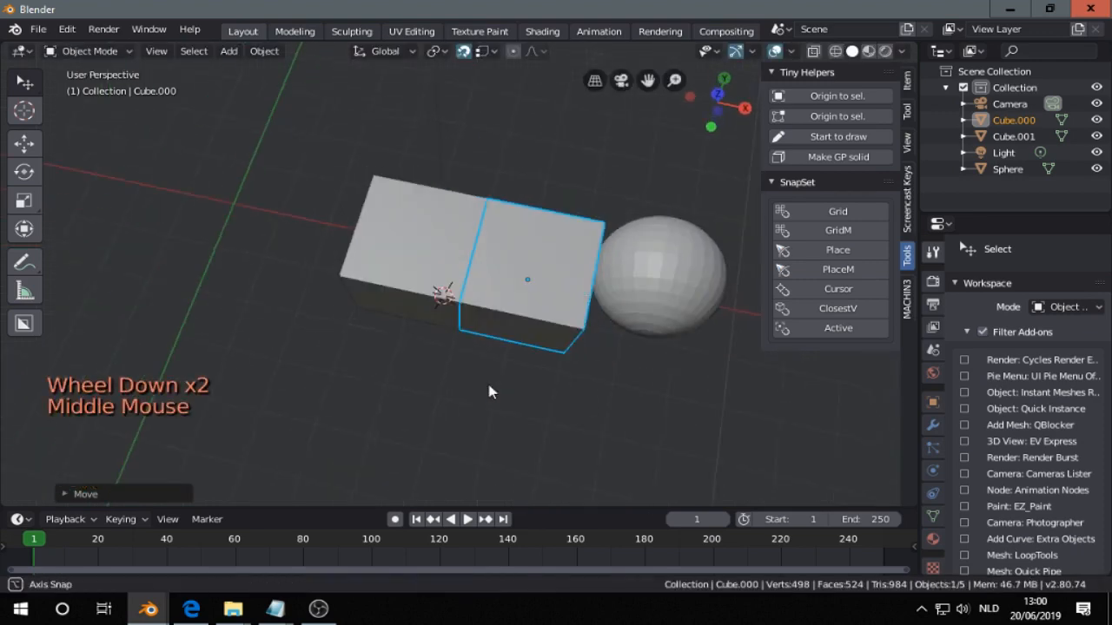
{"action": "scroll", "scroll_direction": "down", "scroll_amount": 3}
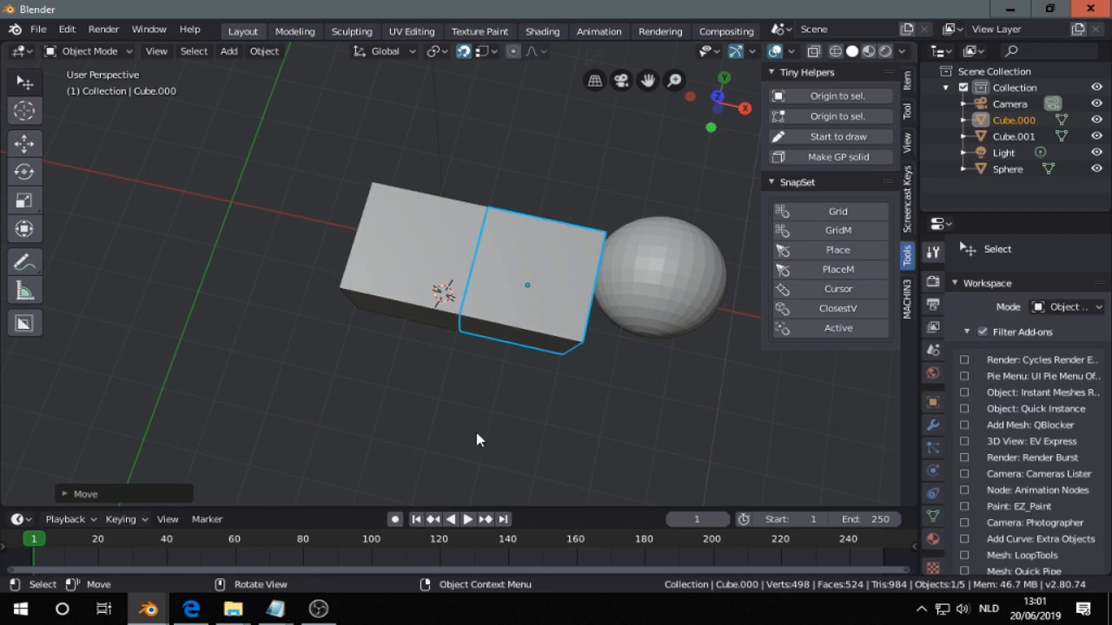
{"action": "mouse_move", "coordinate": [493, 364]}
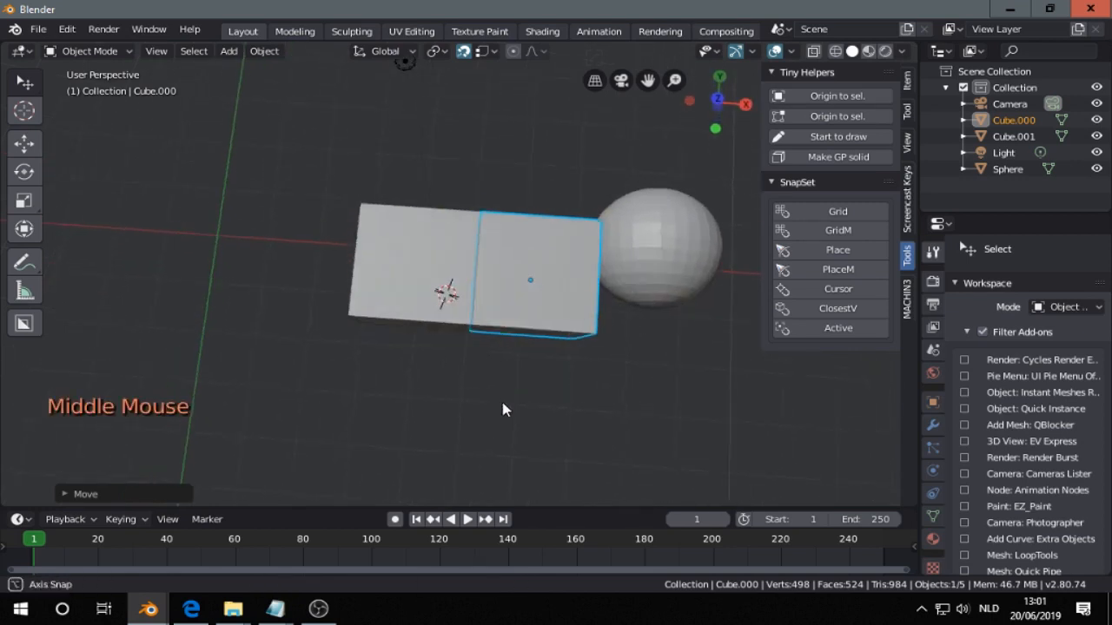
{"action": "left_click_drag", "start_coordinate": [530, 273], "coordinate": [249, 259]}
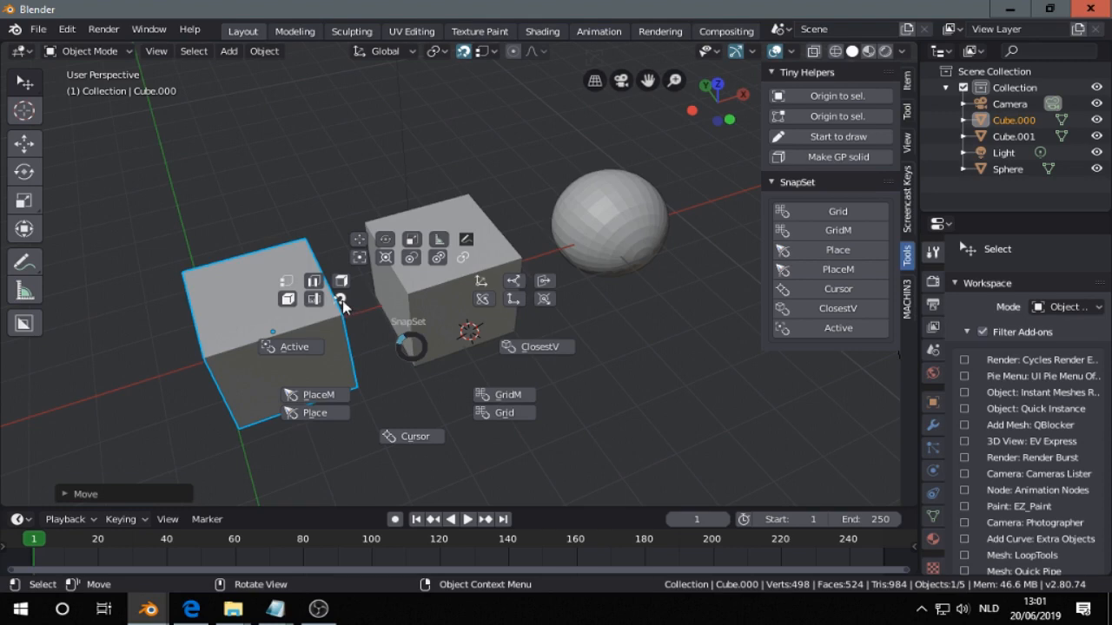
{"action": "mouse_move", "coordinate": [342, 300]}
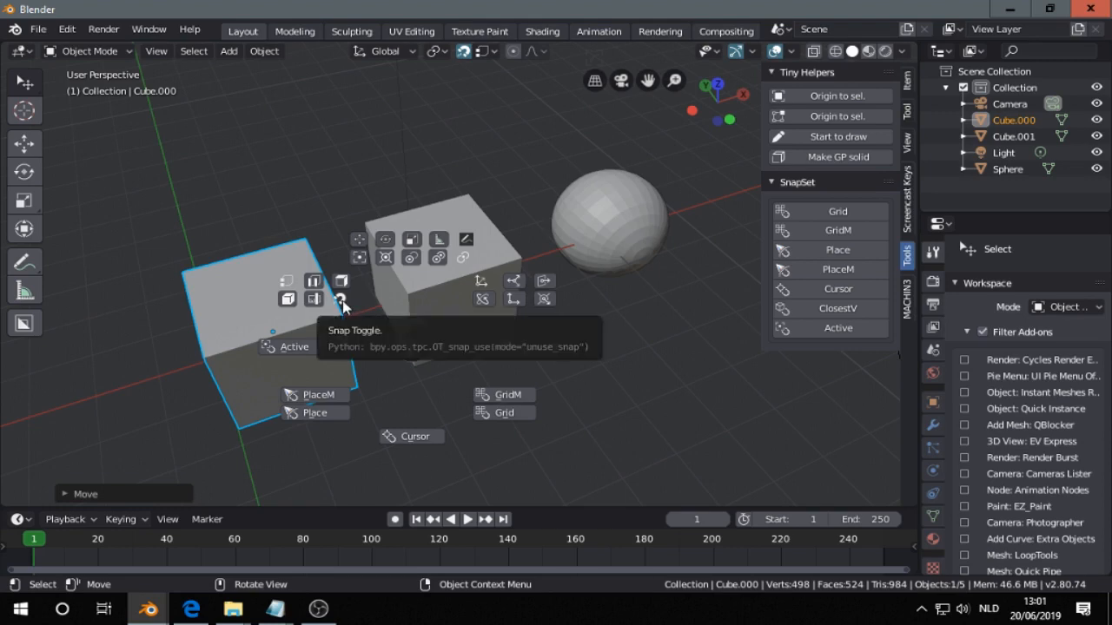
{"action": "mouse_move", "coordinate": [316, 298]}
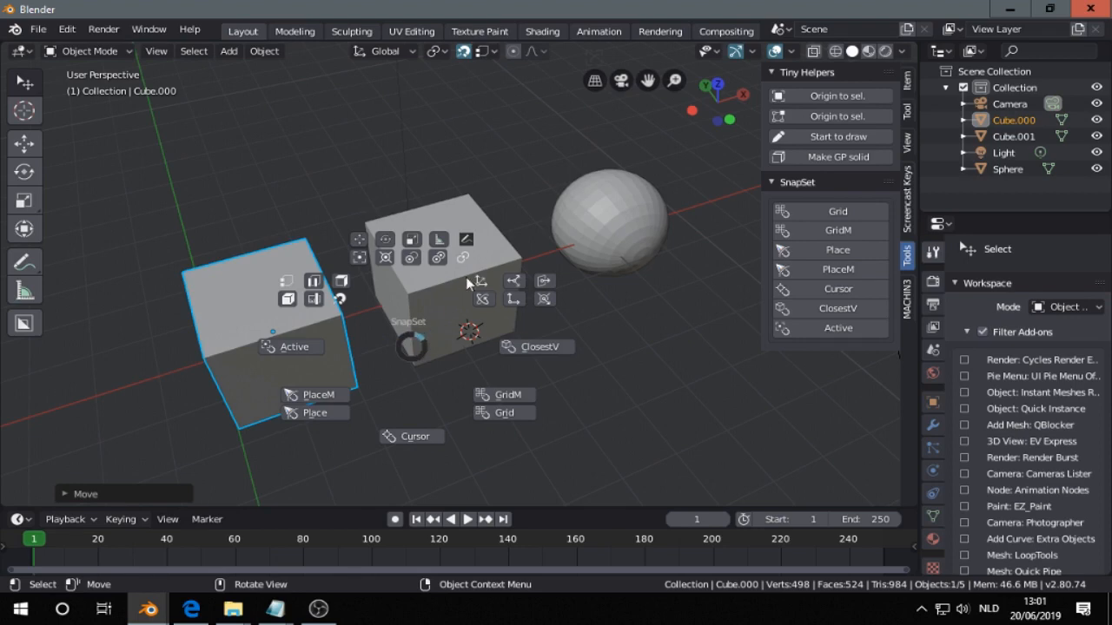
{"action": "mouse_move", "coordinate": [485, 282]}
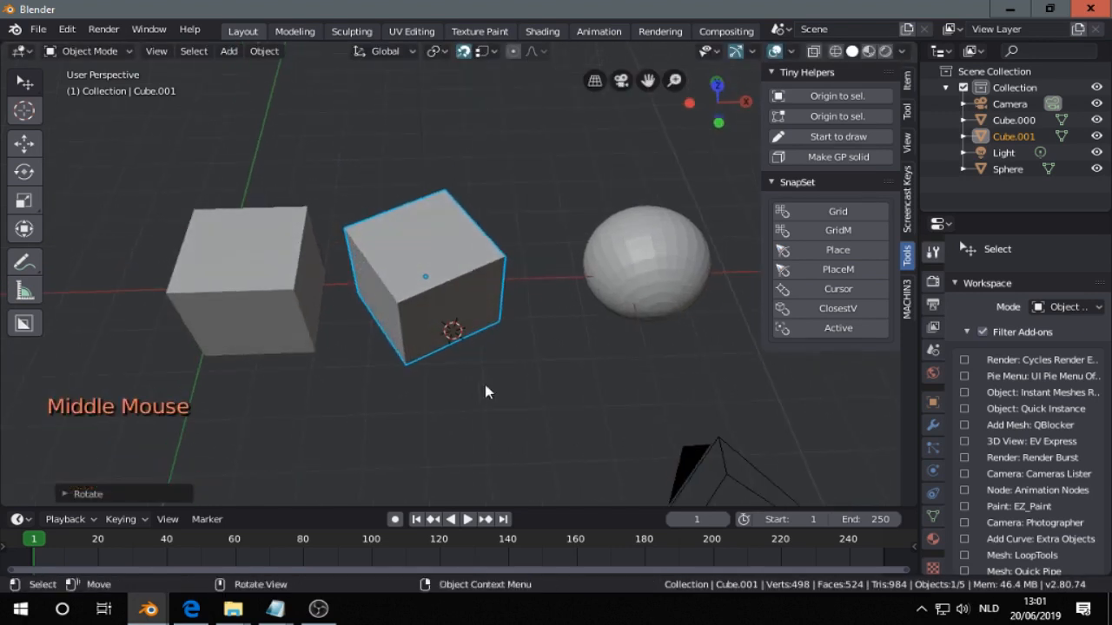
Rotate Cube.001 to a steeper diagonal tilt beside Cube.000, with SnapSet options showing again.
{"action": "scroll", "scroll_direction": "up", "scroll_amount": 3}
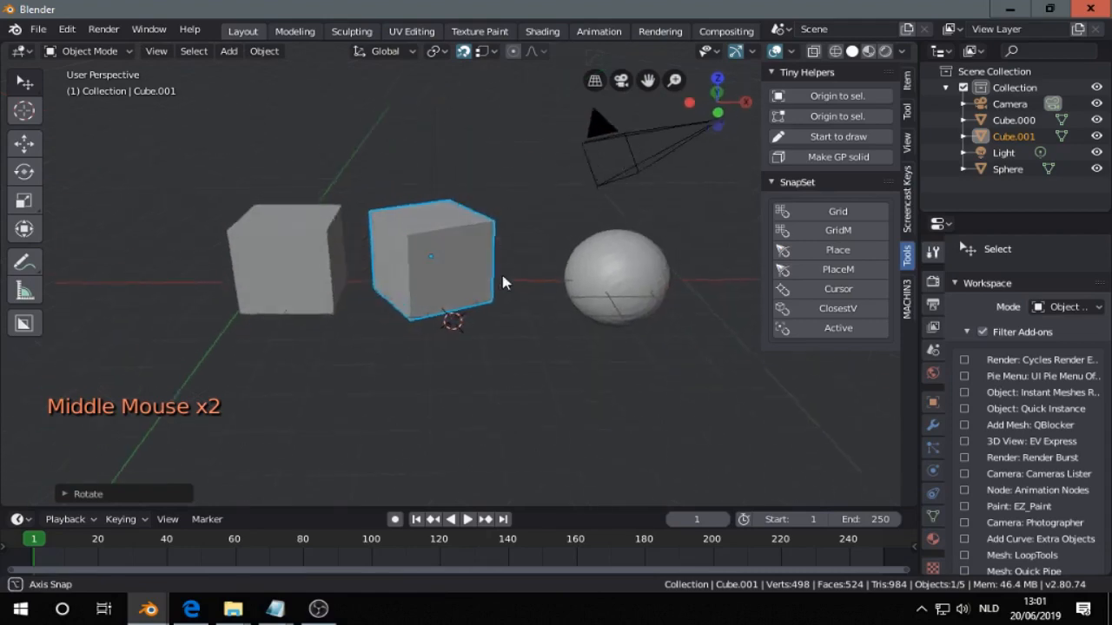
{"action": "scroll", "scroll_direction": "up", "scroll_amount": 3}
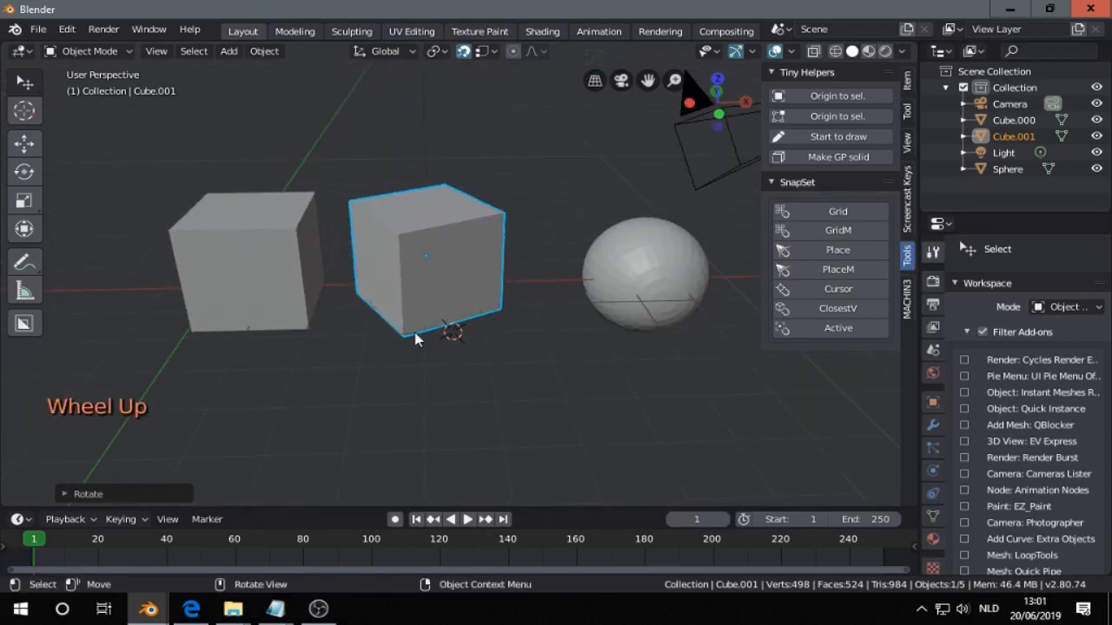
{"action": "scroll", "scroll_direction": "up", "scroll_amount": 3}
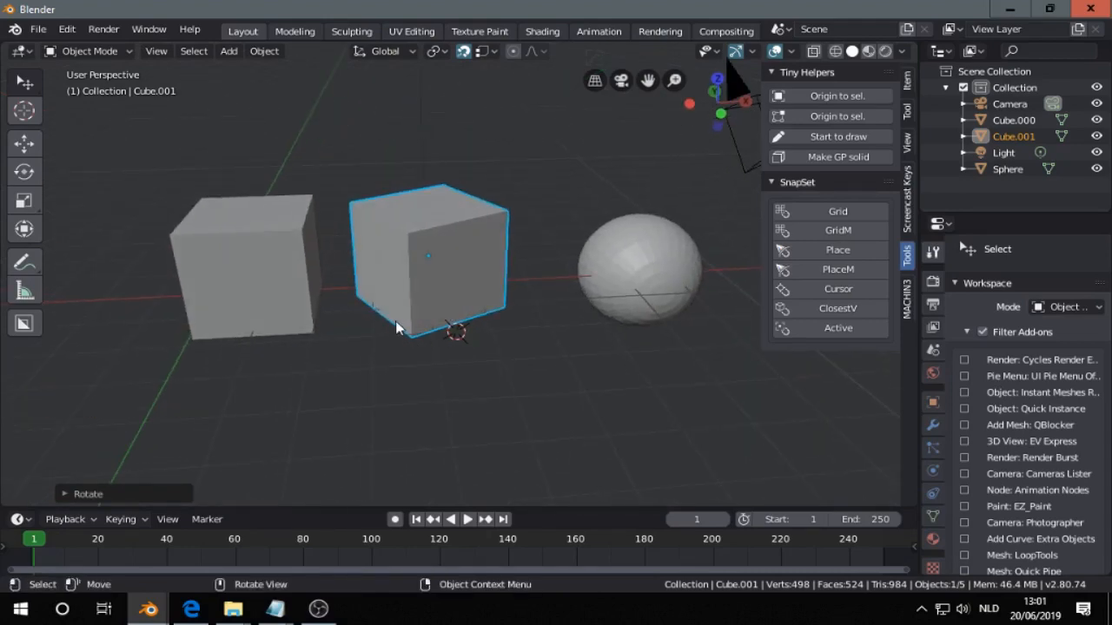
{"action": "key", "text": "shift+w"}
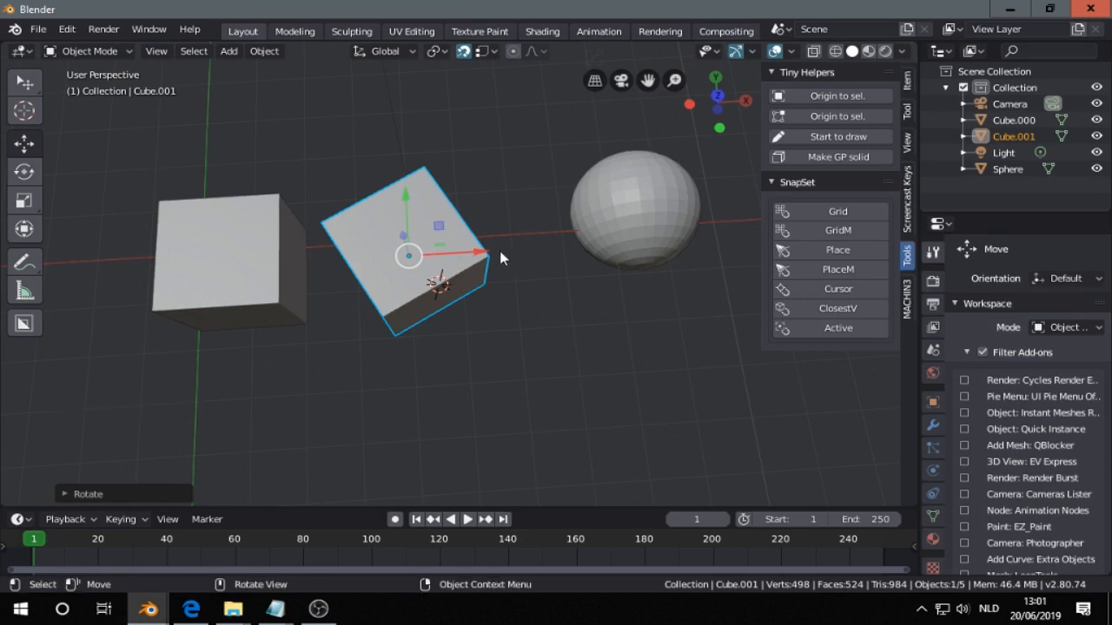
{"action": "key", "text": "shift"}
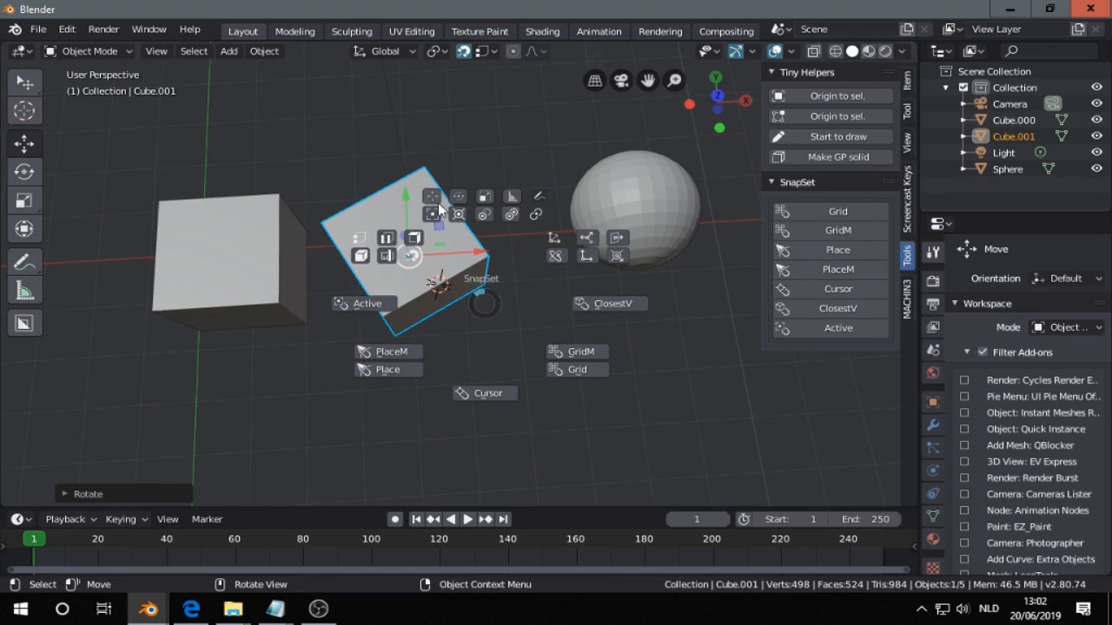
{"action": "mouse_move", "coordinate": [554, 238]}
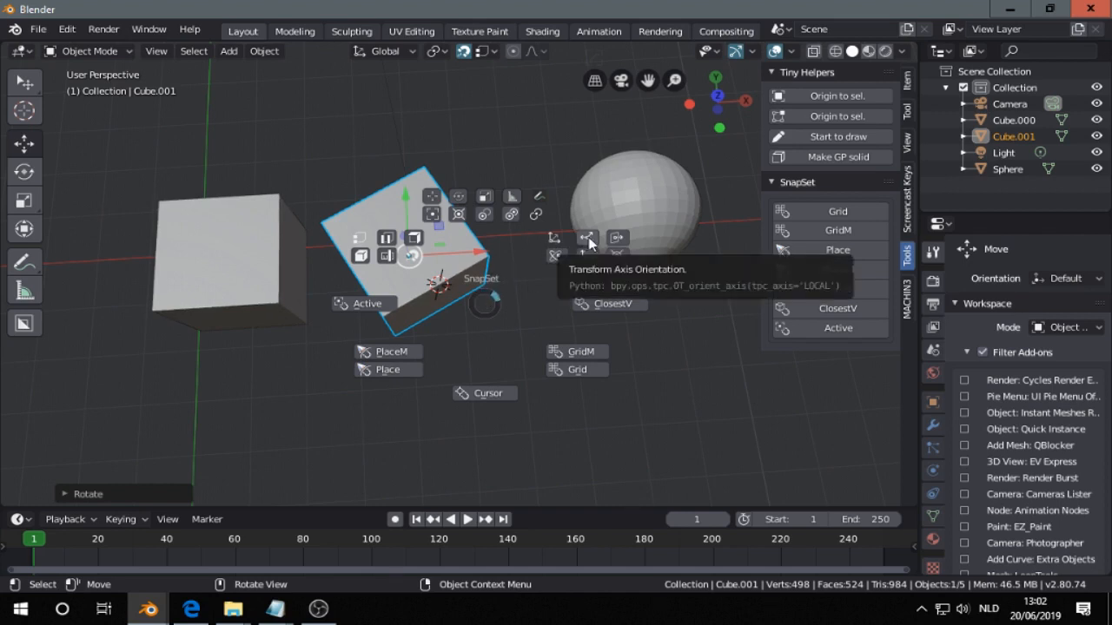
Slide the tilted Cube.001 along its own local axis with Local orientation.
{"action": "scroll", "scroll_direction": "down", "scroll_amount": 3}
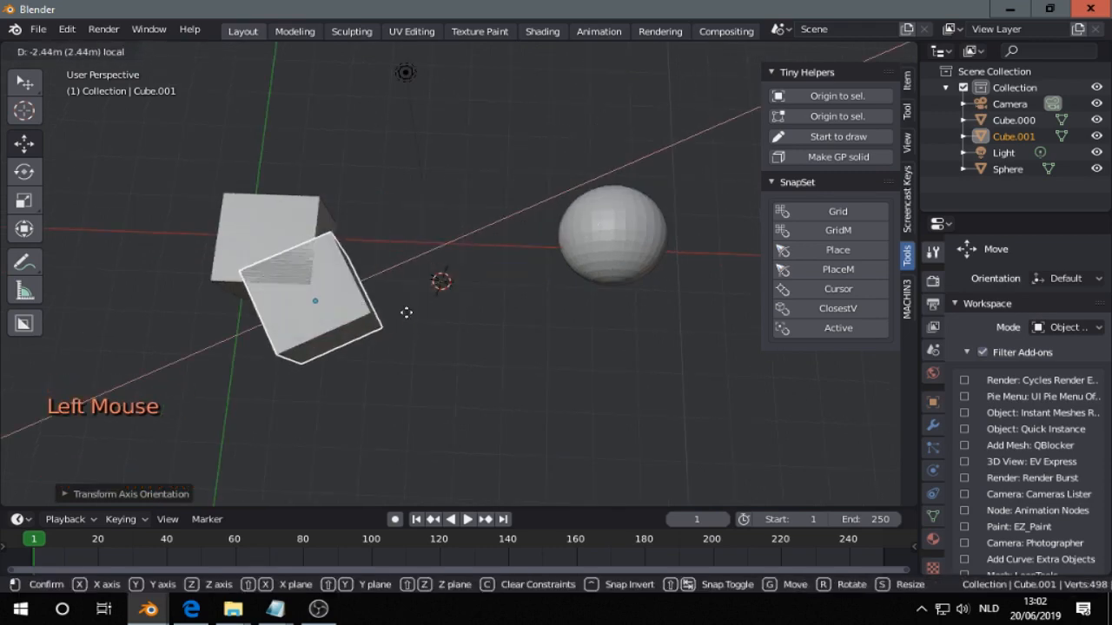
{"action": "left_click_drag", "start_coordinate": [313, 300], "coordinate": [404, 228]}
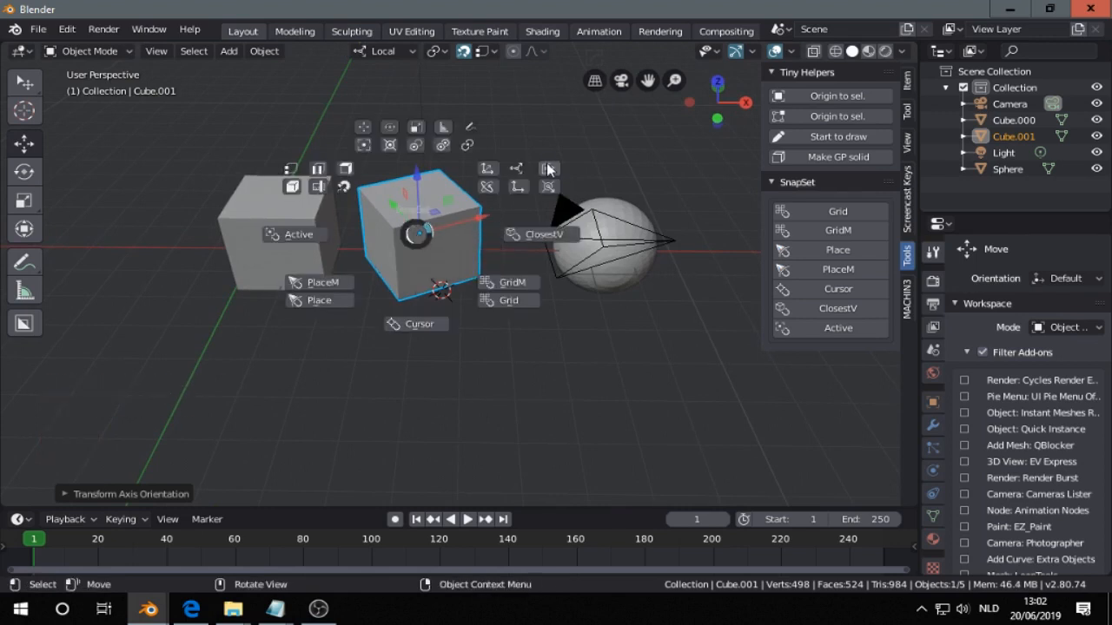
{"action": "mouse_move", "coordinate": [548, 169]}
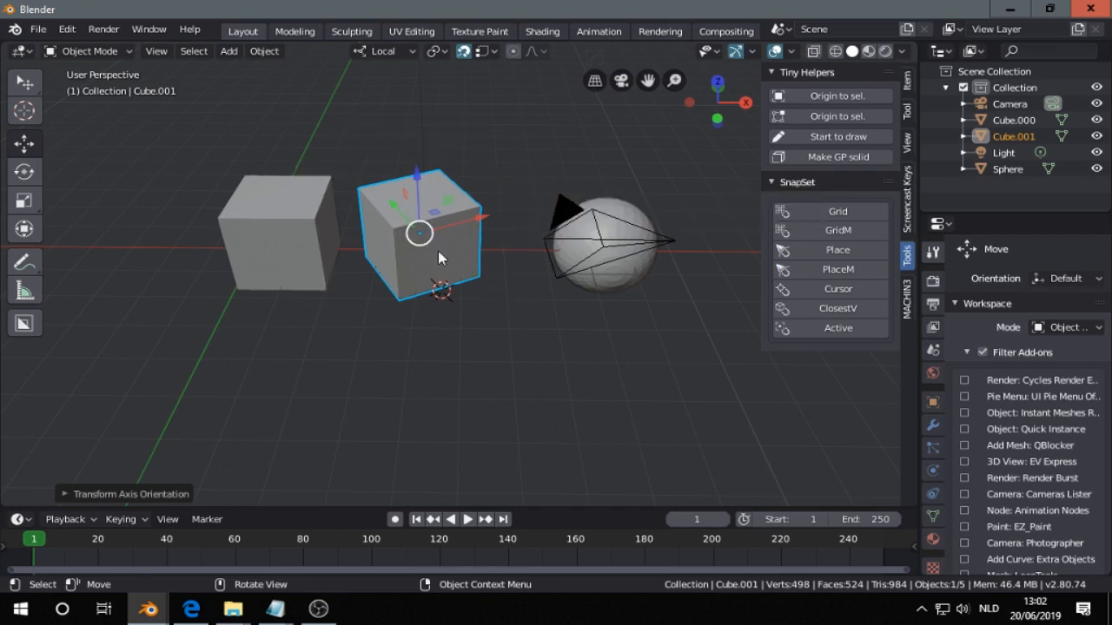
Edit a side face of Cube.001, set orientation to Normal, and reopen SnapSet options.
{"action": "key", "text": "Tab"}
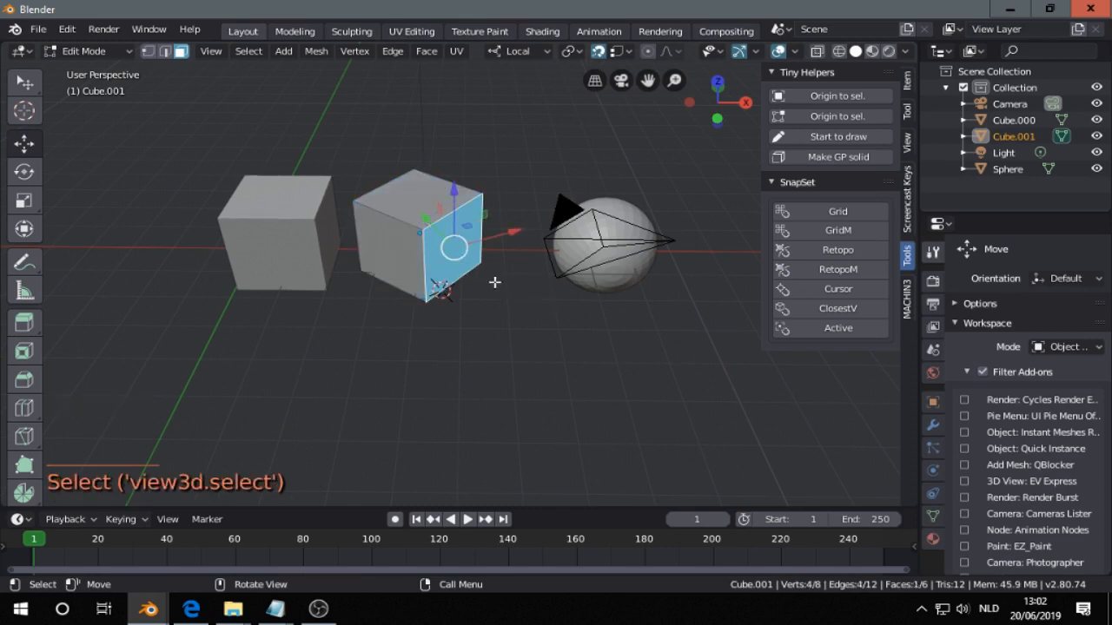
{"action": "scroll", "scroll_direction": "up", "scroll_amount": 3}
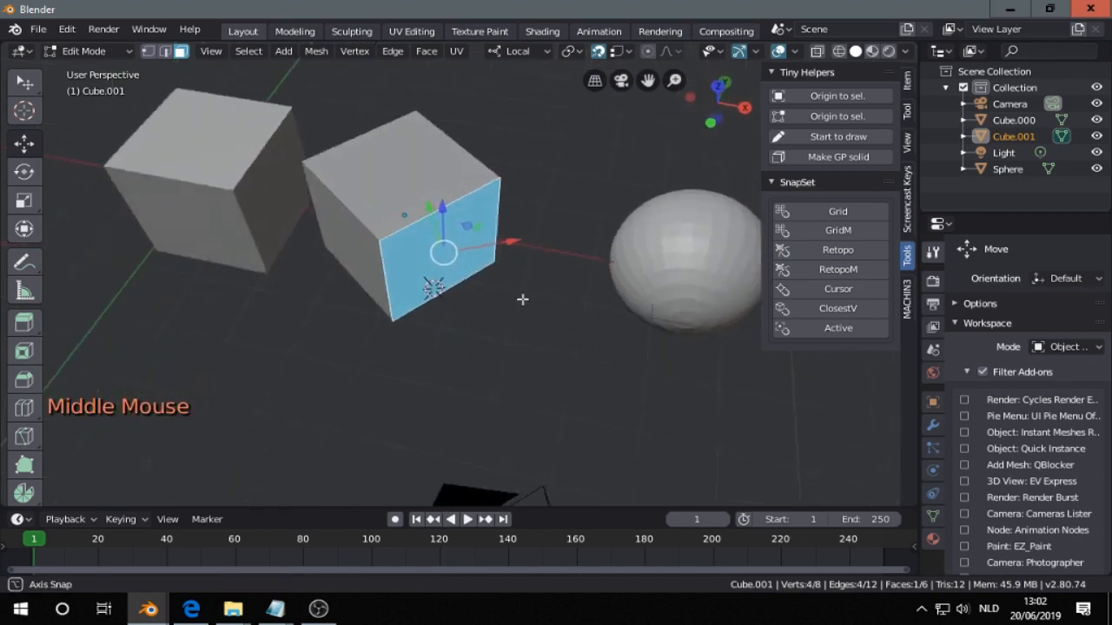
{"action": "left_click_drag", "start_coordinate": [521, 300], "coordinate": [499, 313]}
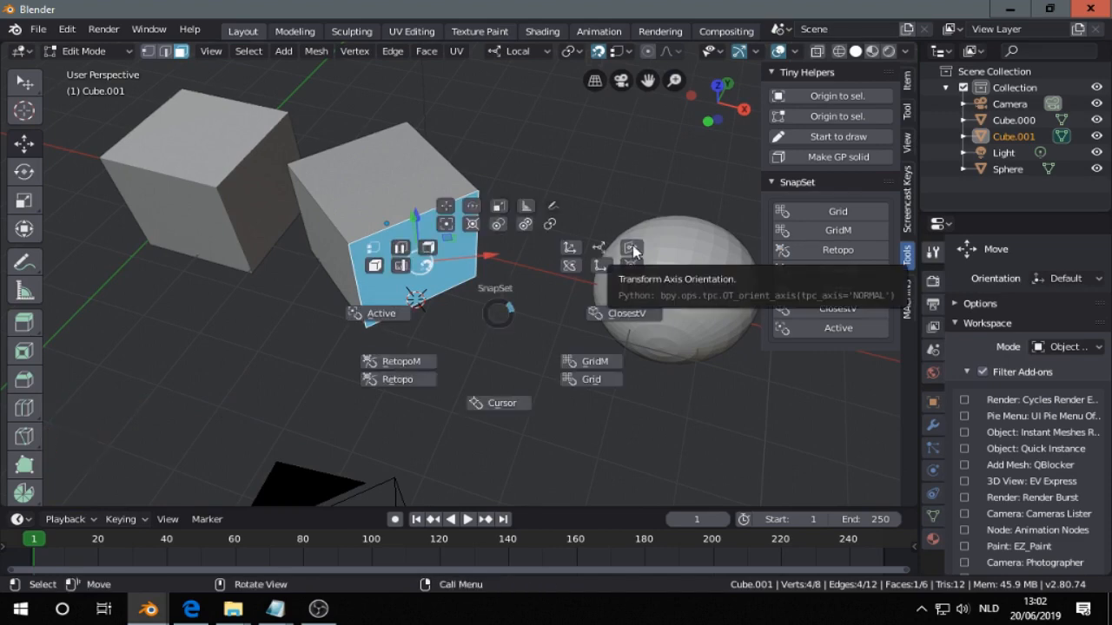
{"action": "left_click", "coordinate": [632, 250]}
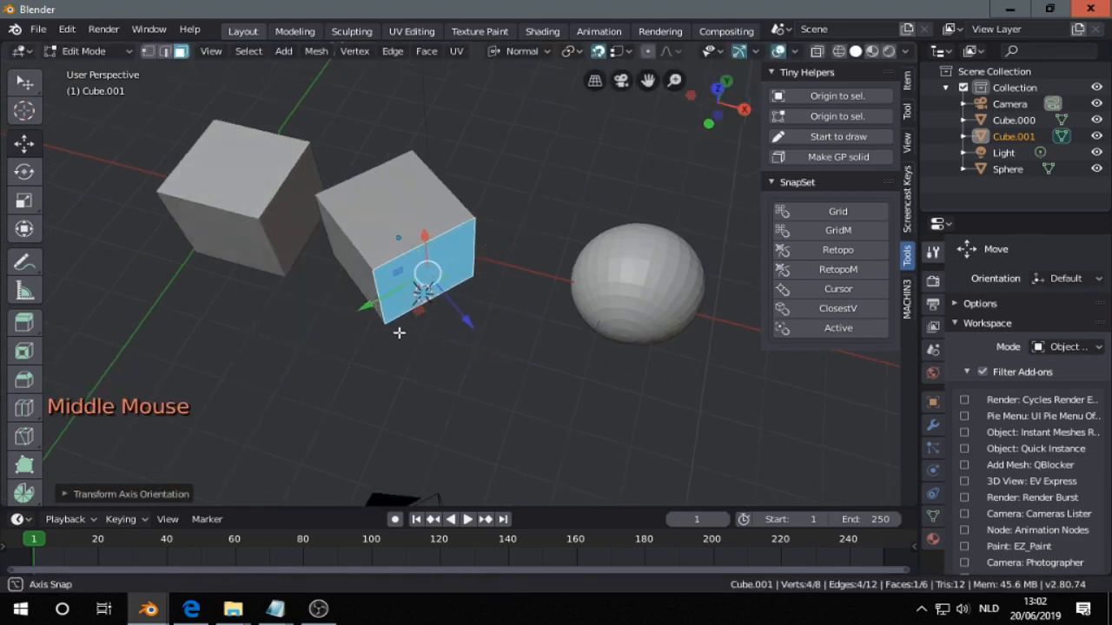
{"action": "key", "text": "shift+w"}
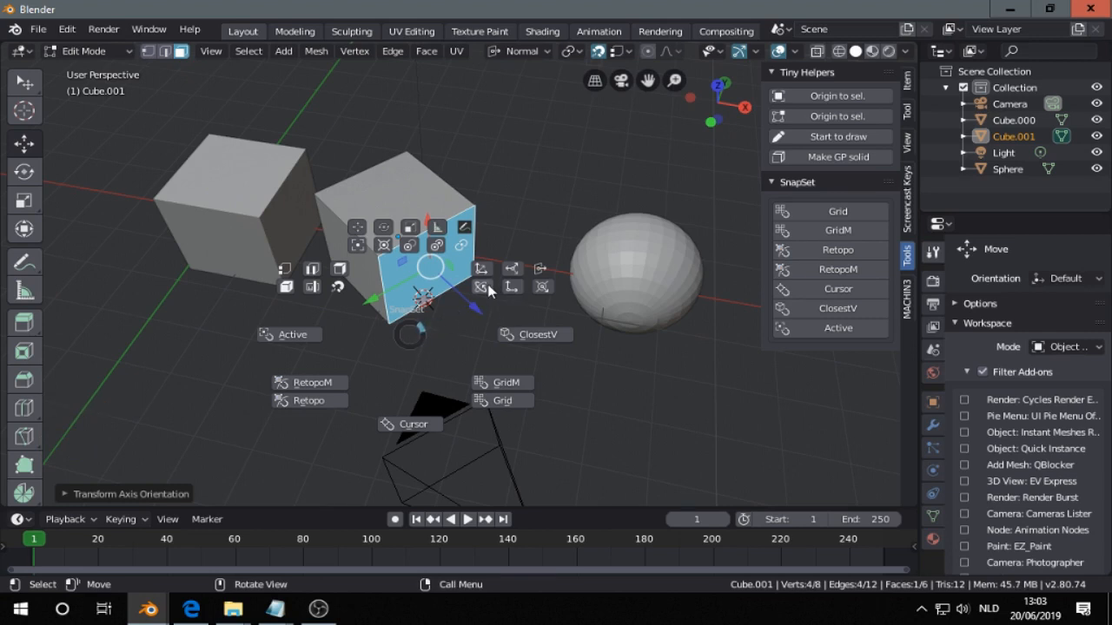
{"action": "mouse_move", "coordinate": [482, 287]}
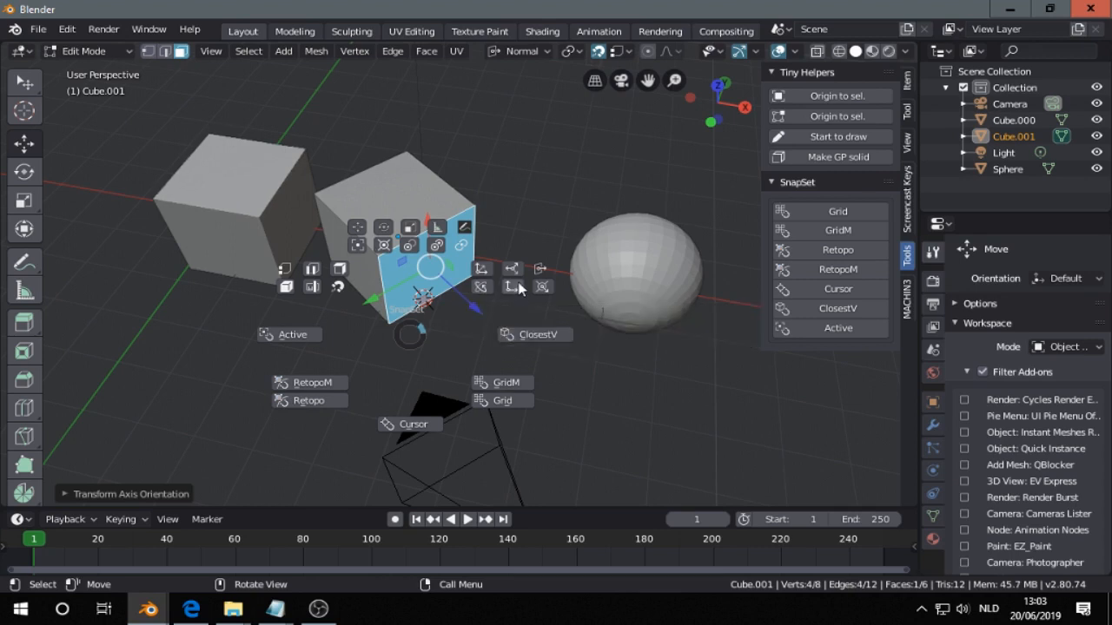
{"action": "mouse_move", "coordinate": [515, 287]}
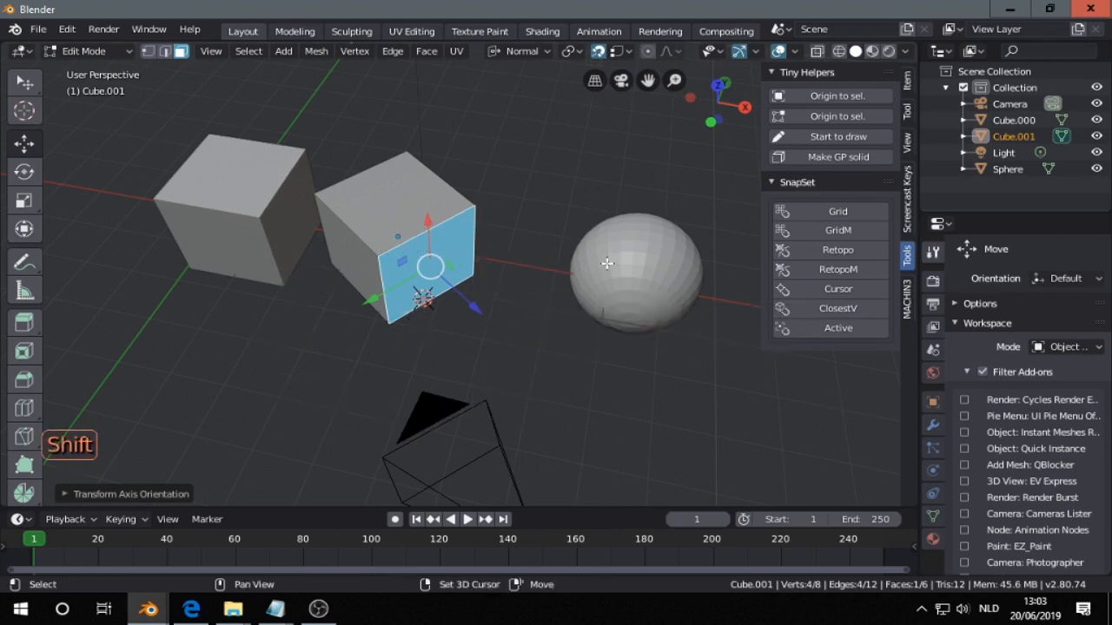
Place the 3D cursor on the sphere and aim the face's transform axes at it.
{"action": "right_click", "coordinate": [600, 263]}
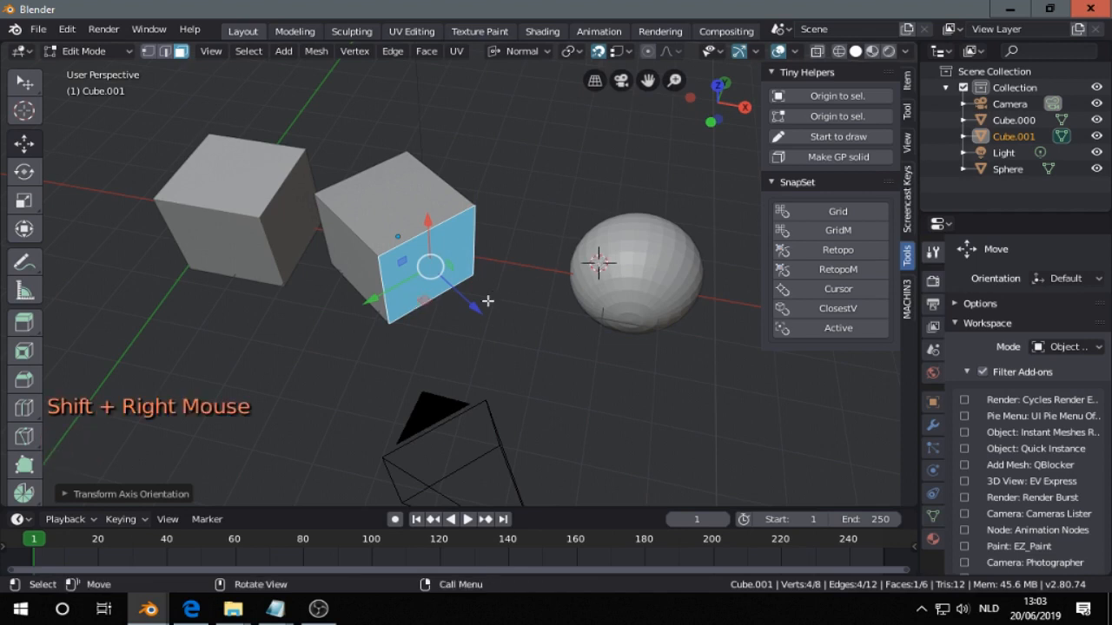
{"action": "key", "text": "shift+w"}
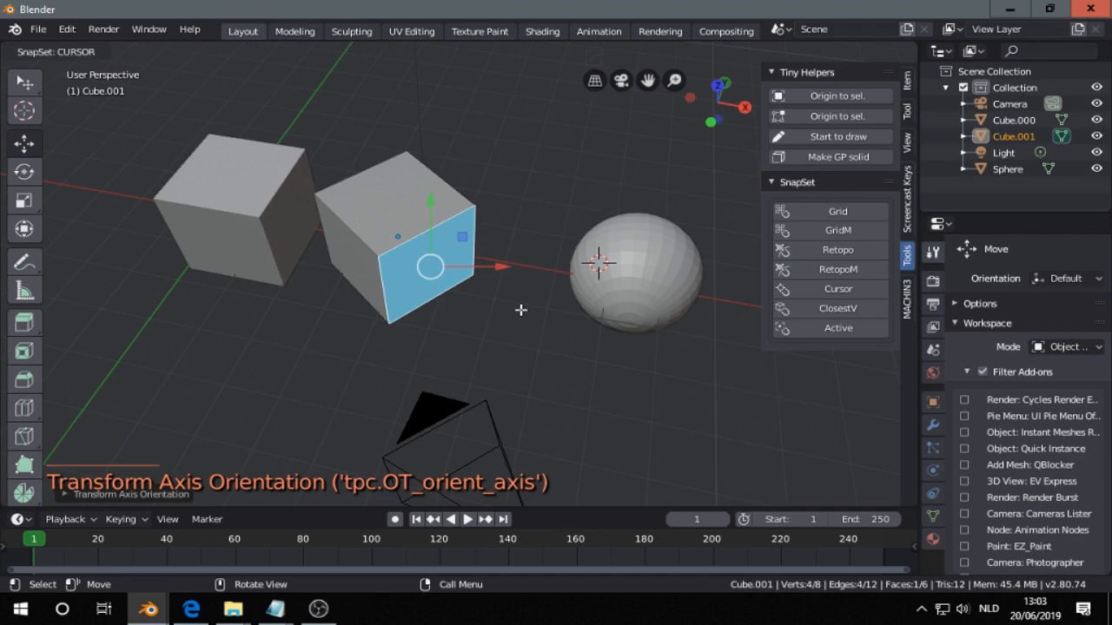
{"action": "scroll", "scroll_direction": "up", "scroll_amount": 3}
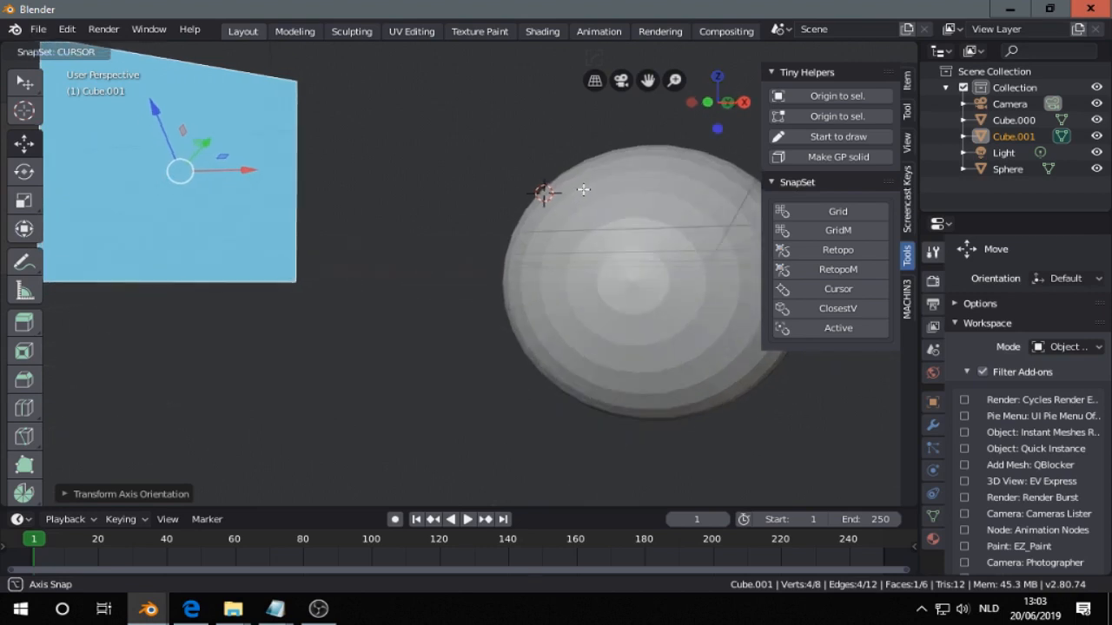
{"action": "scroll", "scroll_direction": "up", "scroll_amount": 3}
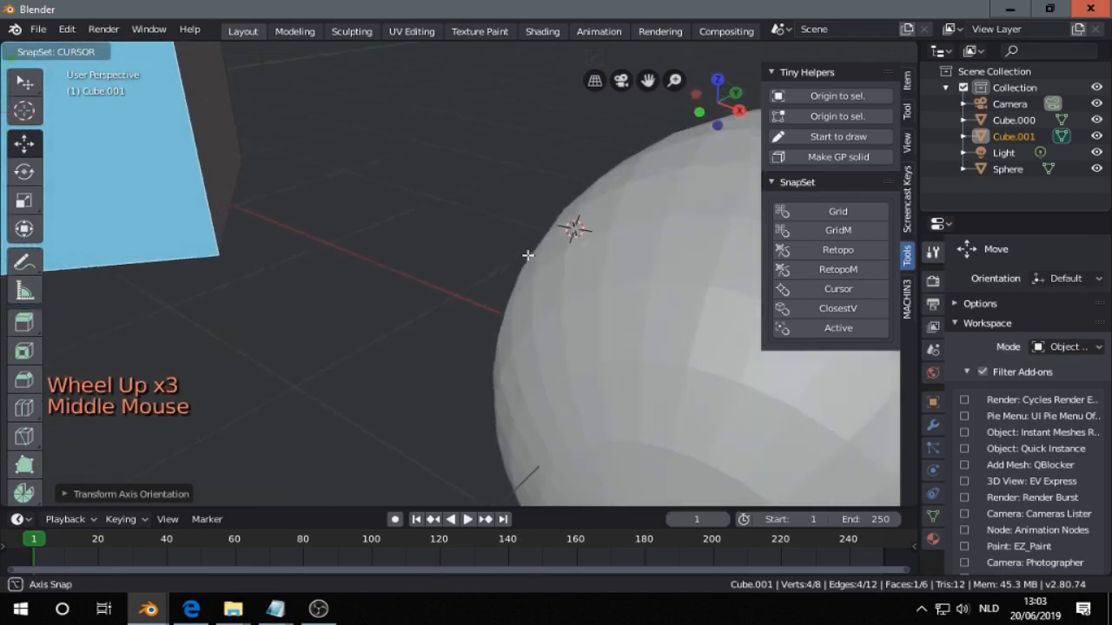
{"action": "scroll", "scroll_direction": "up", "scroll_amount": 3}
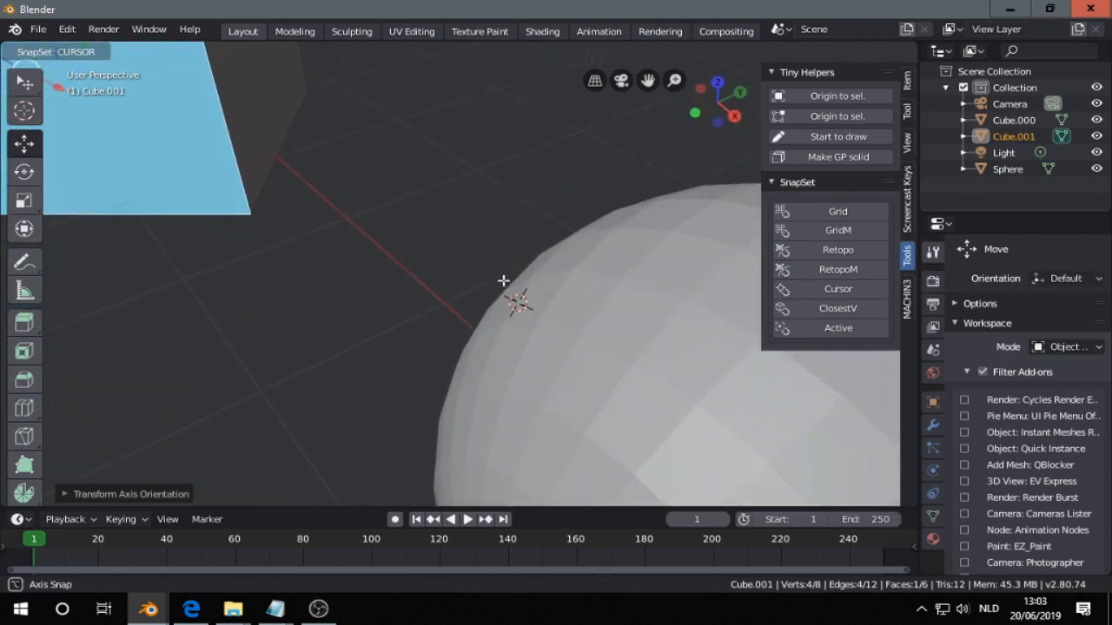
{"action": "scroll", "scroll_direction": "down", "scroll_amount": 3}
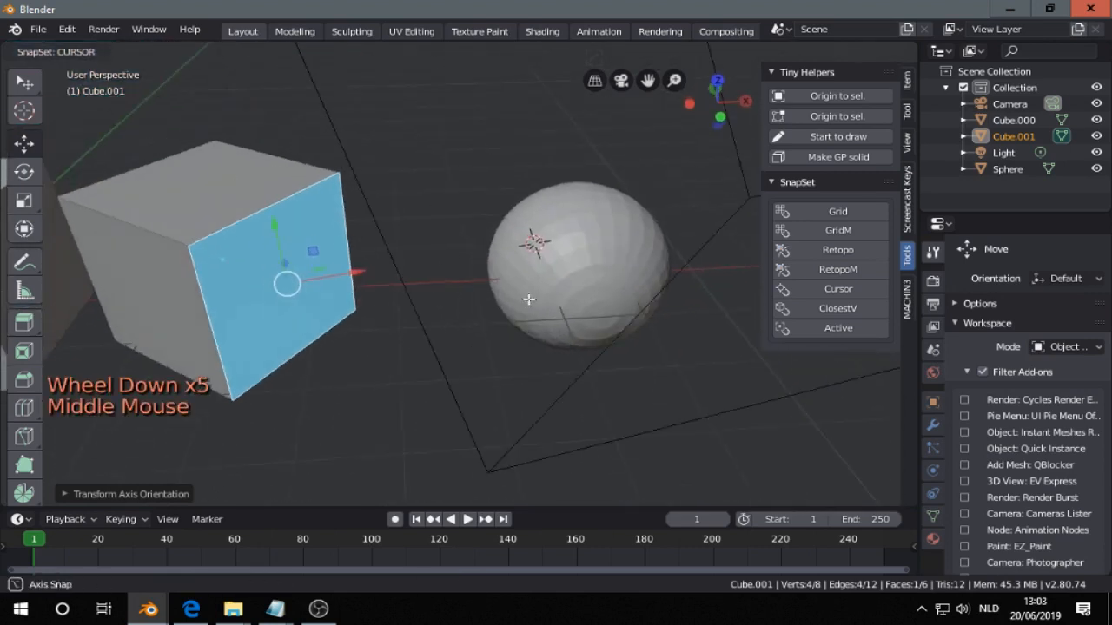
{"action": "scroll", "scroll_direction": "up", "scroll_amount": 3}
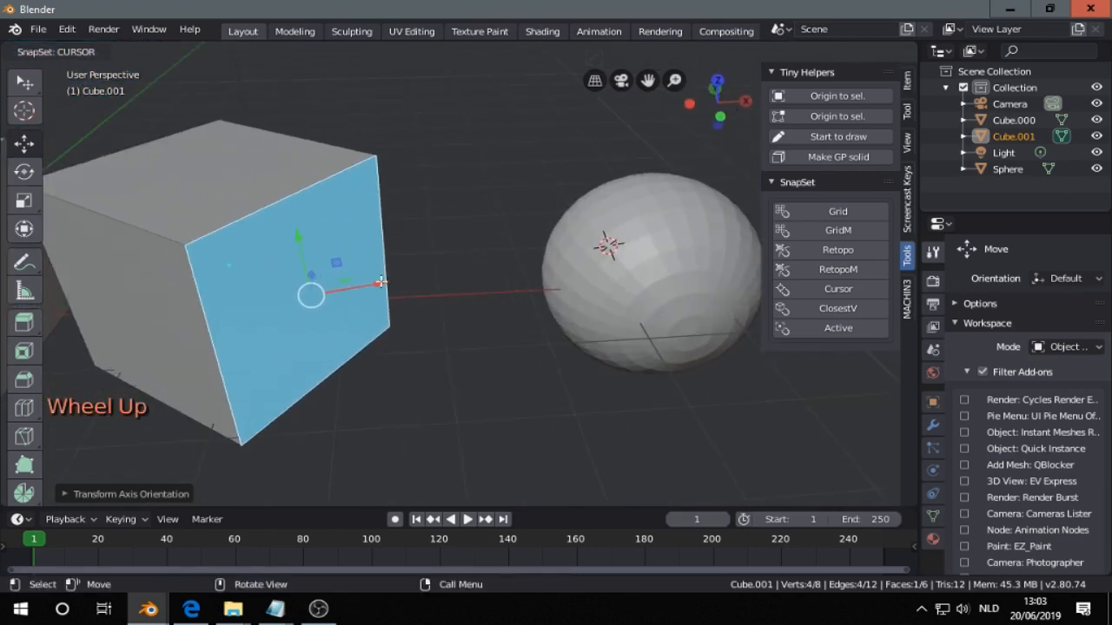
{"action": "key", "text": "Tab"}
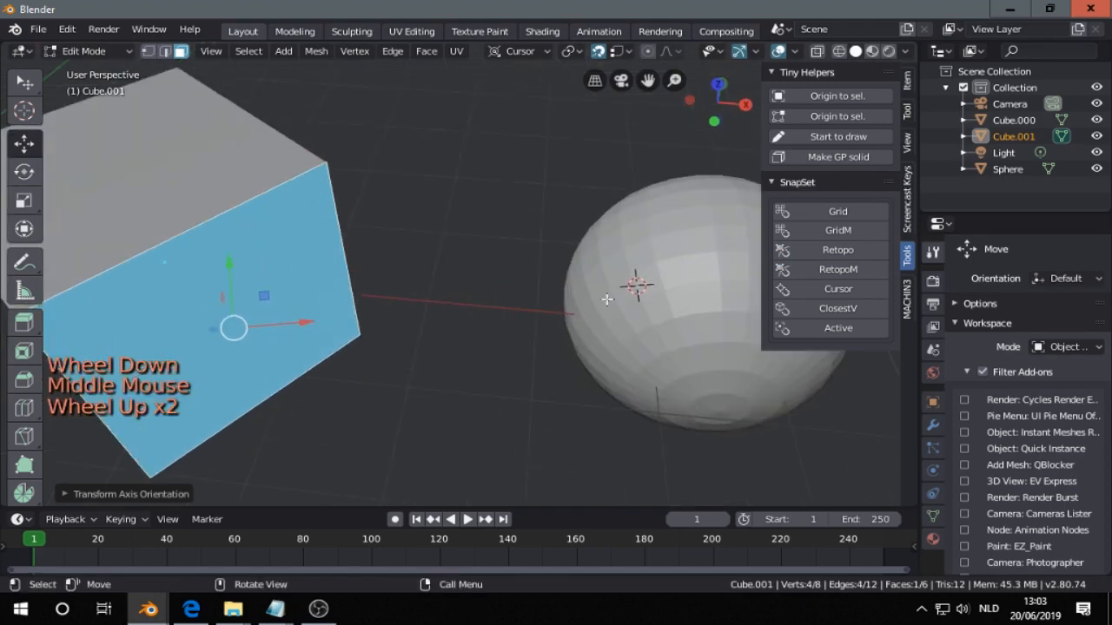
{"action": "scroll", "scroll_direction": "down", "scroll_amount": 3}
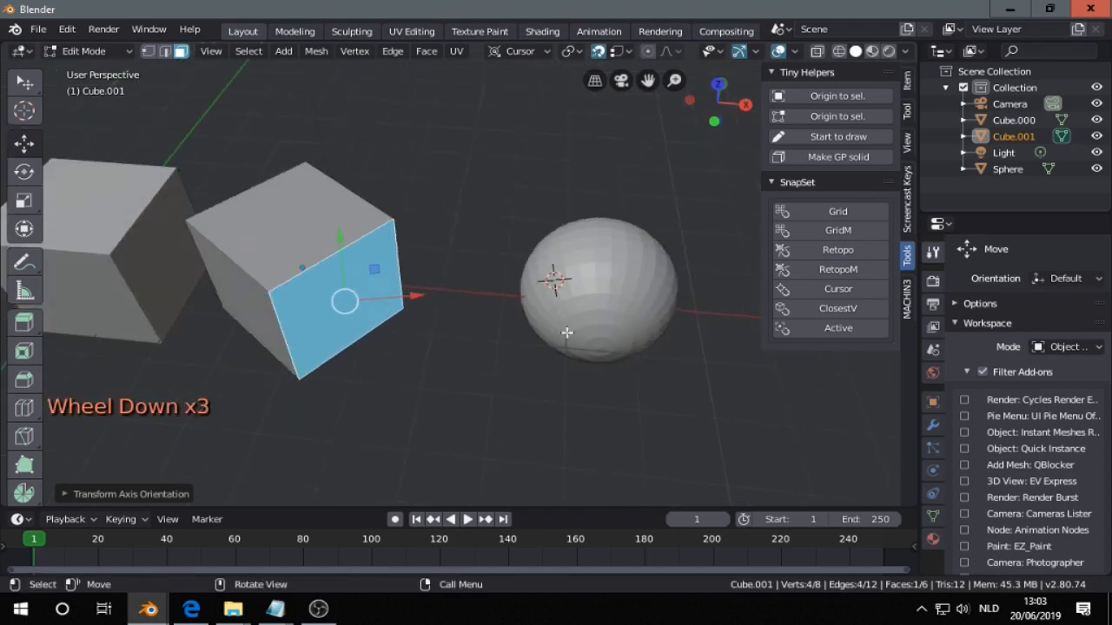
Return Cube.001 to Object Mode, choose Global orientation, and reopen the SnapSet pie.
{"action": "key", "text": "Tab"}
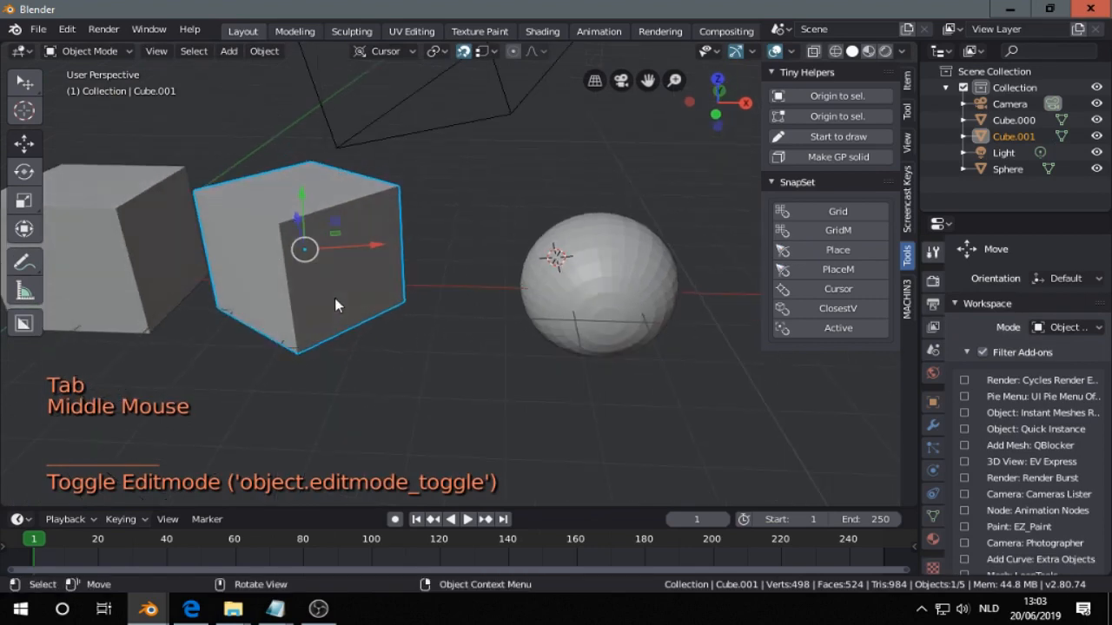
{"action": "key", "text": "shift+w"}
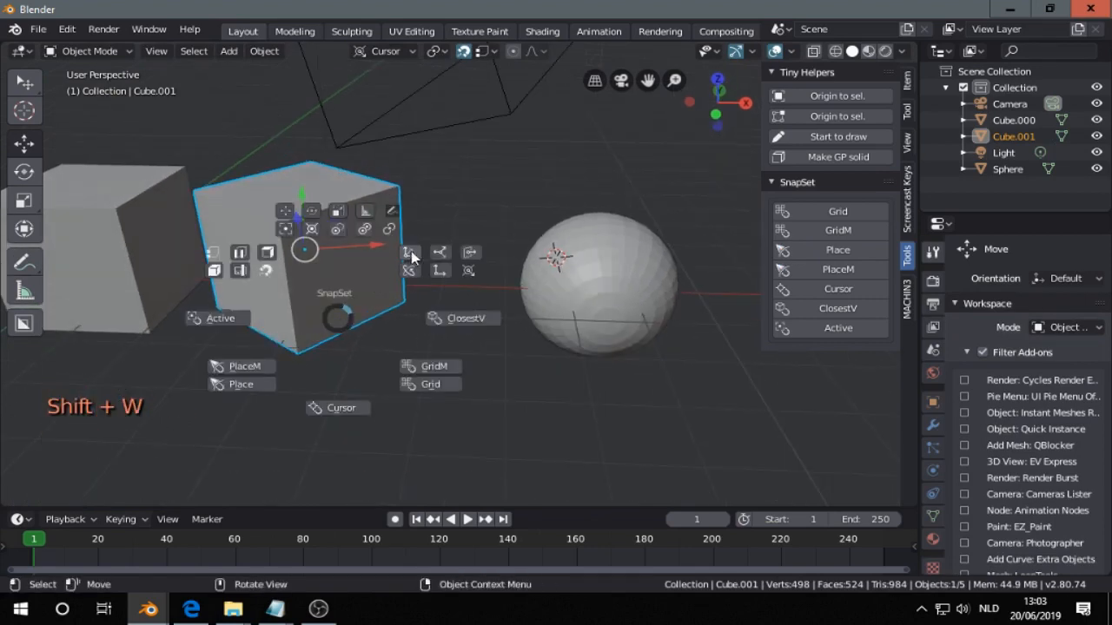
{"action": "scroll", "scroll_direction": "down", "scroll_amount": 3}
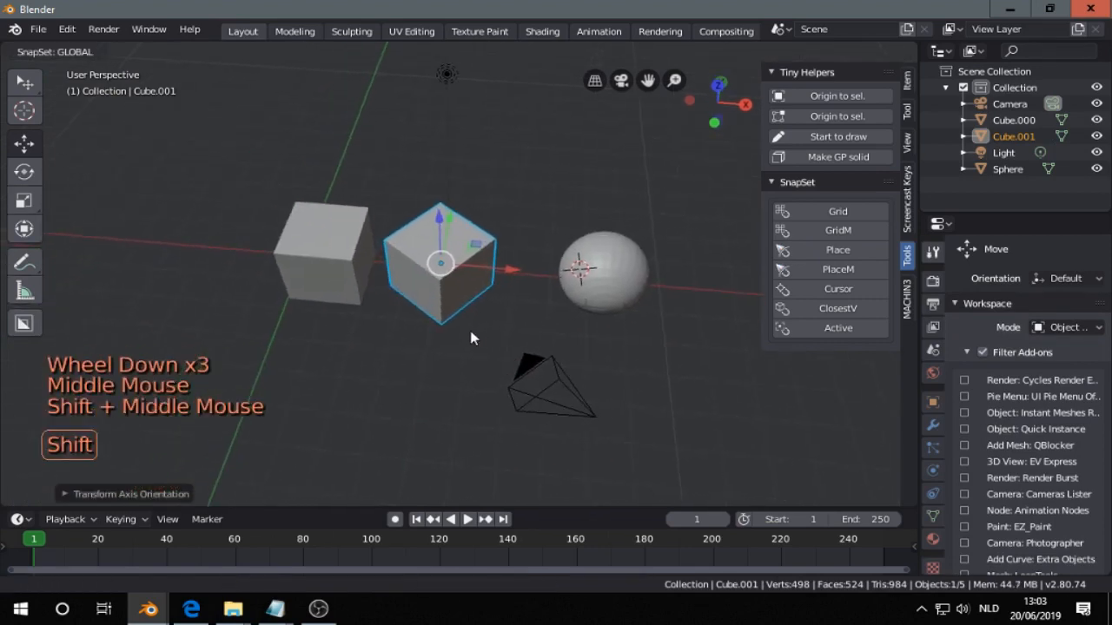
{"action": "key", "text": "shift+w"}
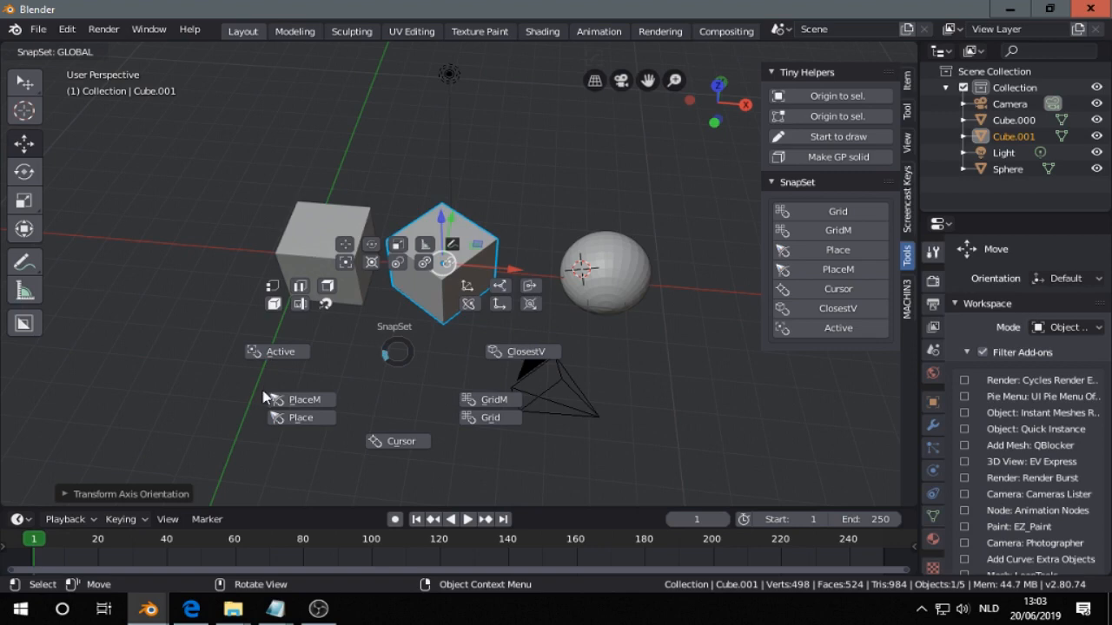
{"action": "mouse_move", "coordinate": [430, 410]}
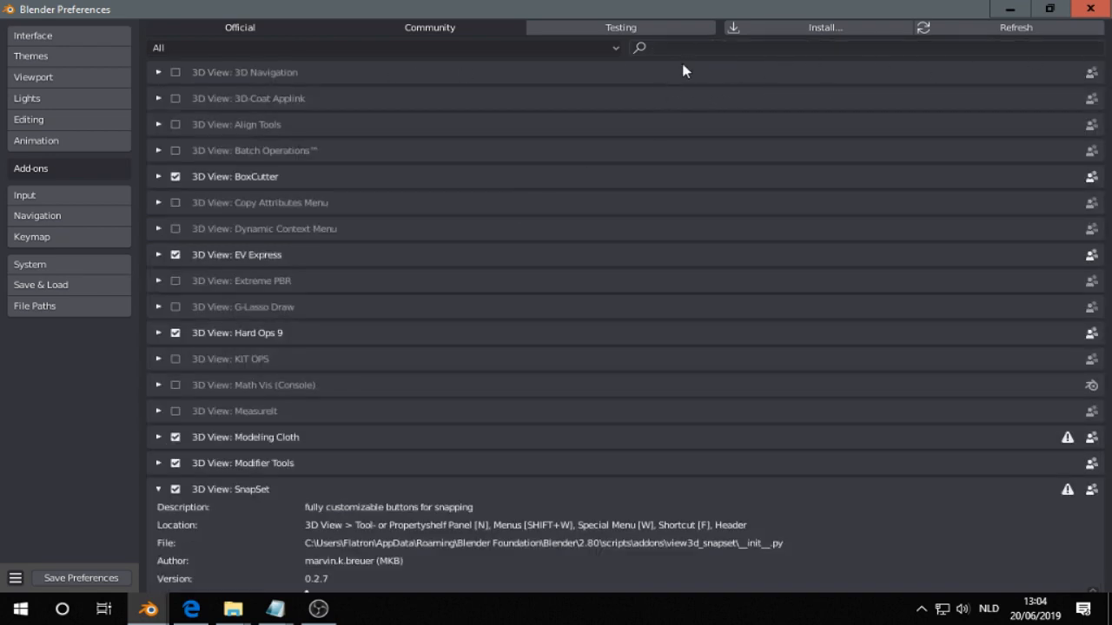
Search add-ons for 'snap' to show SnapSet's Button A Grid preset settings.
{"action": "type", "text": "snap"}
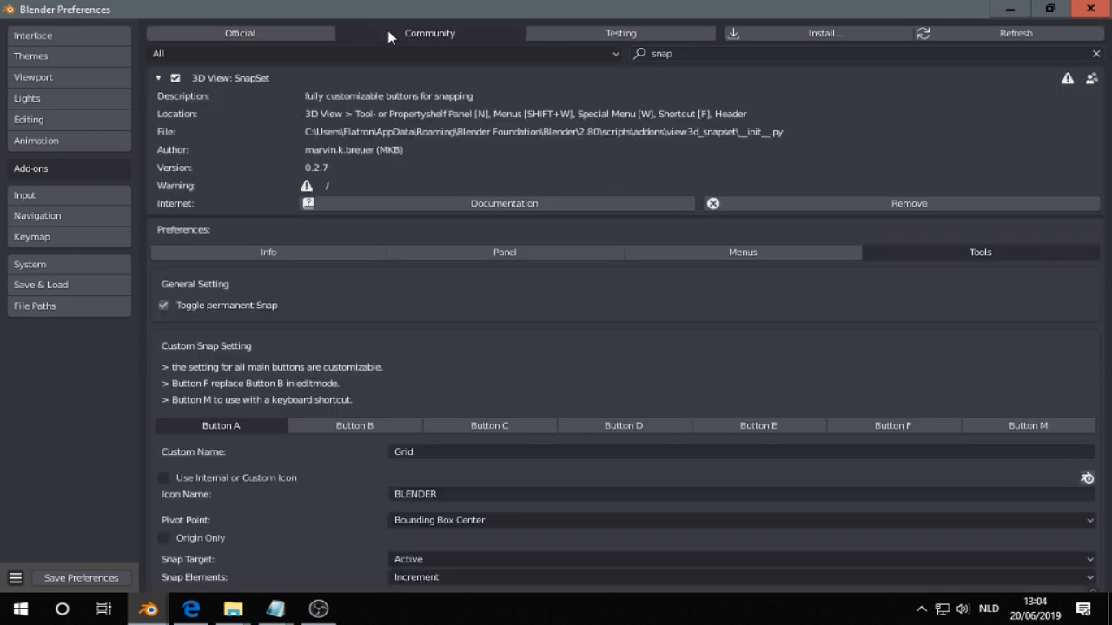
{"action": "mouse_move", "coordinate": [296, 51]}
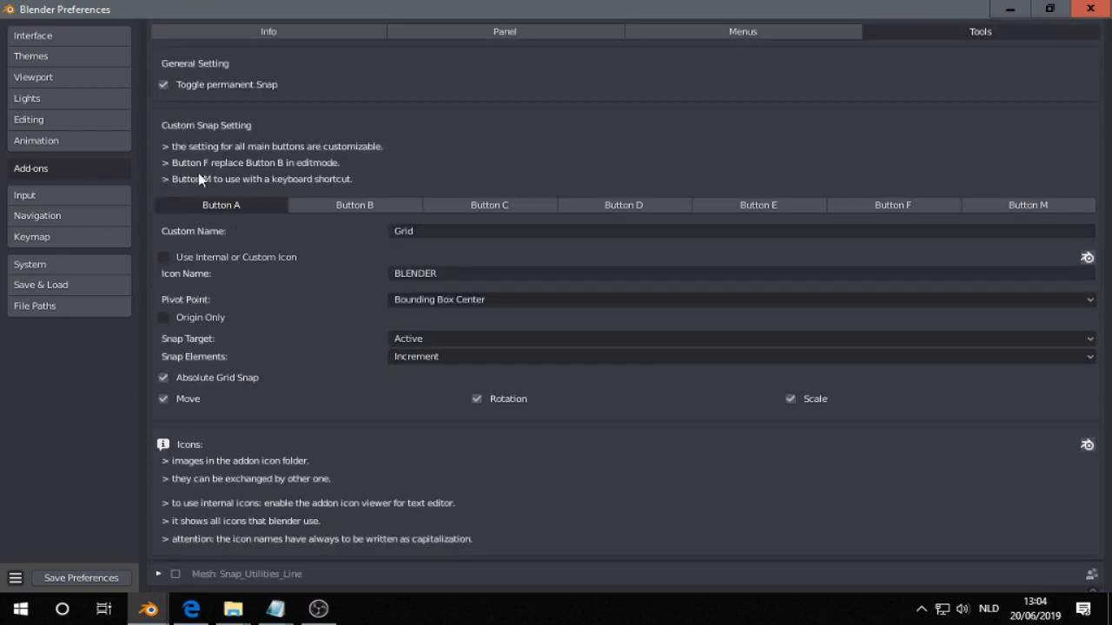
{"action": "mouse_move", "coordinate": [521, 221]}
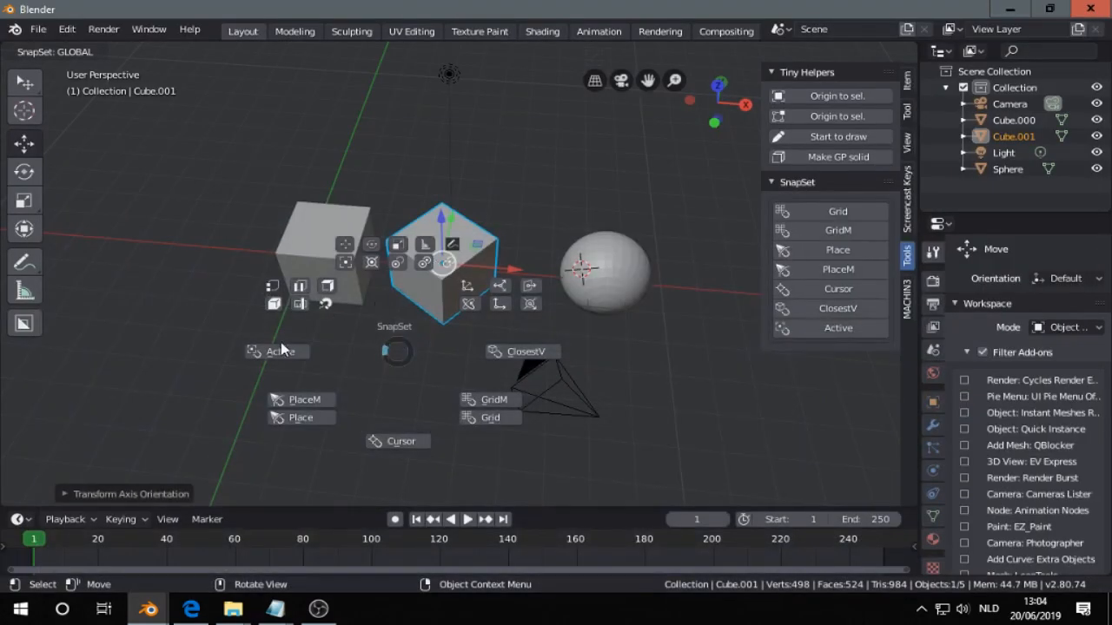
{"action": "mouse_move", "coordinate": [281, 351]}
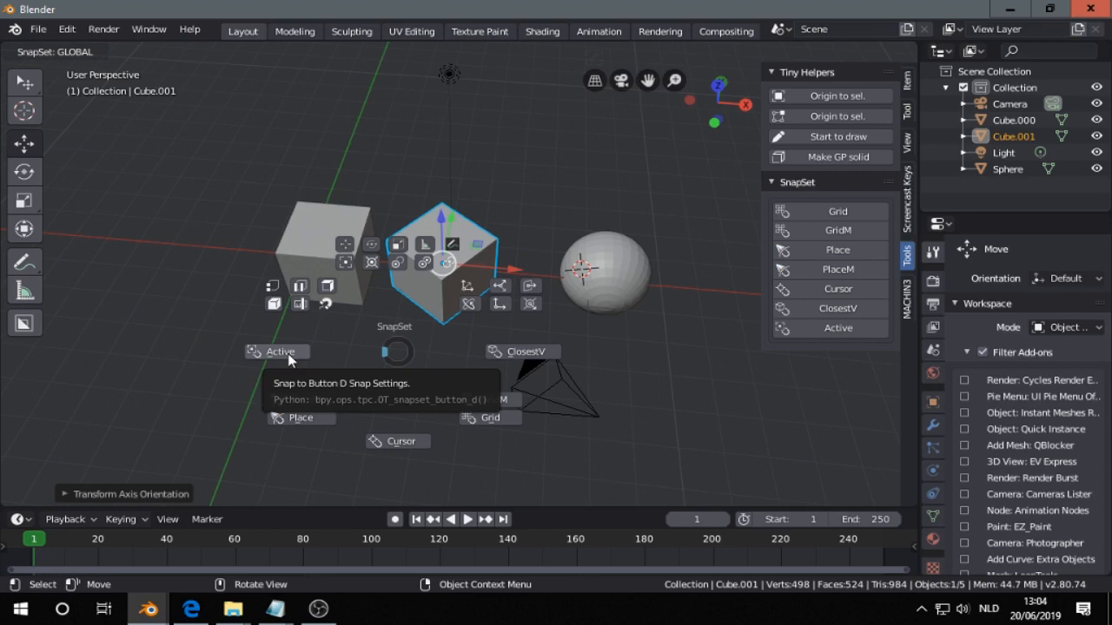
{"action": "mouse_move", "coordinate": [502, 354]}
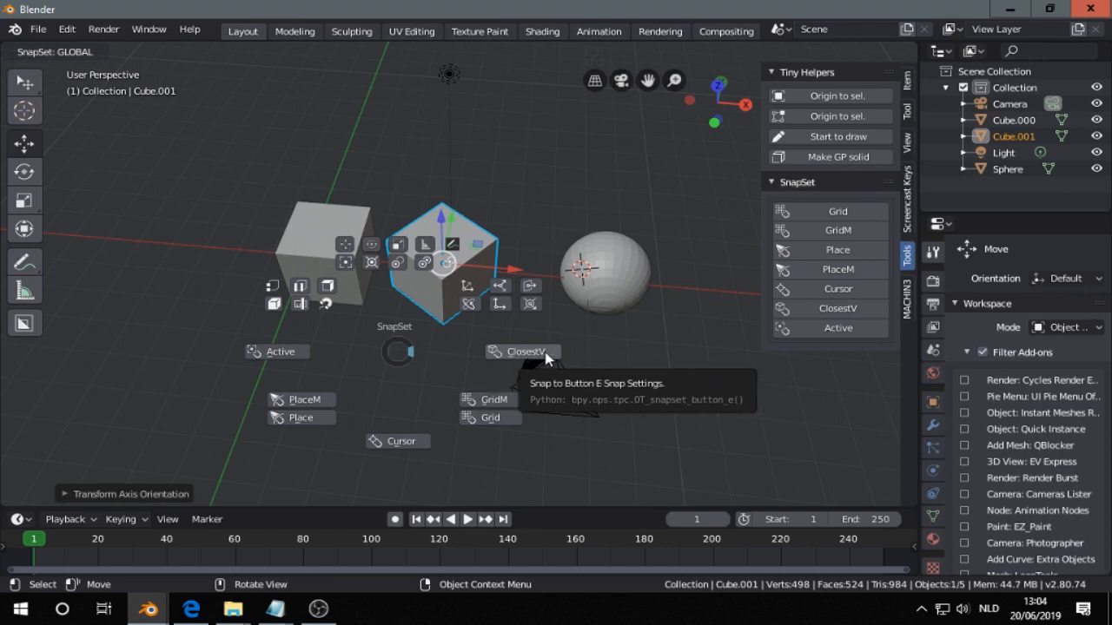
{"action": "mouse_move", "coordinate": [536, 362]}
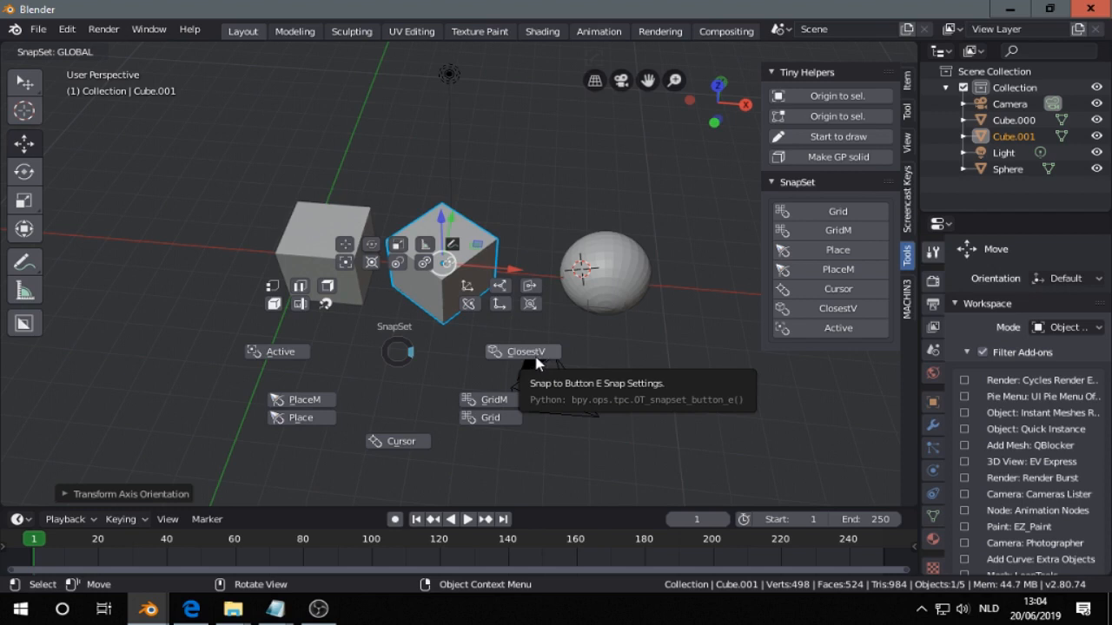
{"action": "mouse_move", "coordinate": [551, 357]}
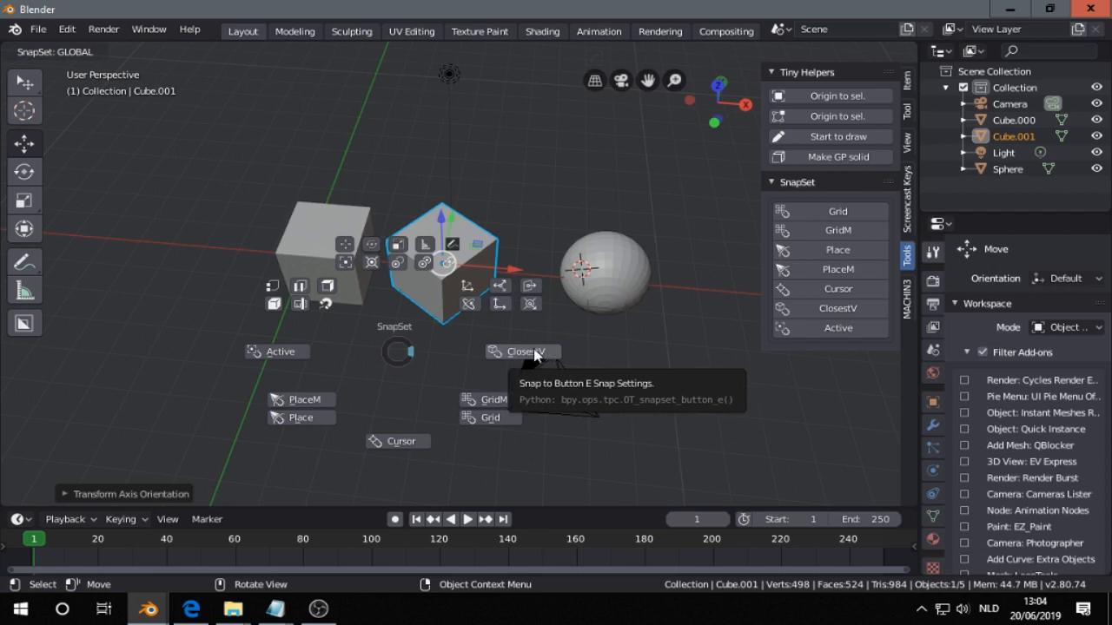
{"action": "mouse_move", "coordinate": [396, 352]}
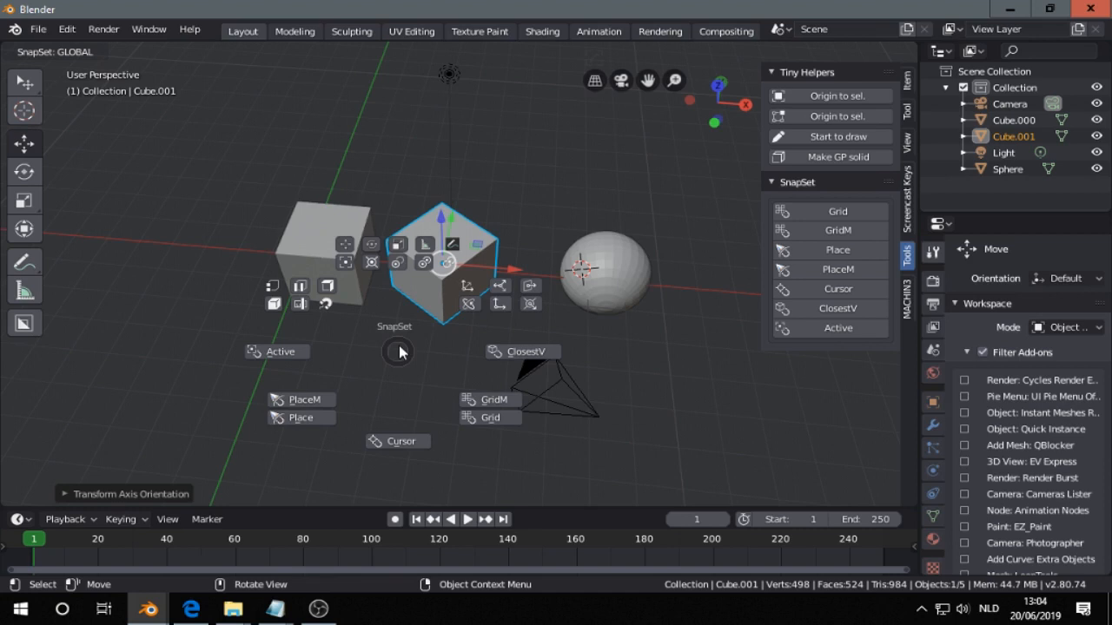
{"action": "mouse_move", "coordinate": [389, 375]}
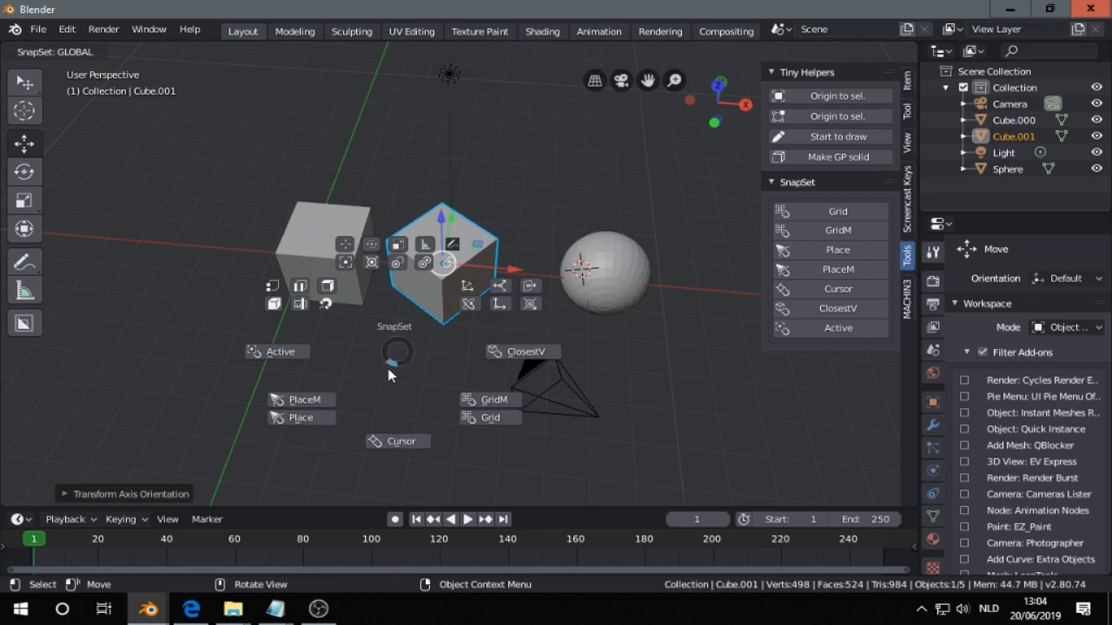
{"action": "mouse_move", "coordinate": [398, 358]}
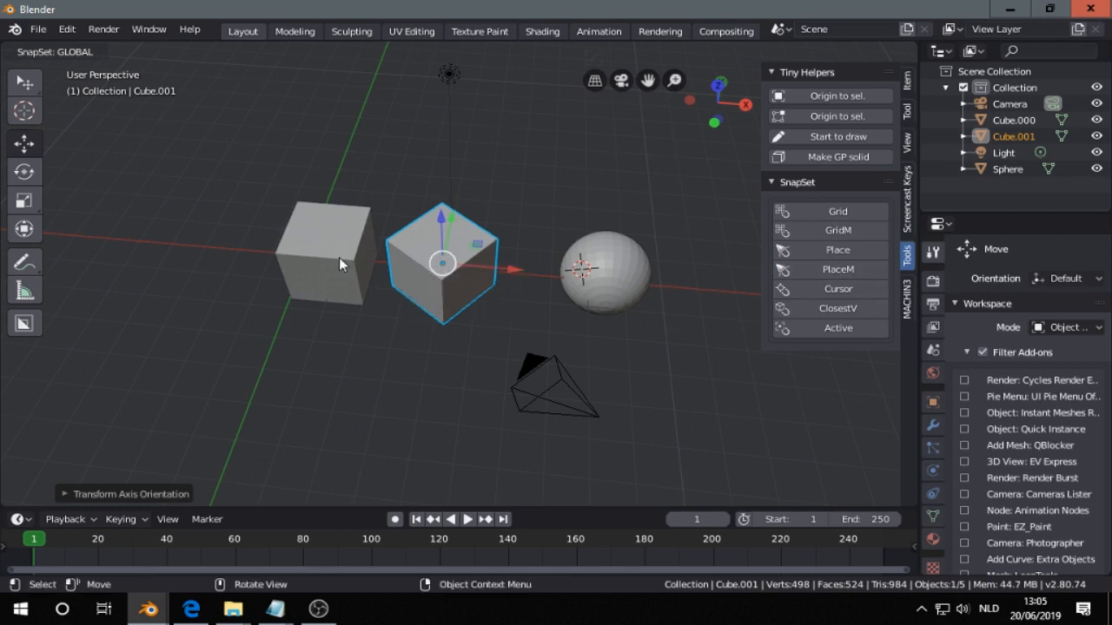
Select the left cube, Cube.000, in the viewport.
{"action": "left_click", "coordinate": [328, 261]}
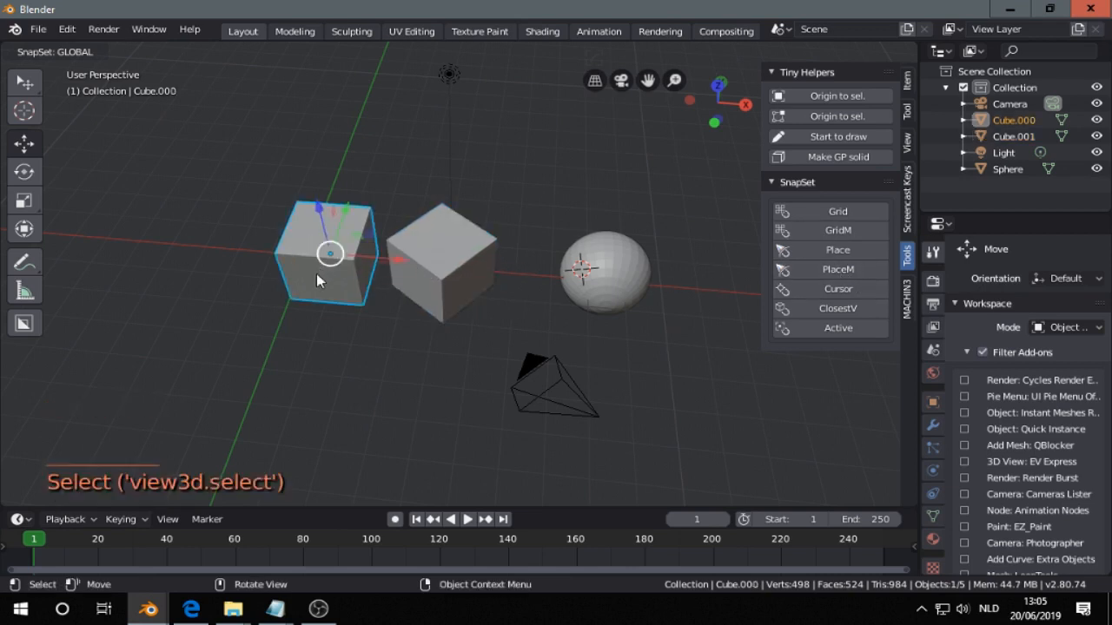